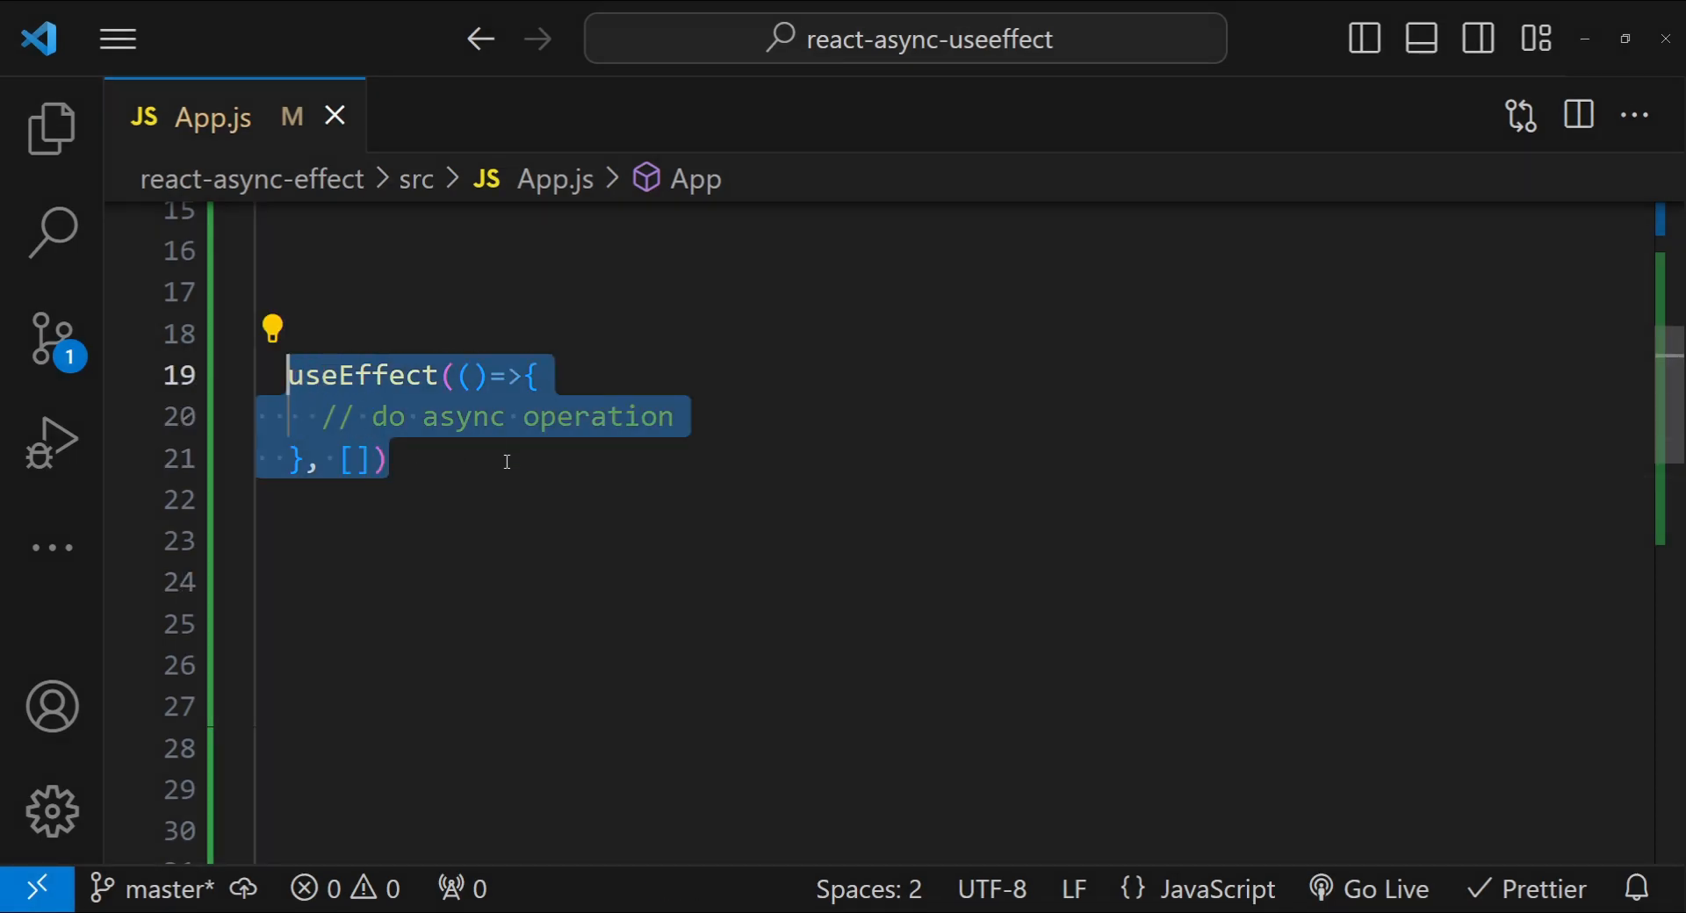
Mark the useEffect callback async by adding the async keyword before its parameters.
left_click(392, 460)
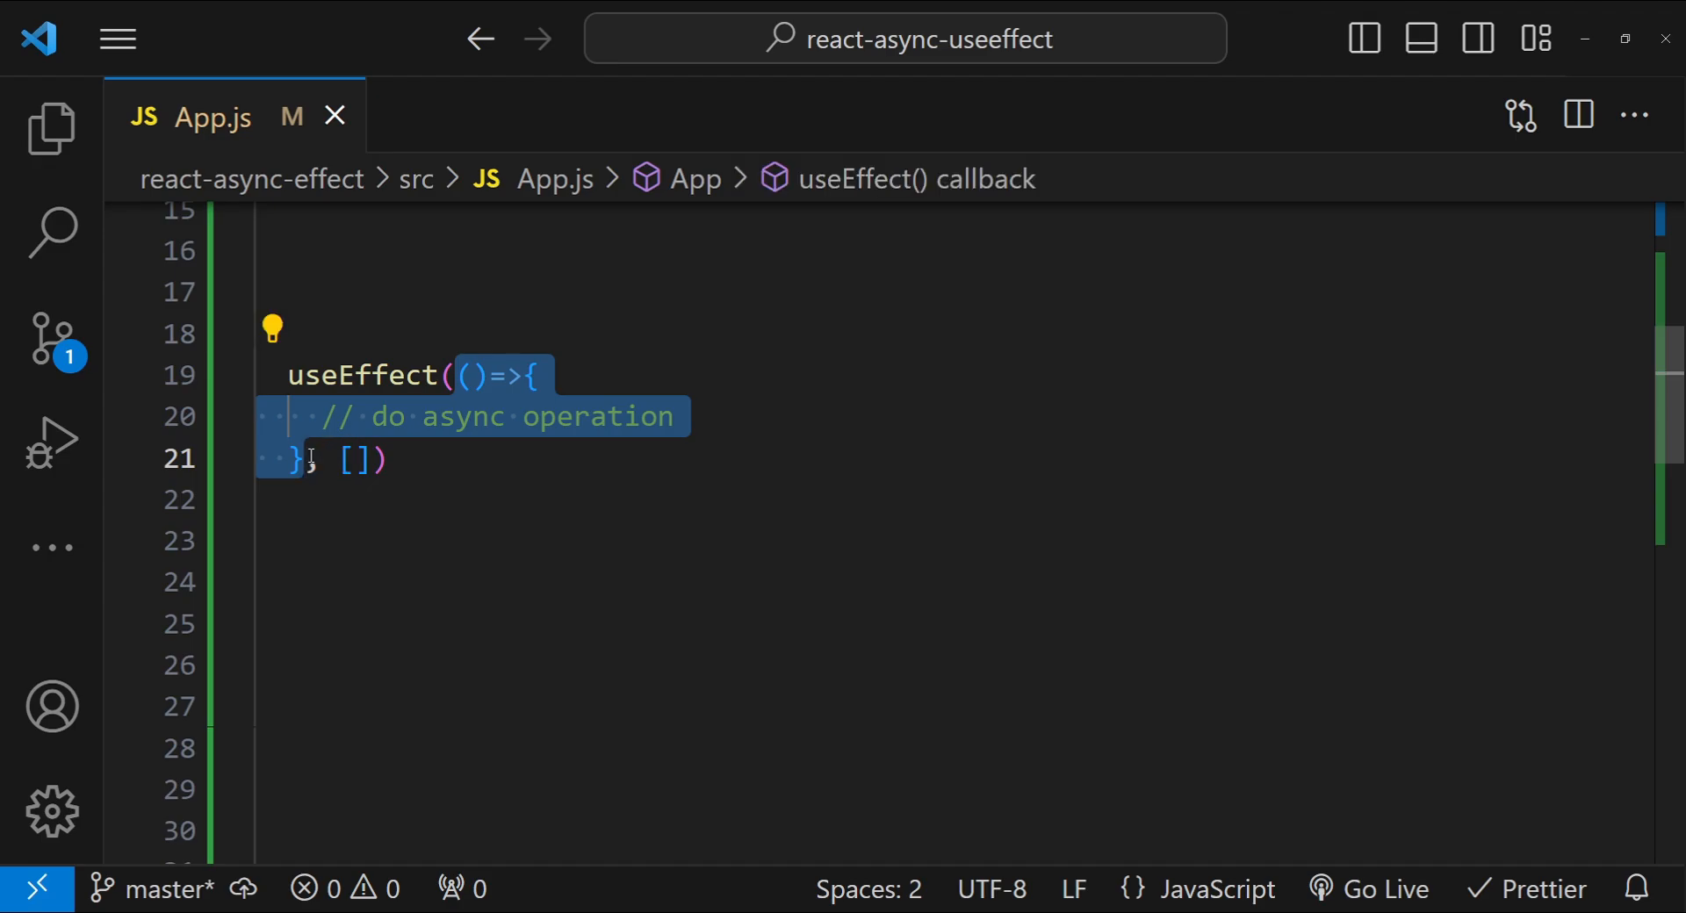
left_click(534, 376)
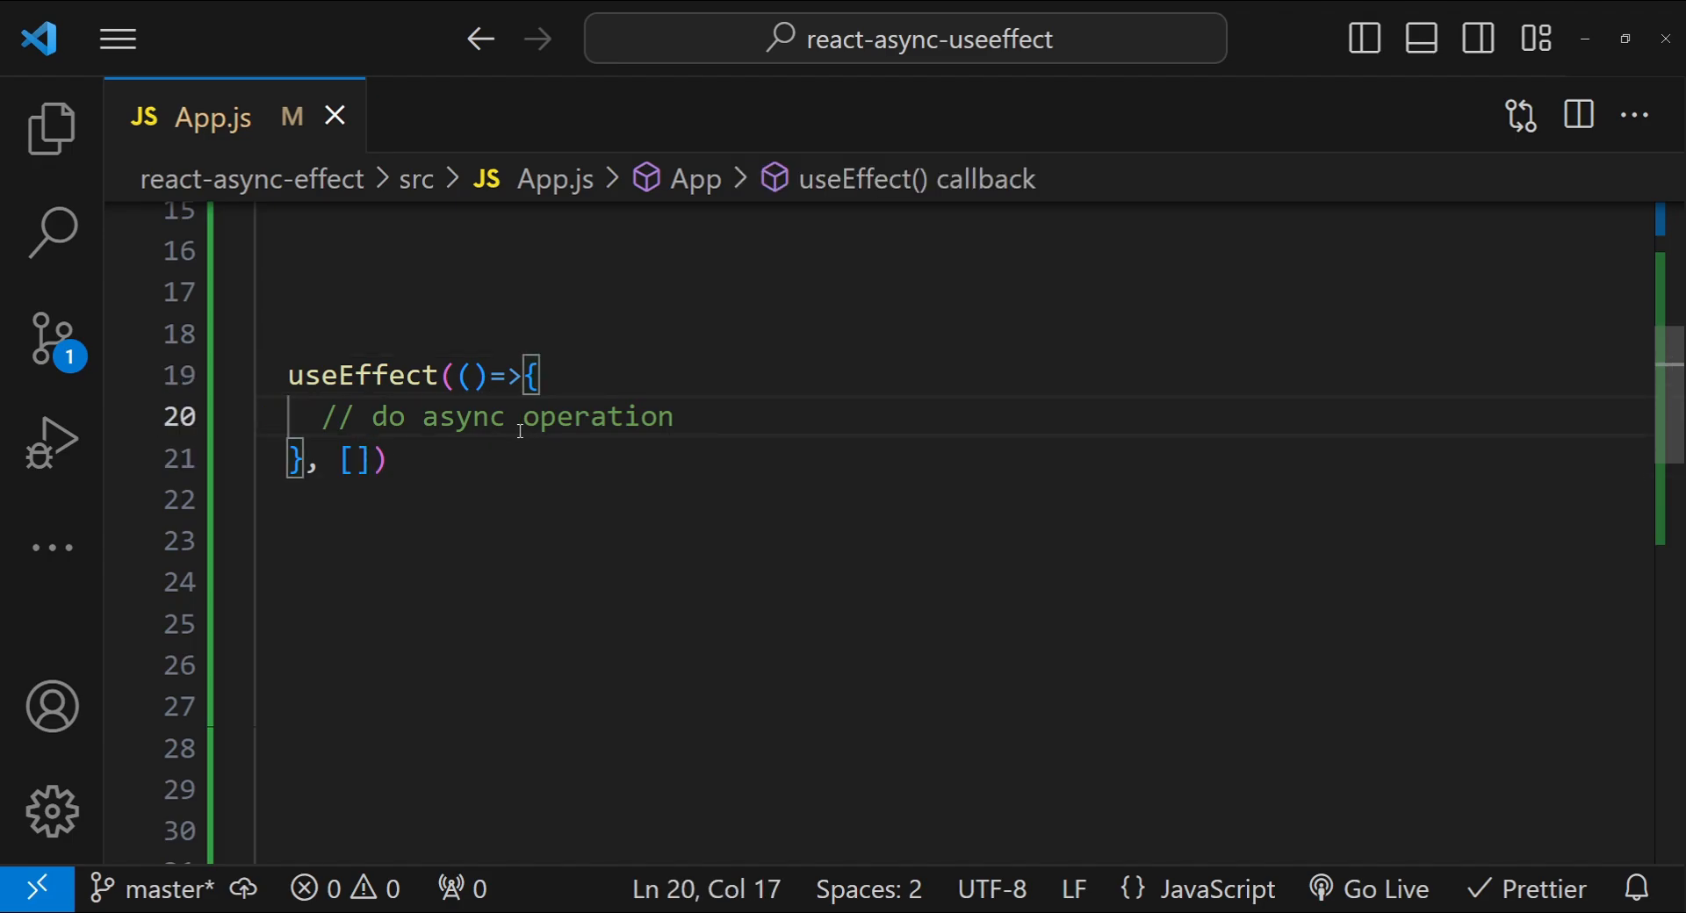
mouse_move(520, 429)
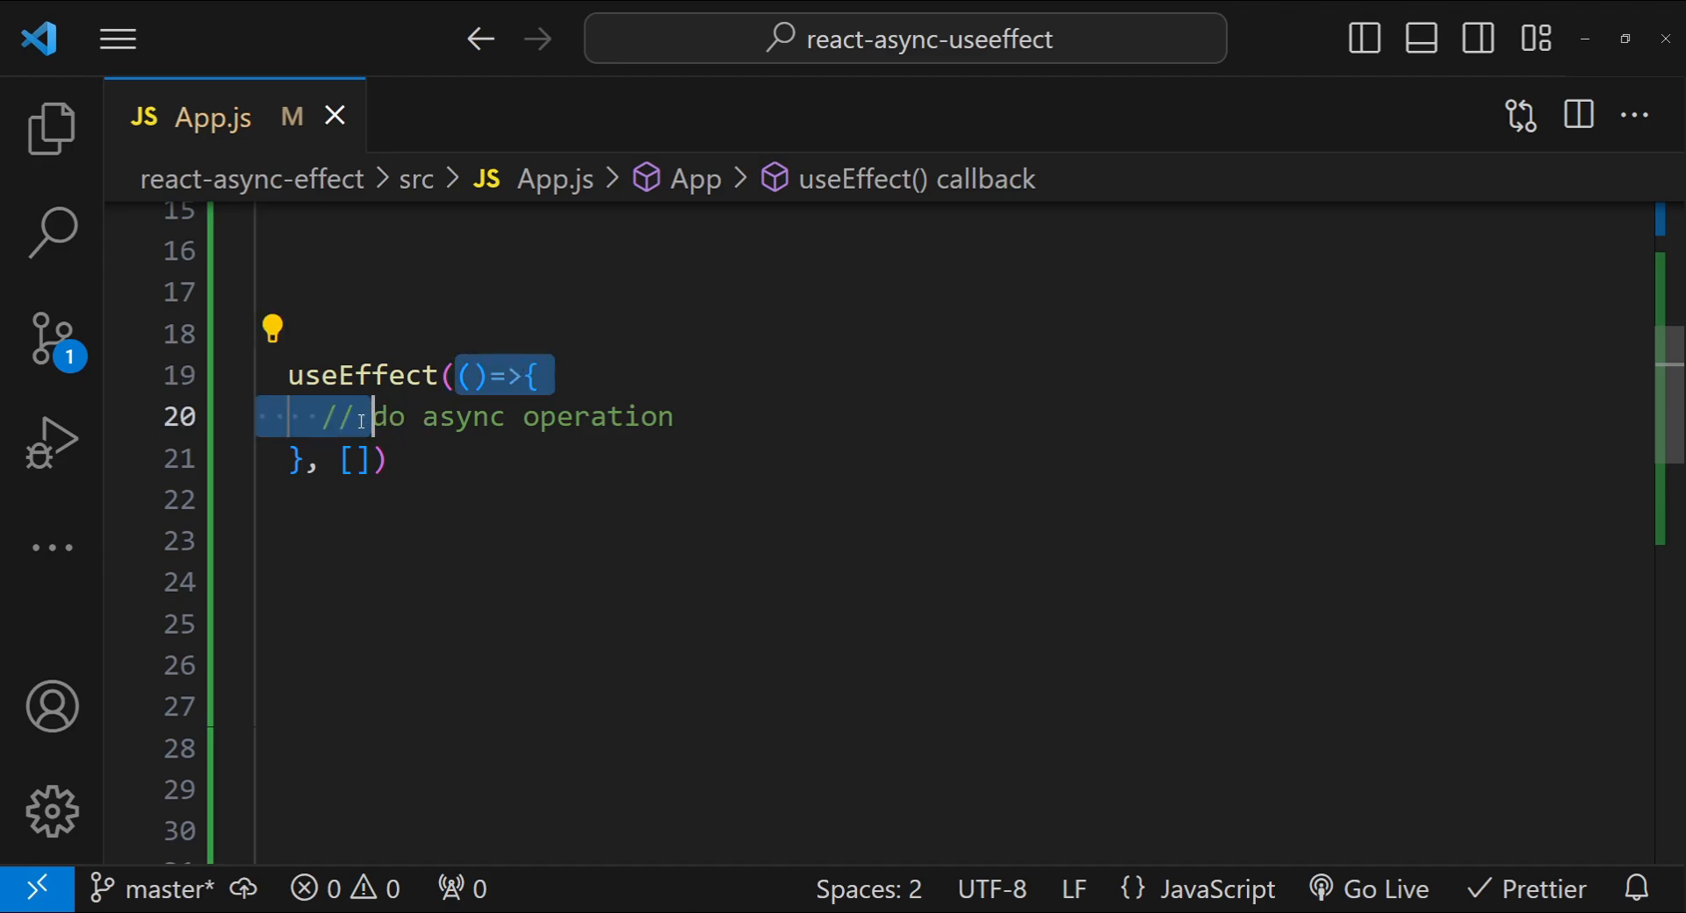
left_click(358, 460)
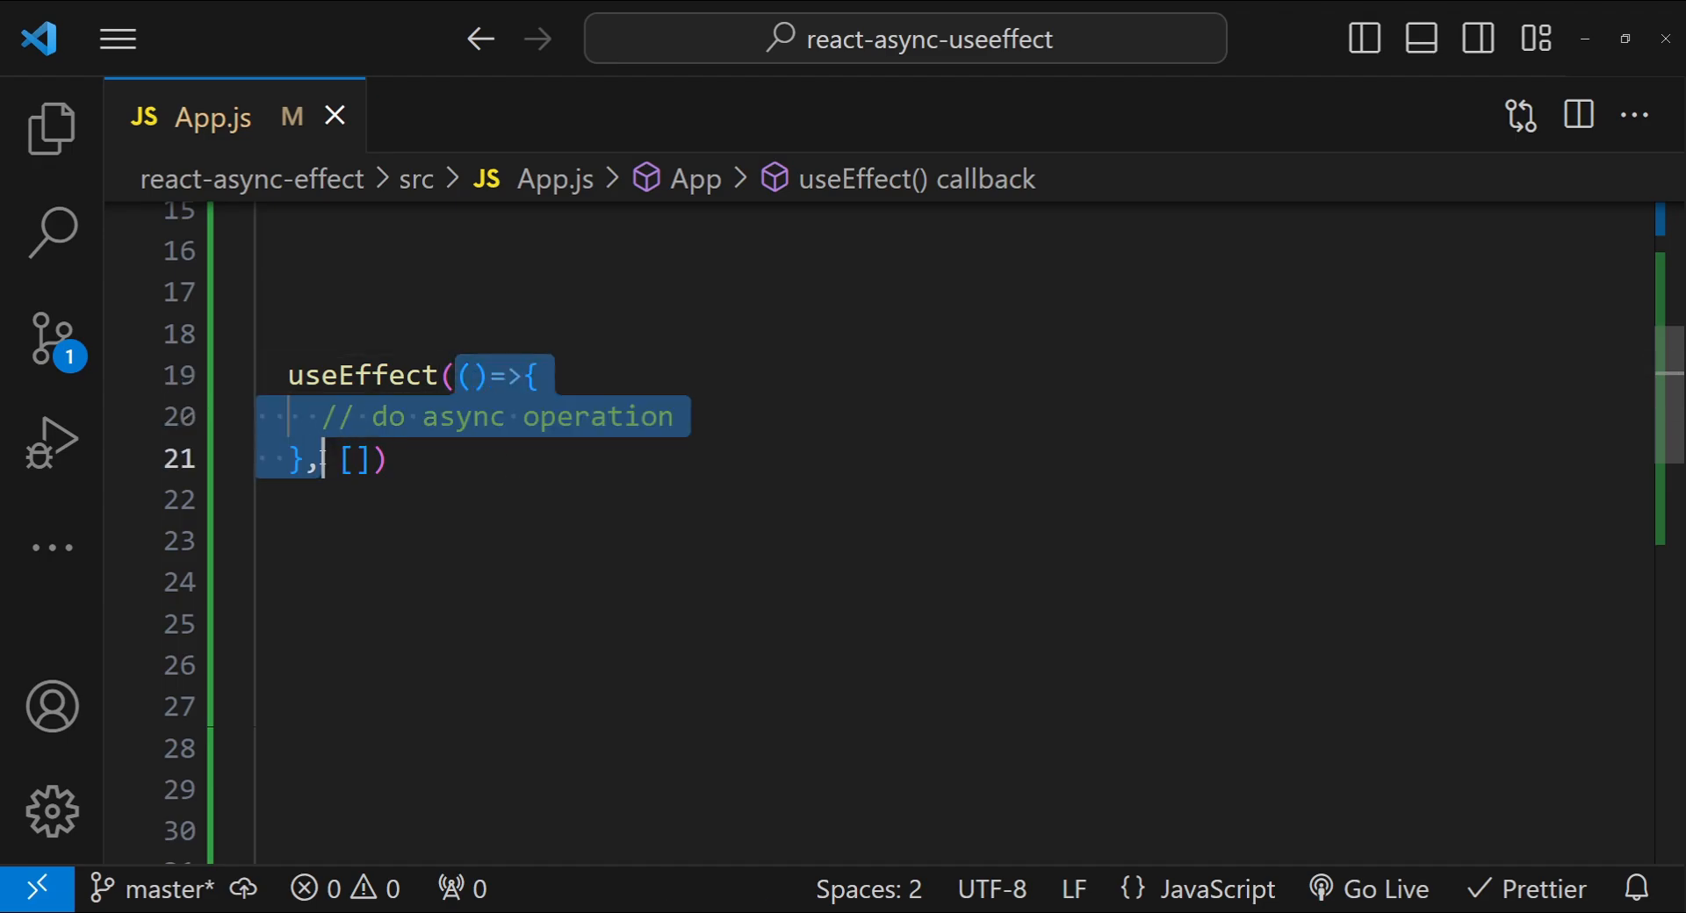
left_click(462, 418)
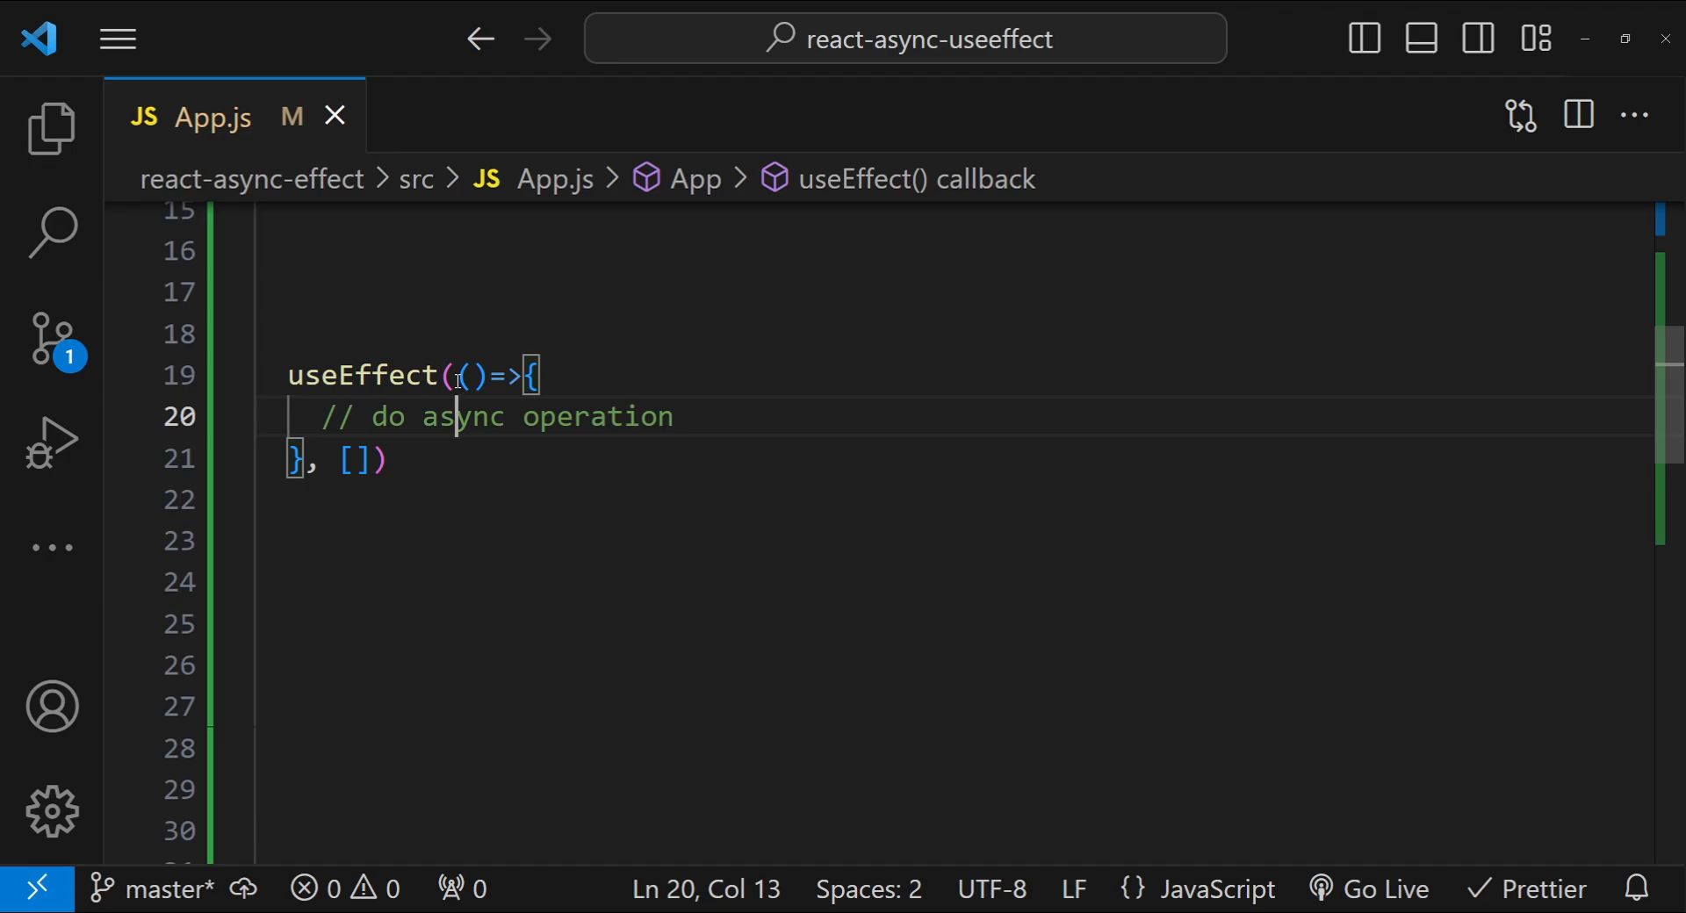
left_click(464, 374)
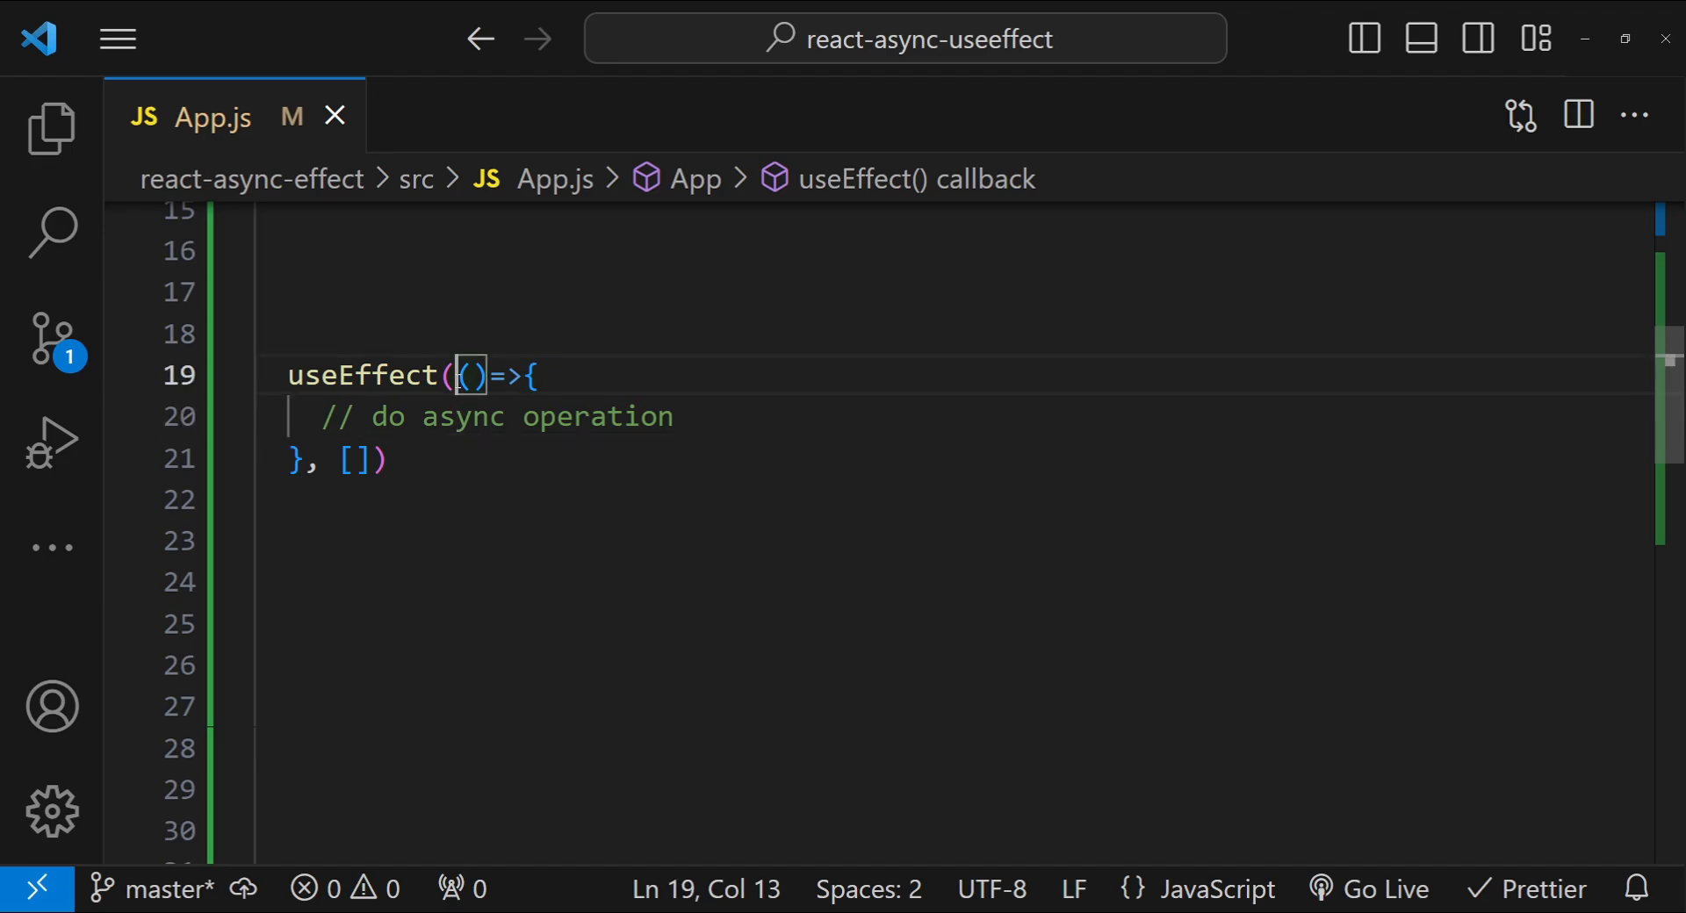
type("asyn")
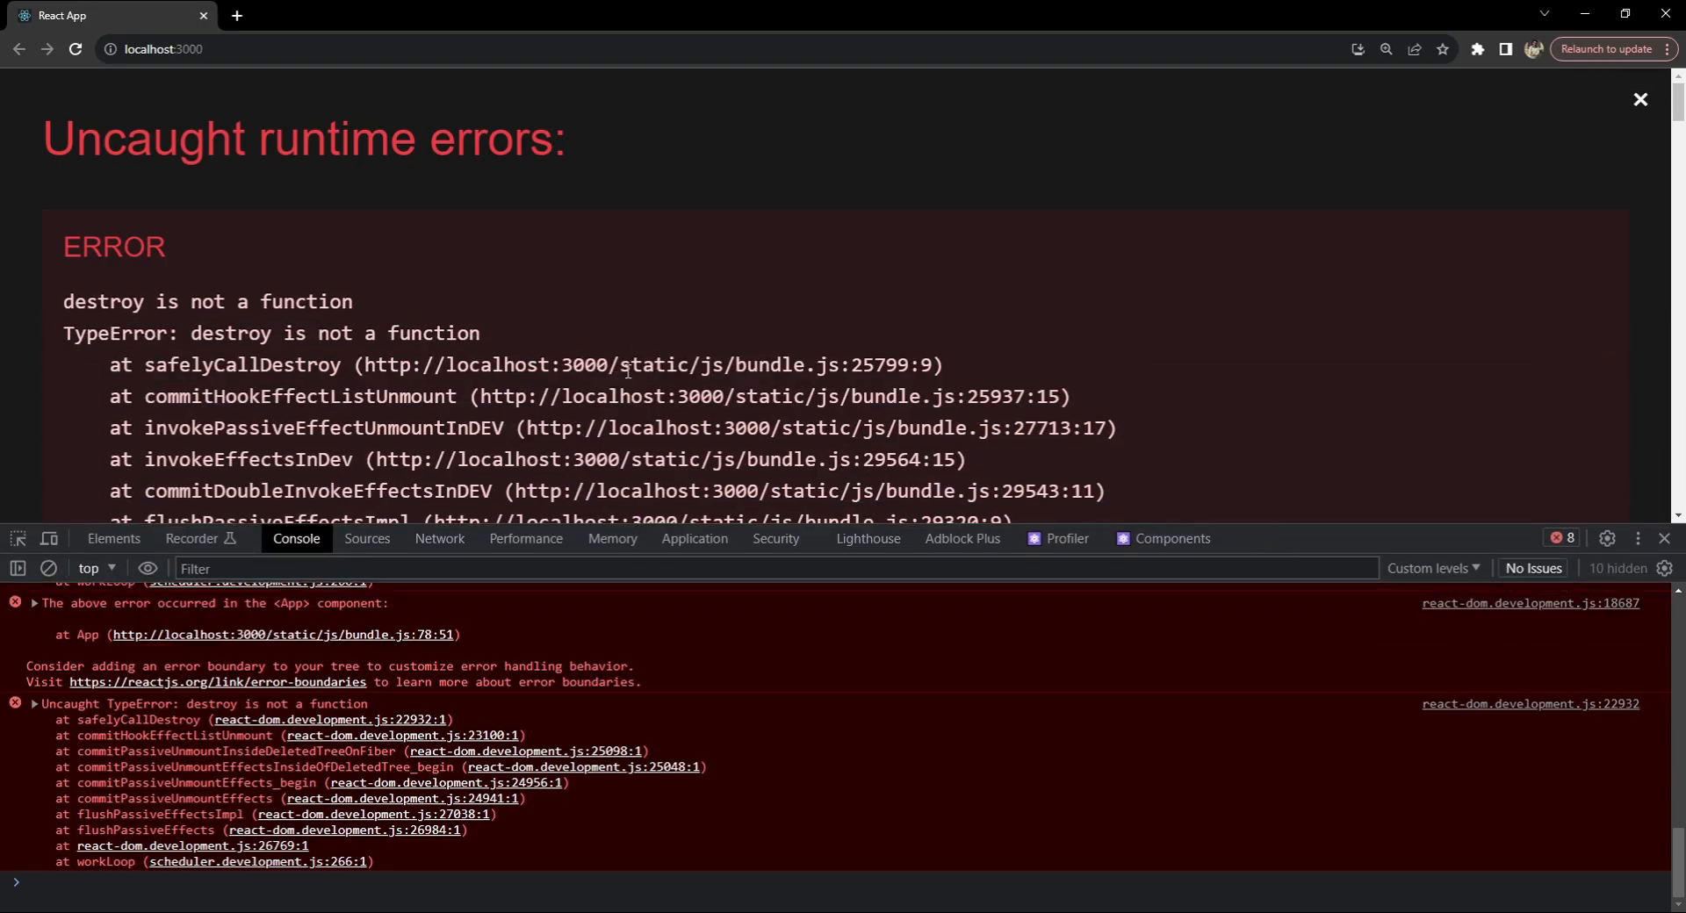
Review Chrome's 'destroy is not a function' runtime error overlay and console output.
left_click_drag(840, 521, 839, 509)
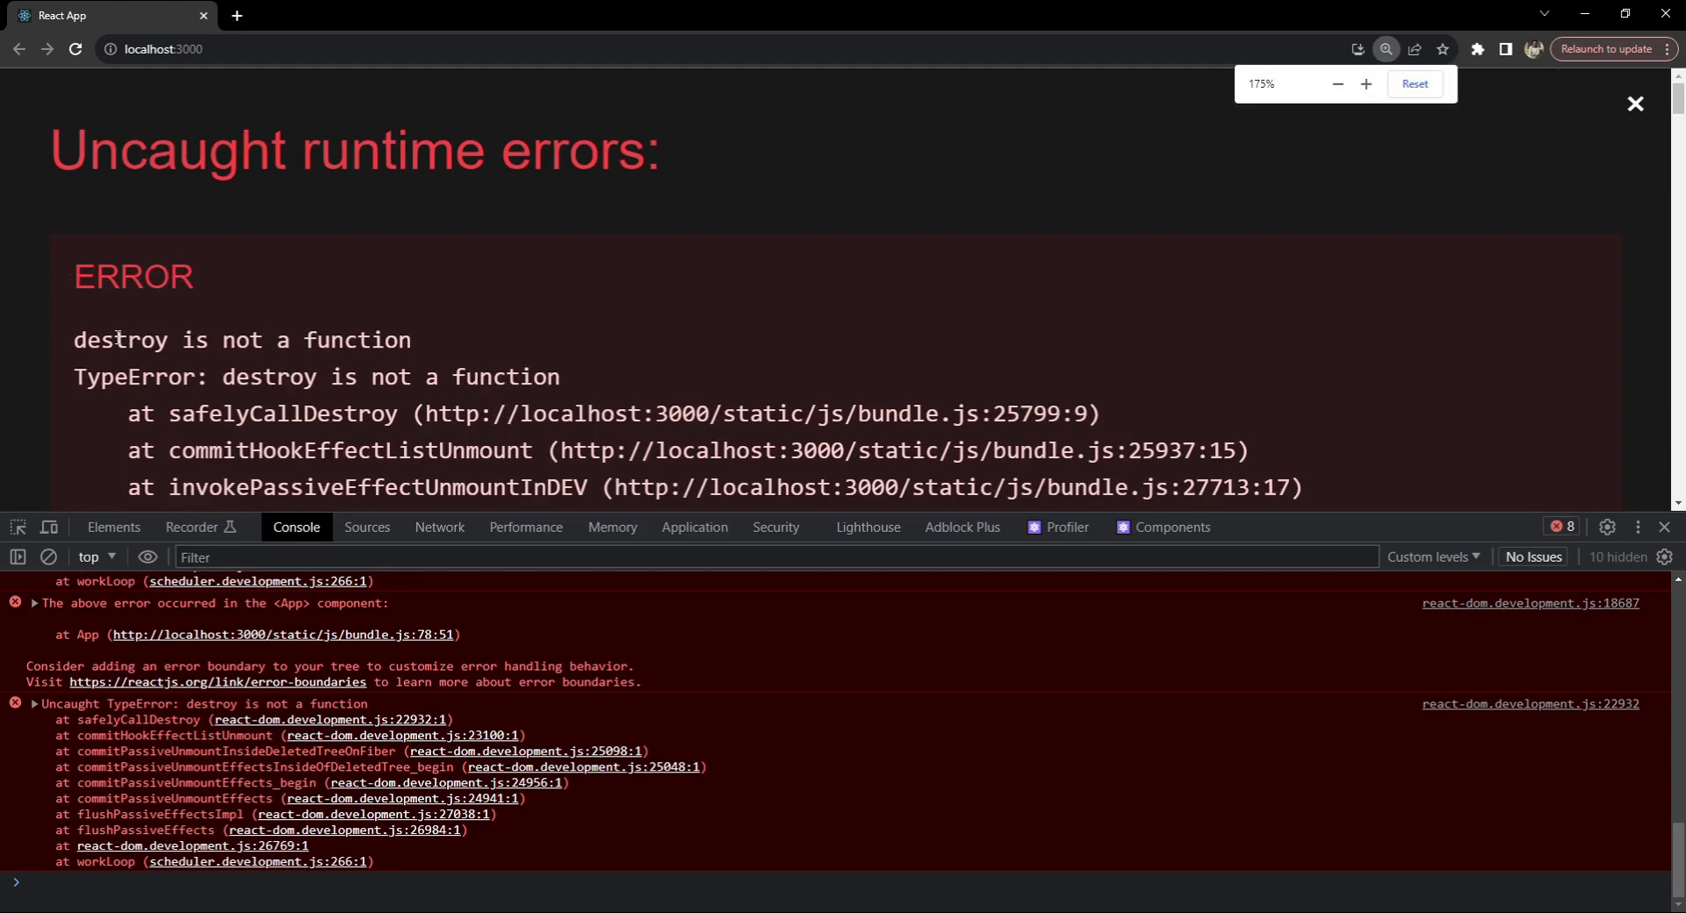
scroll("down", 3)
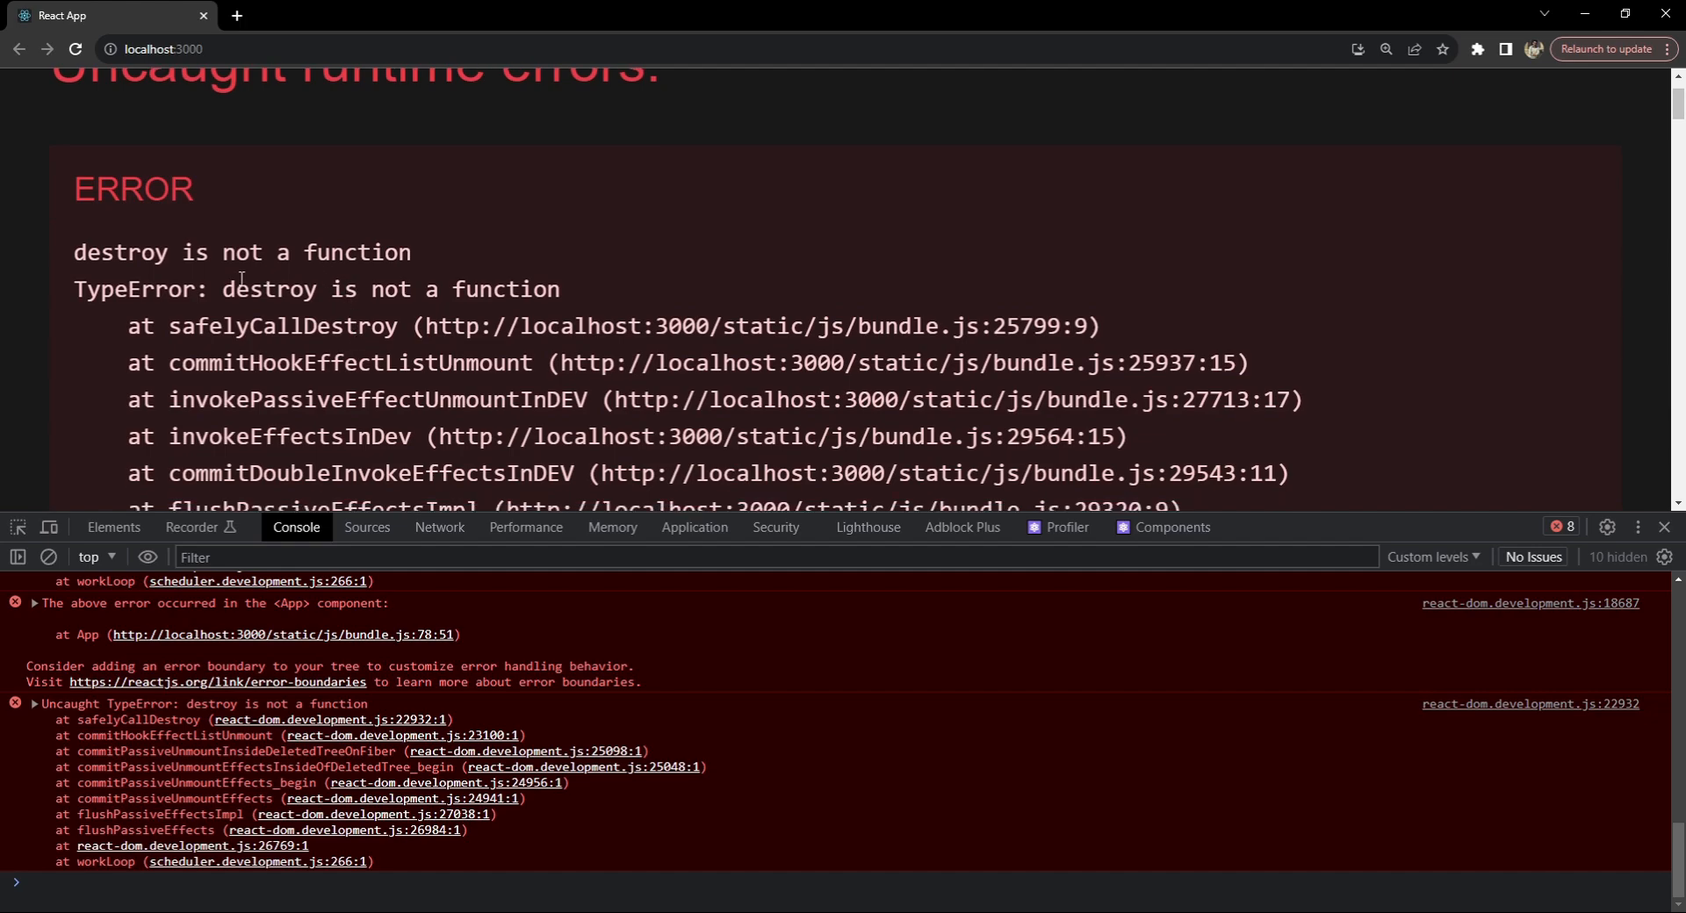
mouse_move(708, 321)
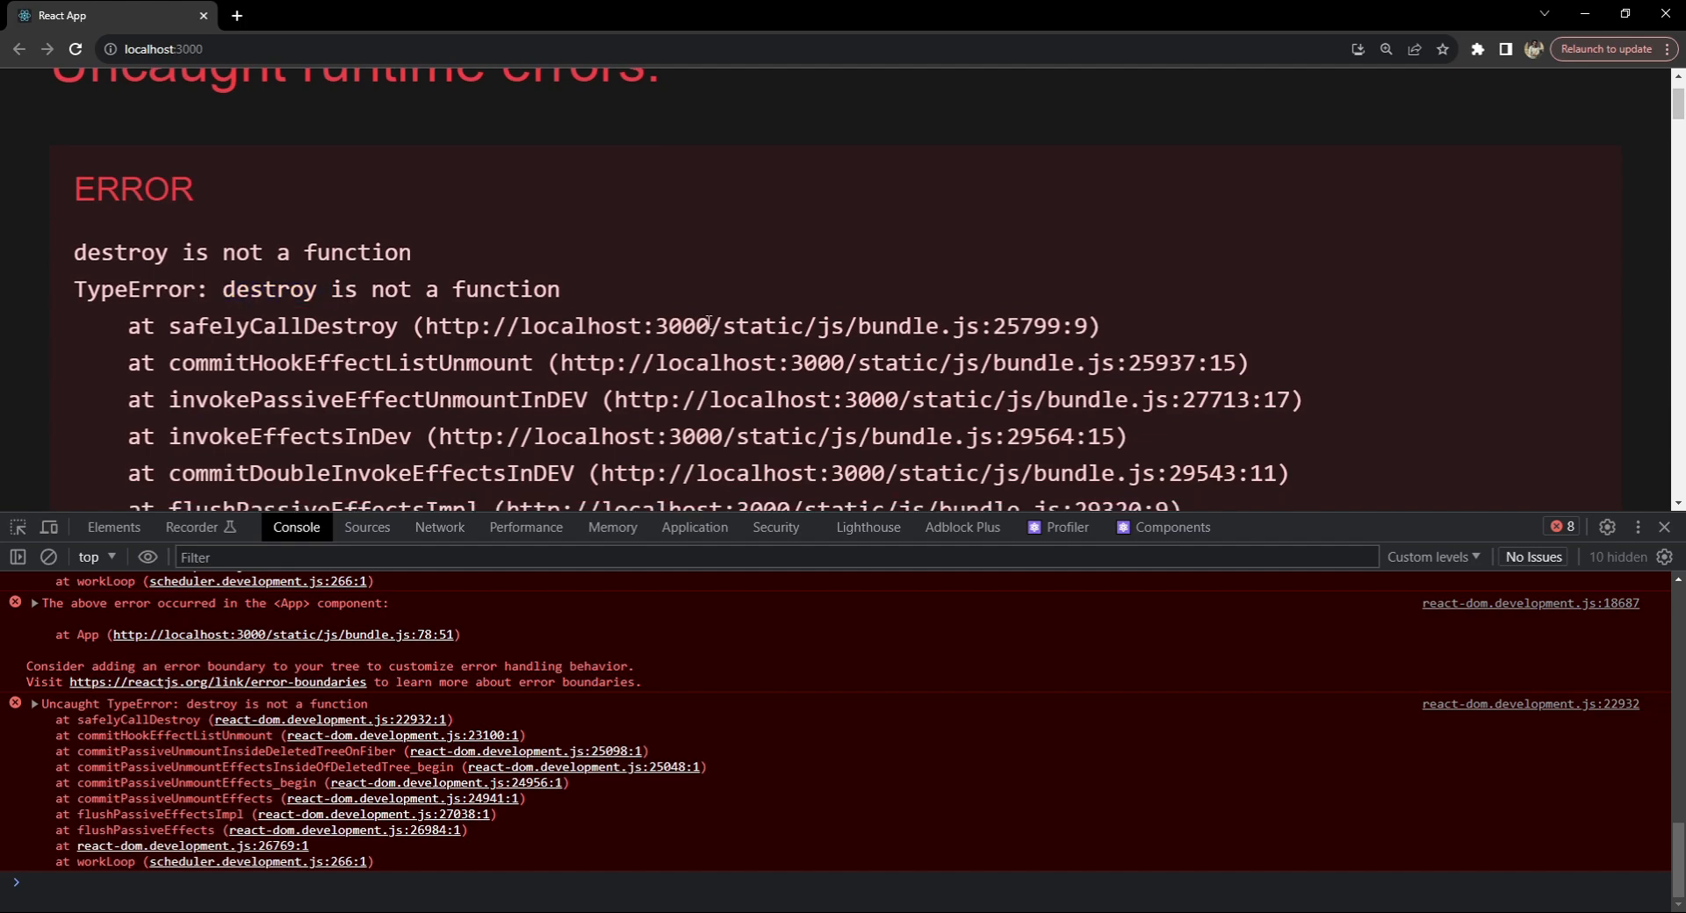
scroll("down", 3)
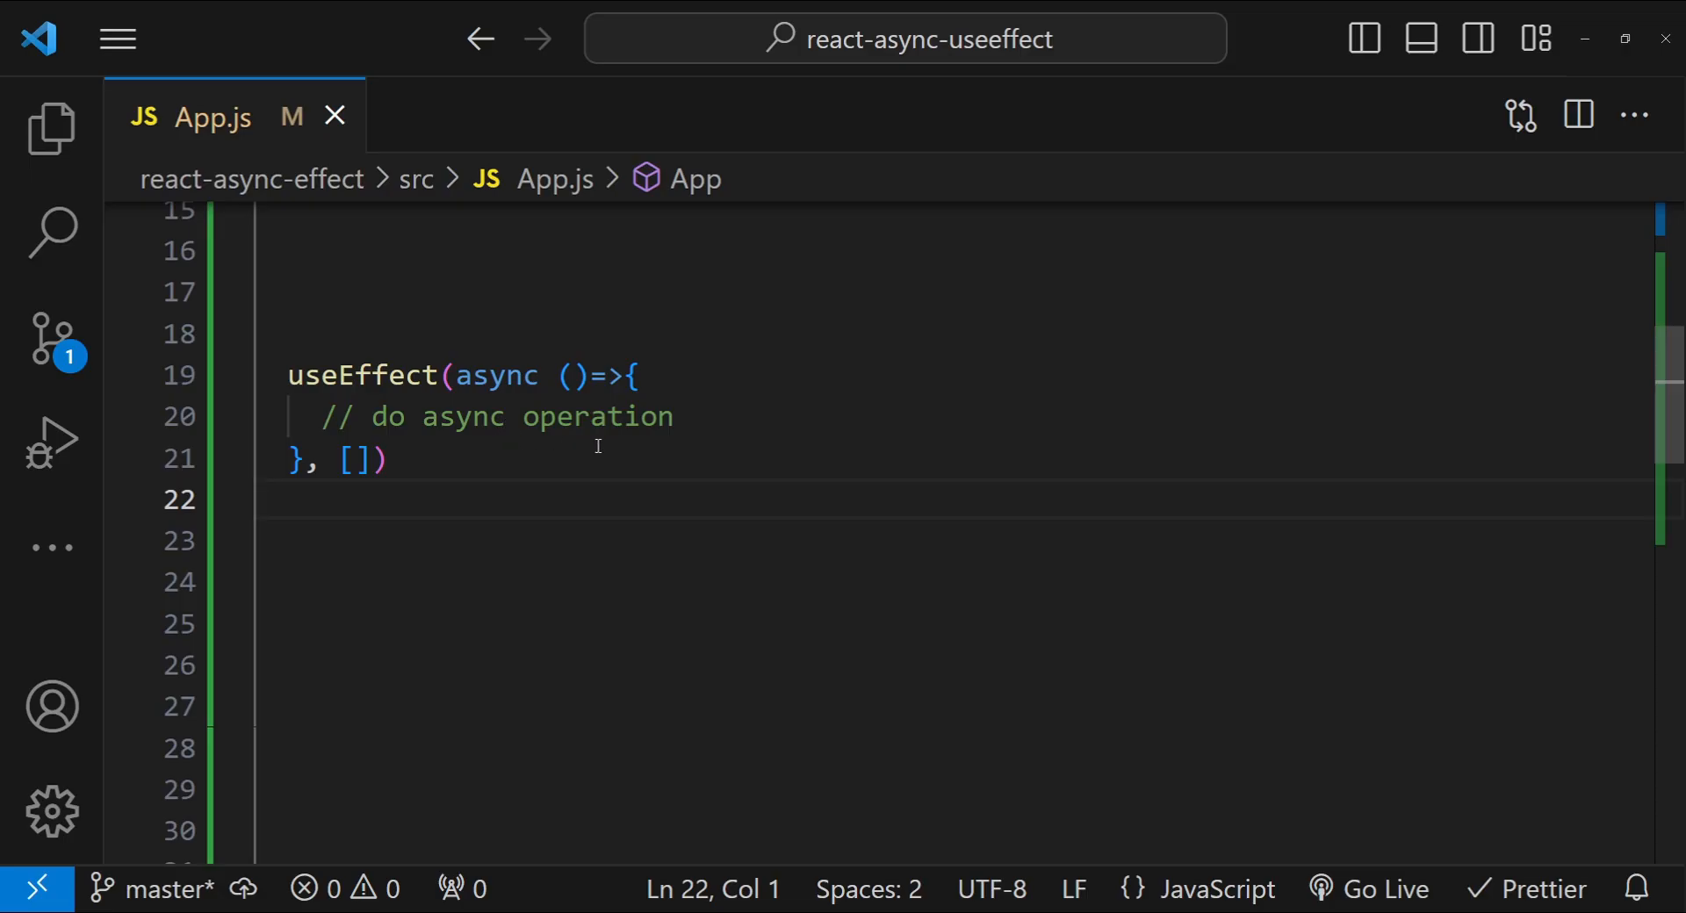
End the async effect callback with return () => {} after a blank line below the comment.
left_click_drag(453, 376, 627, 376)
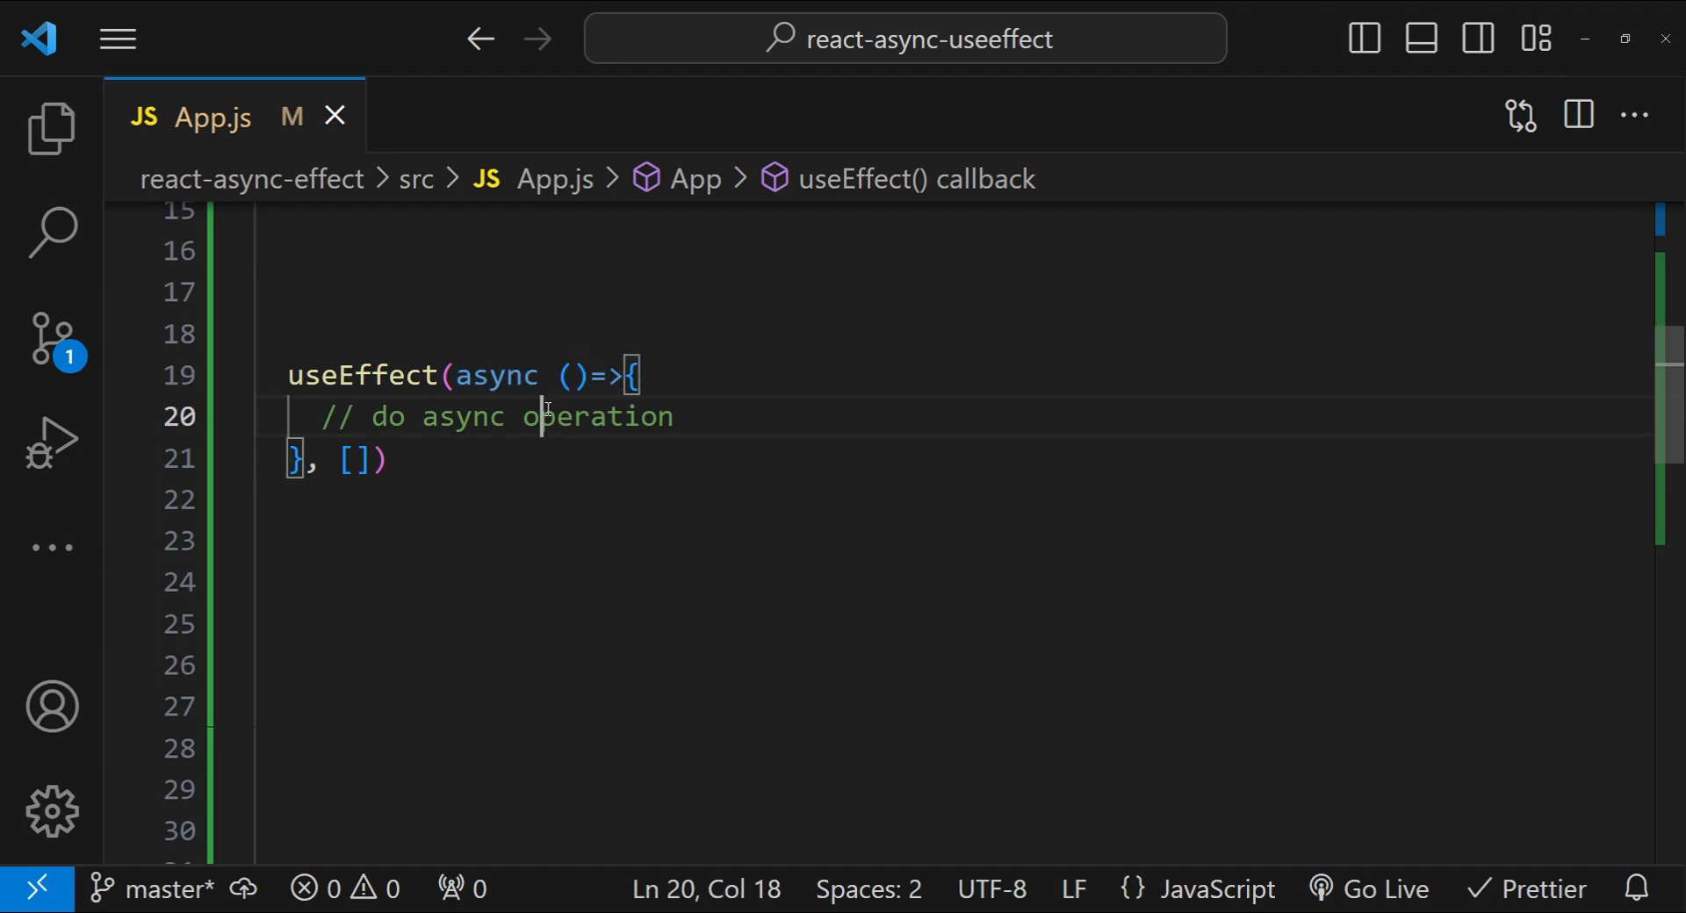
left_click(695, 418)
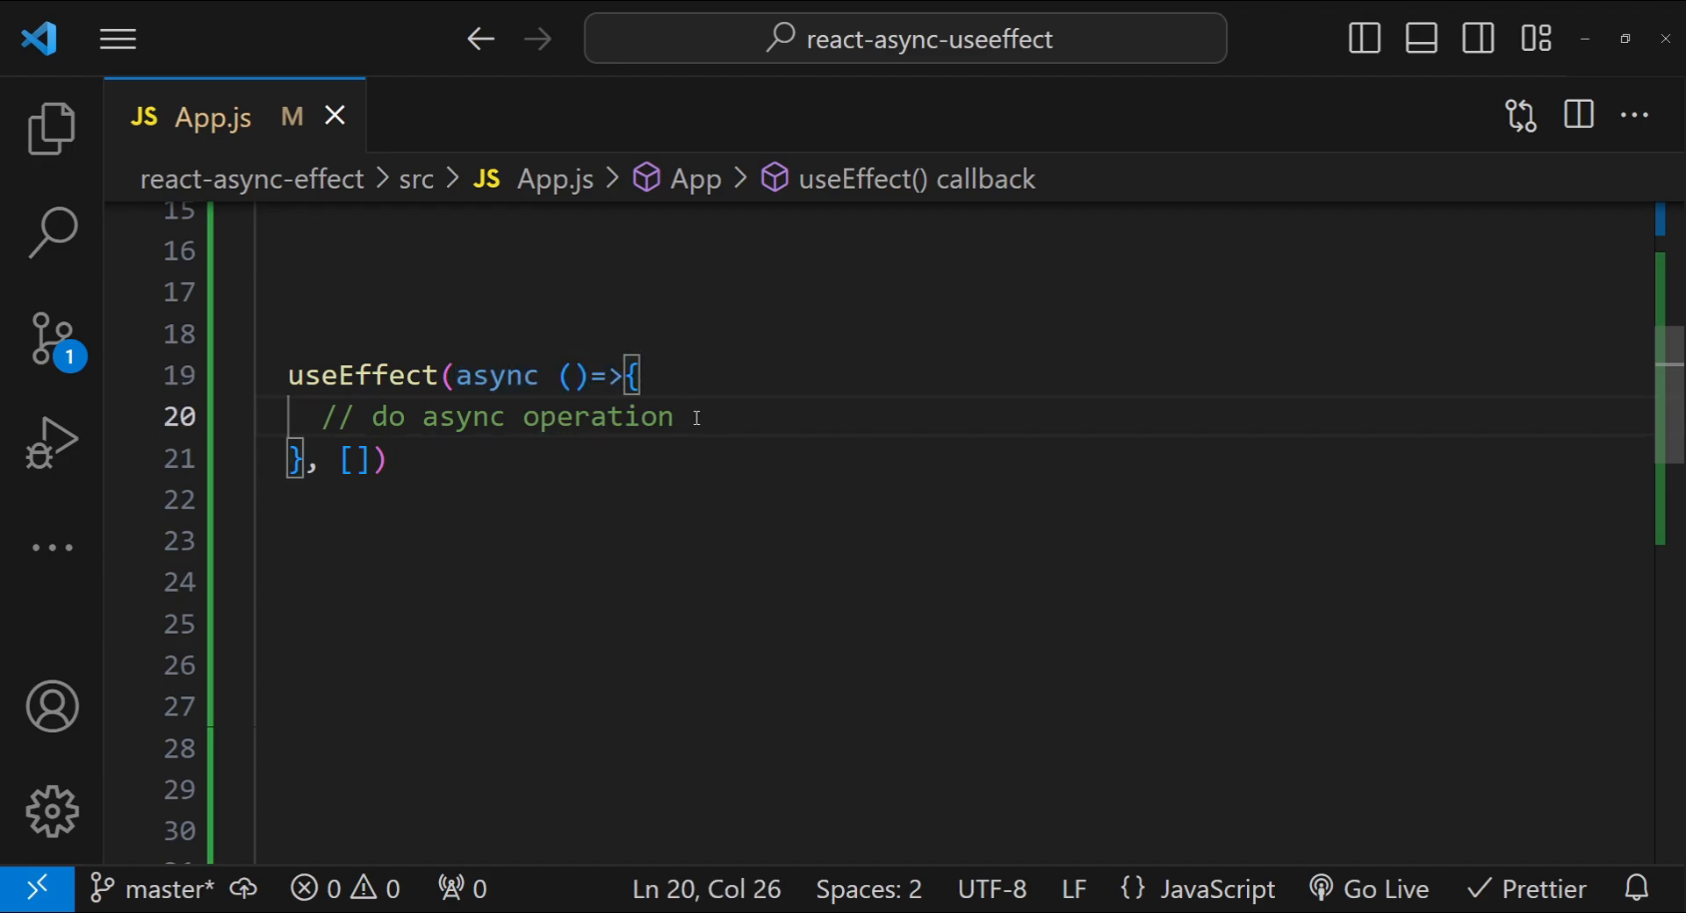
key("enter")
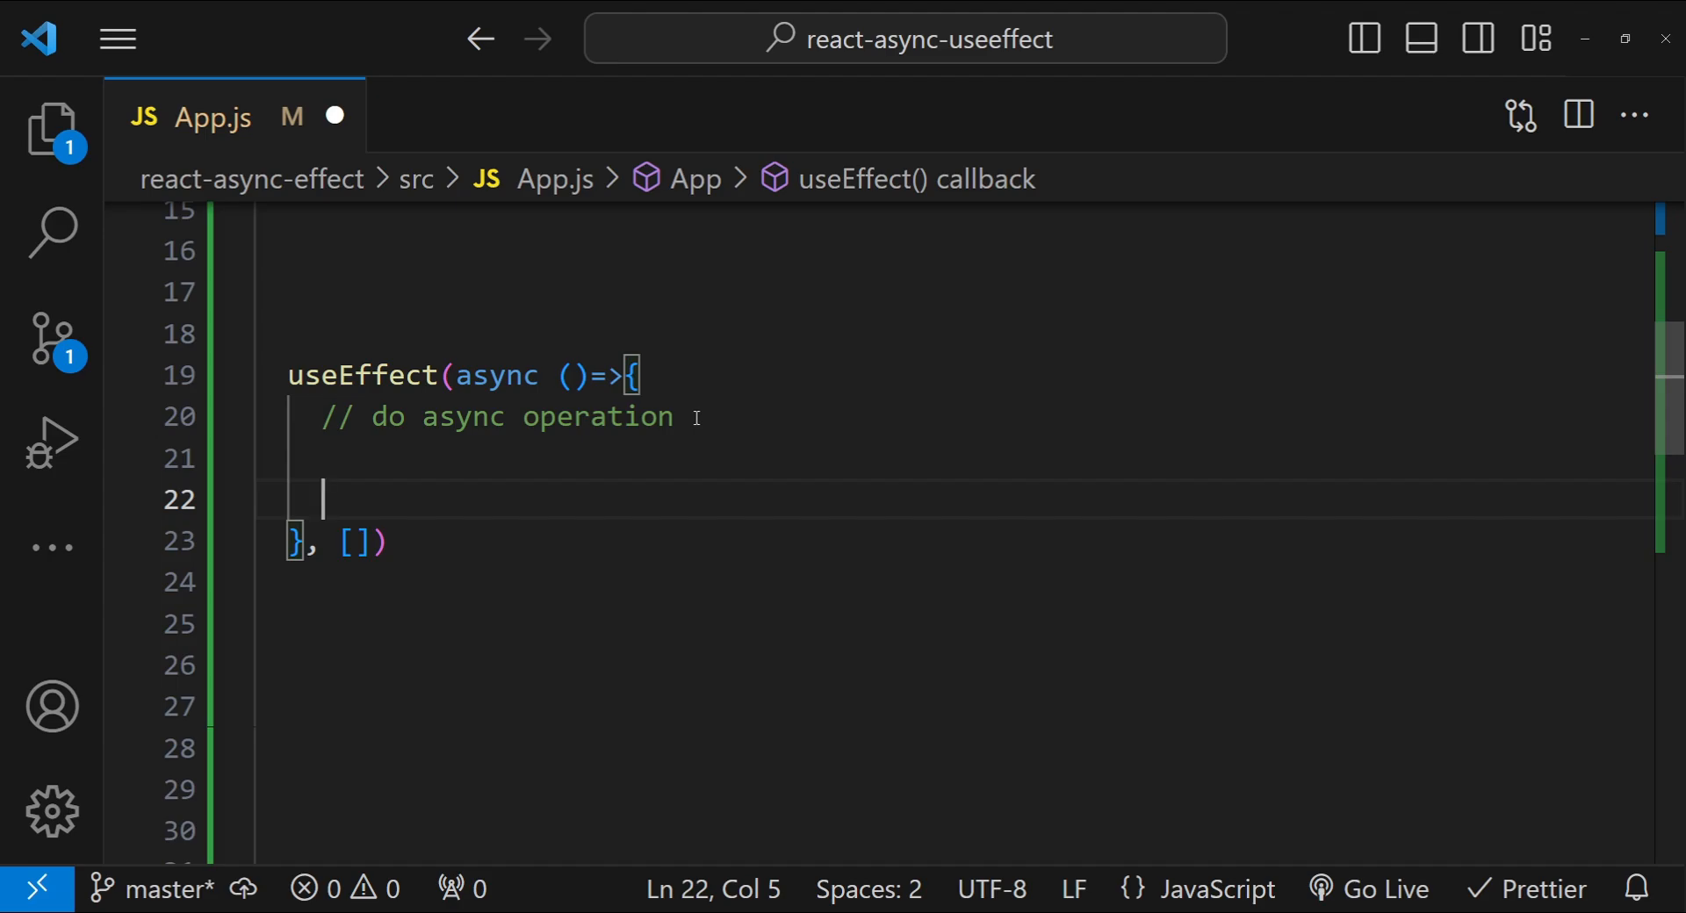
type("return")
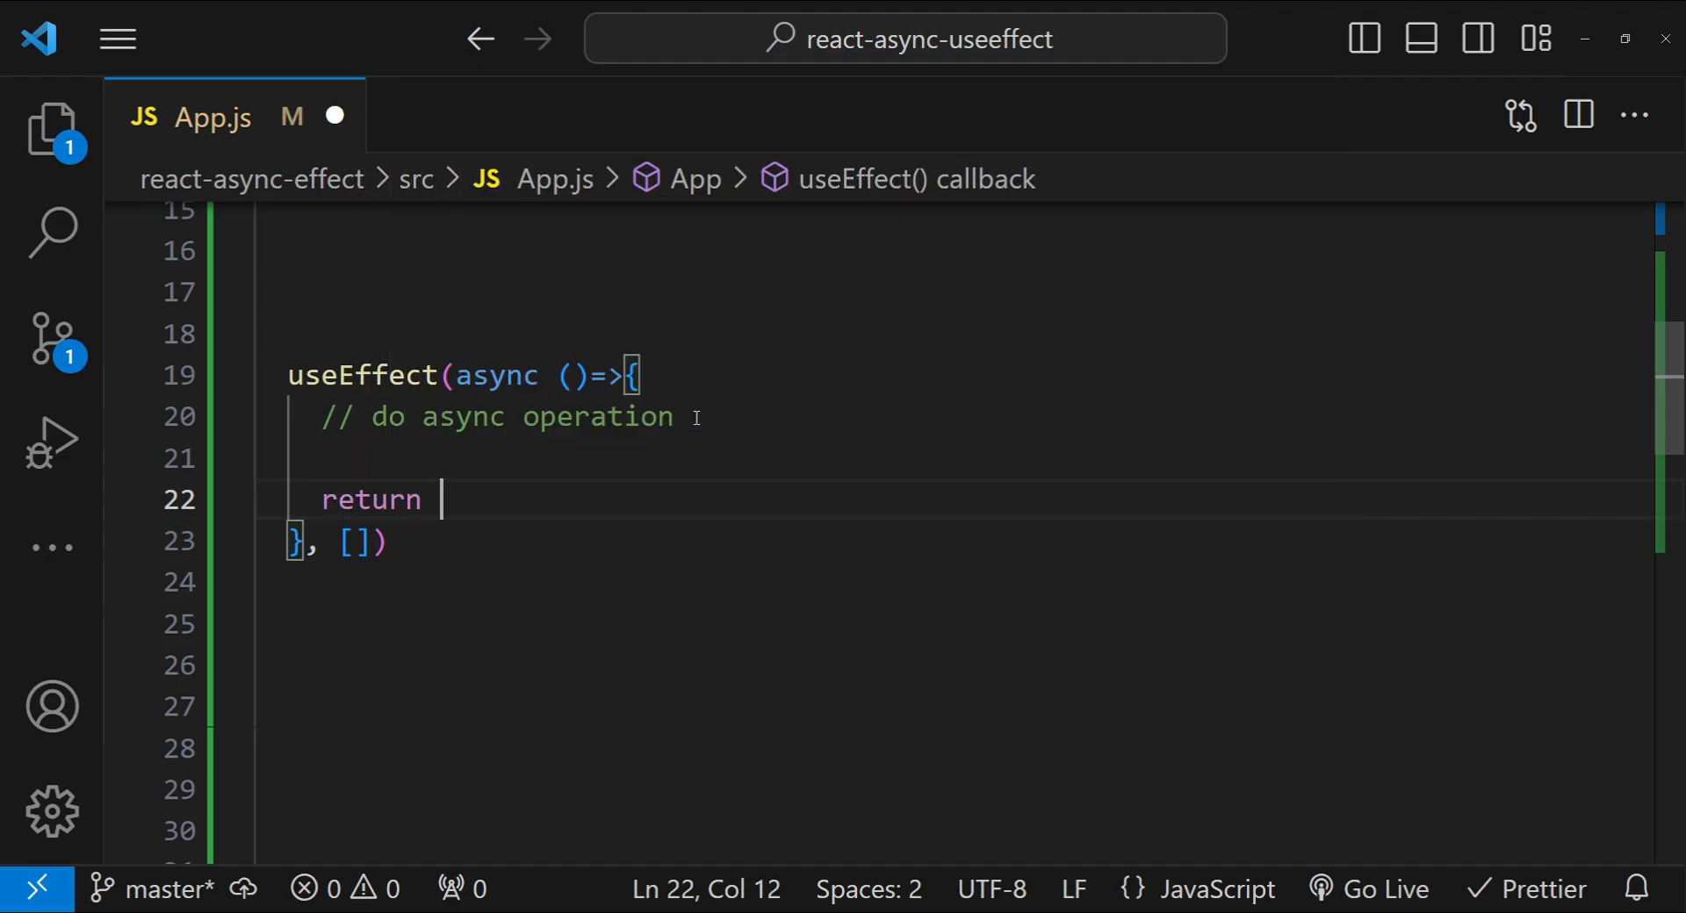
type("() => {}")
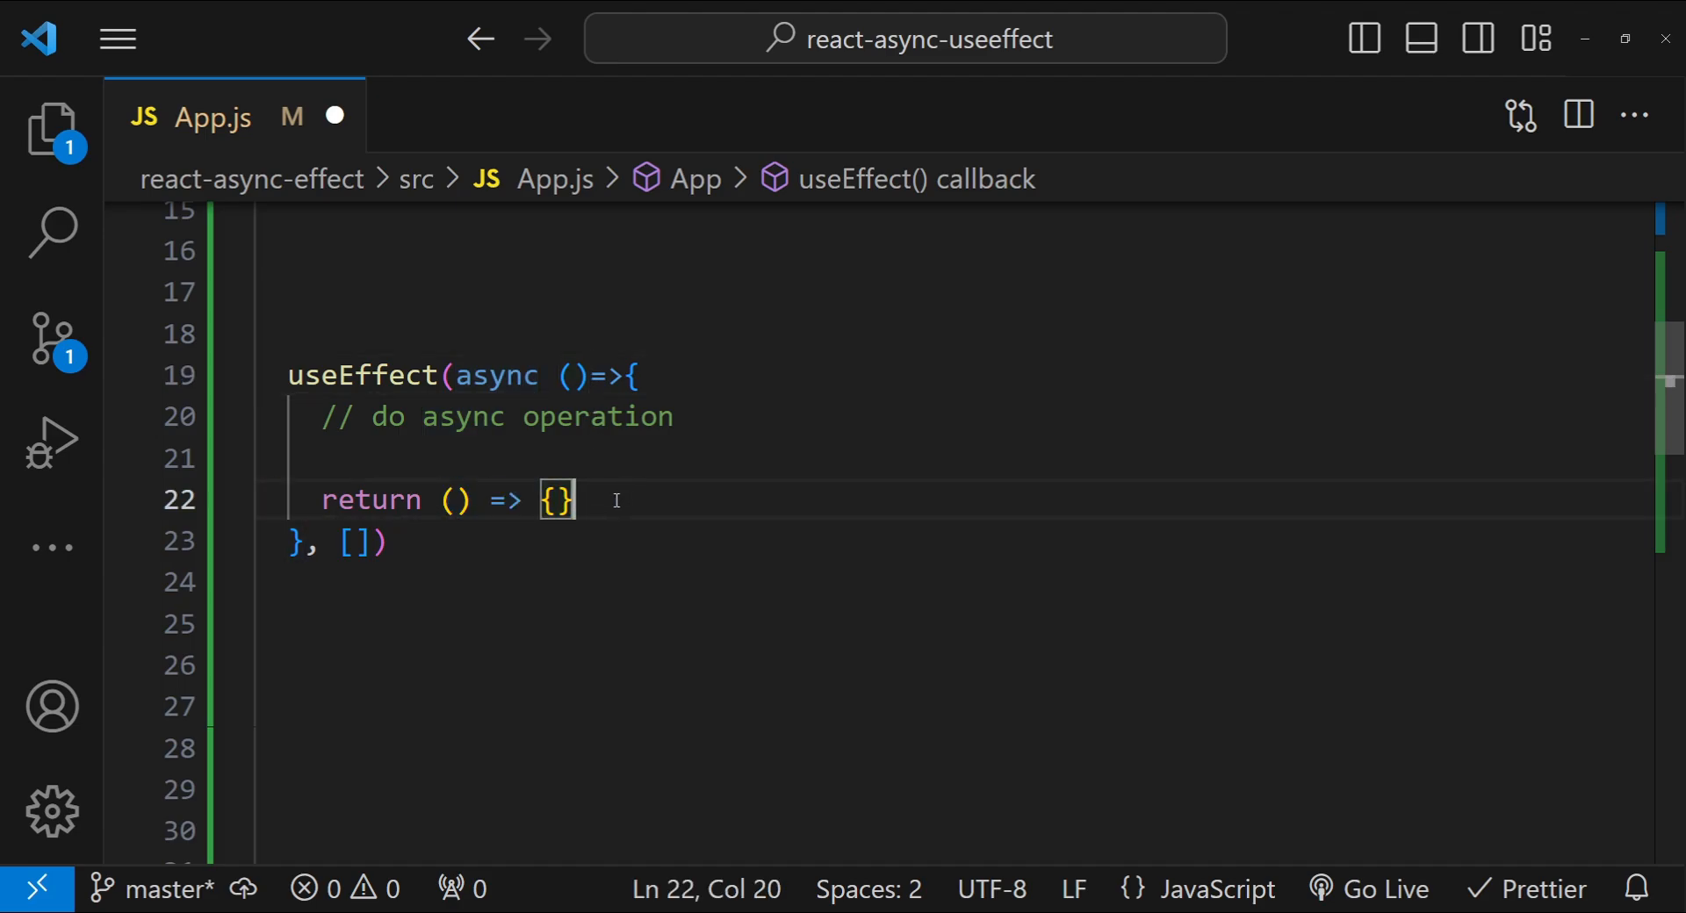
left_click_drag(454, 374, 572, 498)
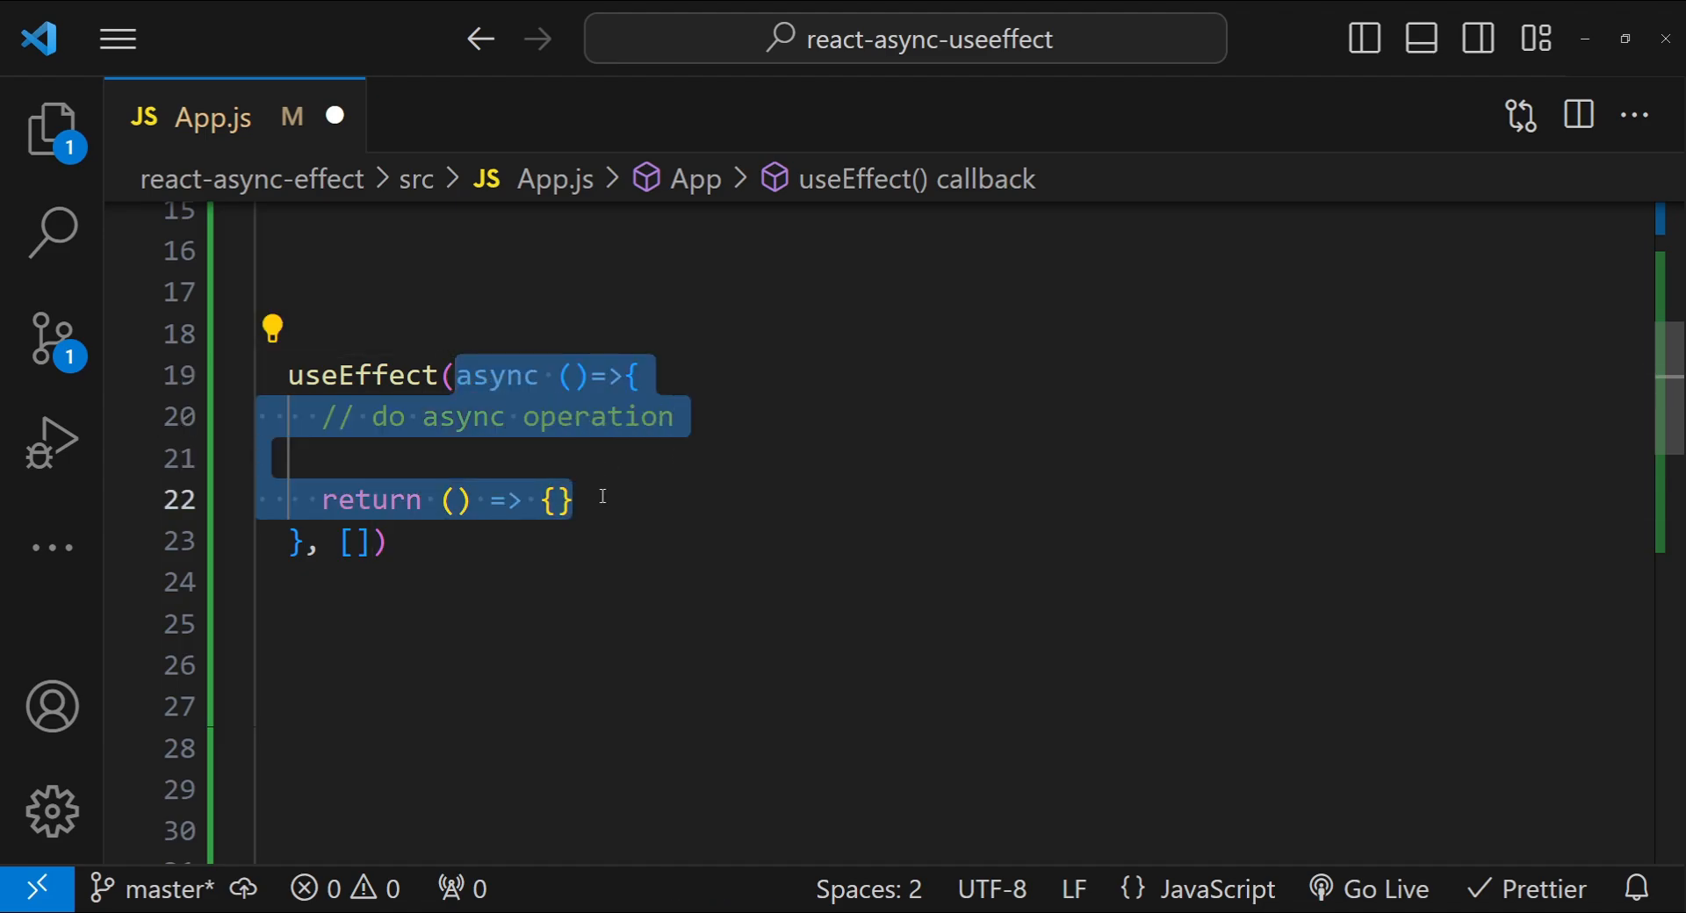
left_click(562, 499)
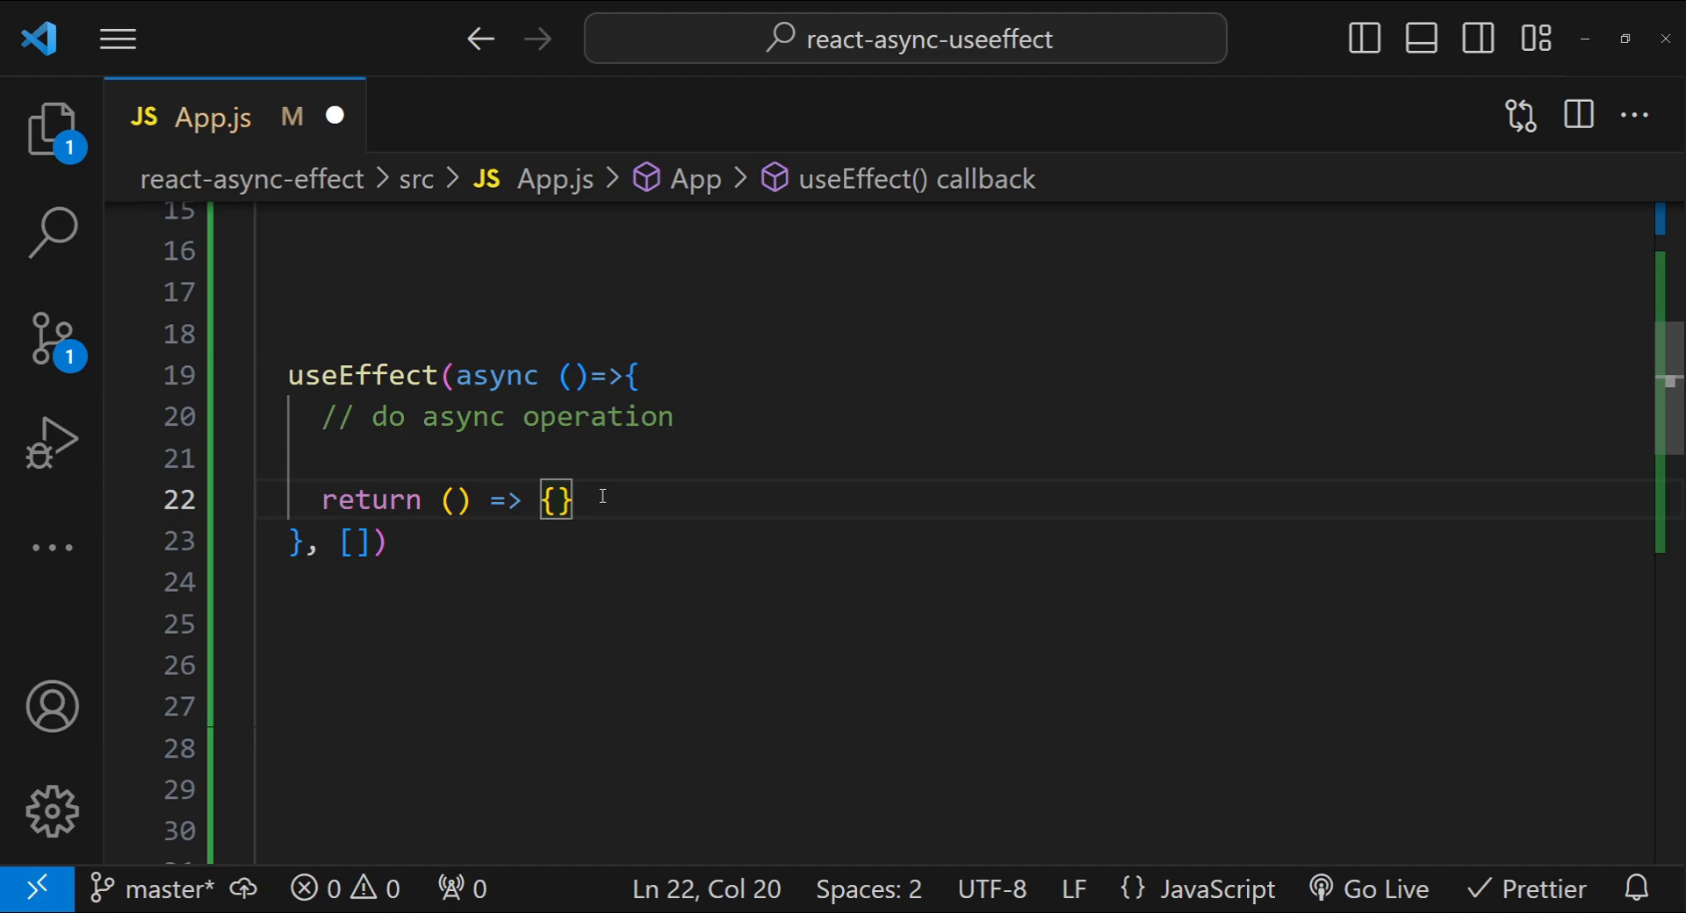
Highlight the console warning that useEffect must return only a clean-up function.
left_click_drag(572, 499, 490, 499)
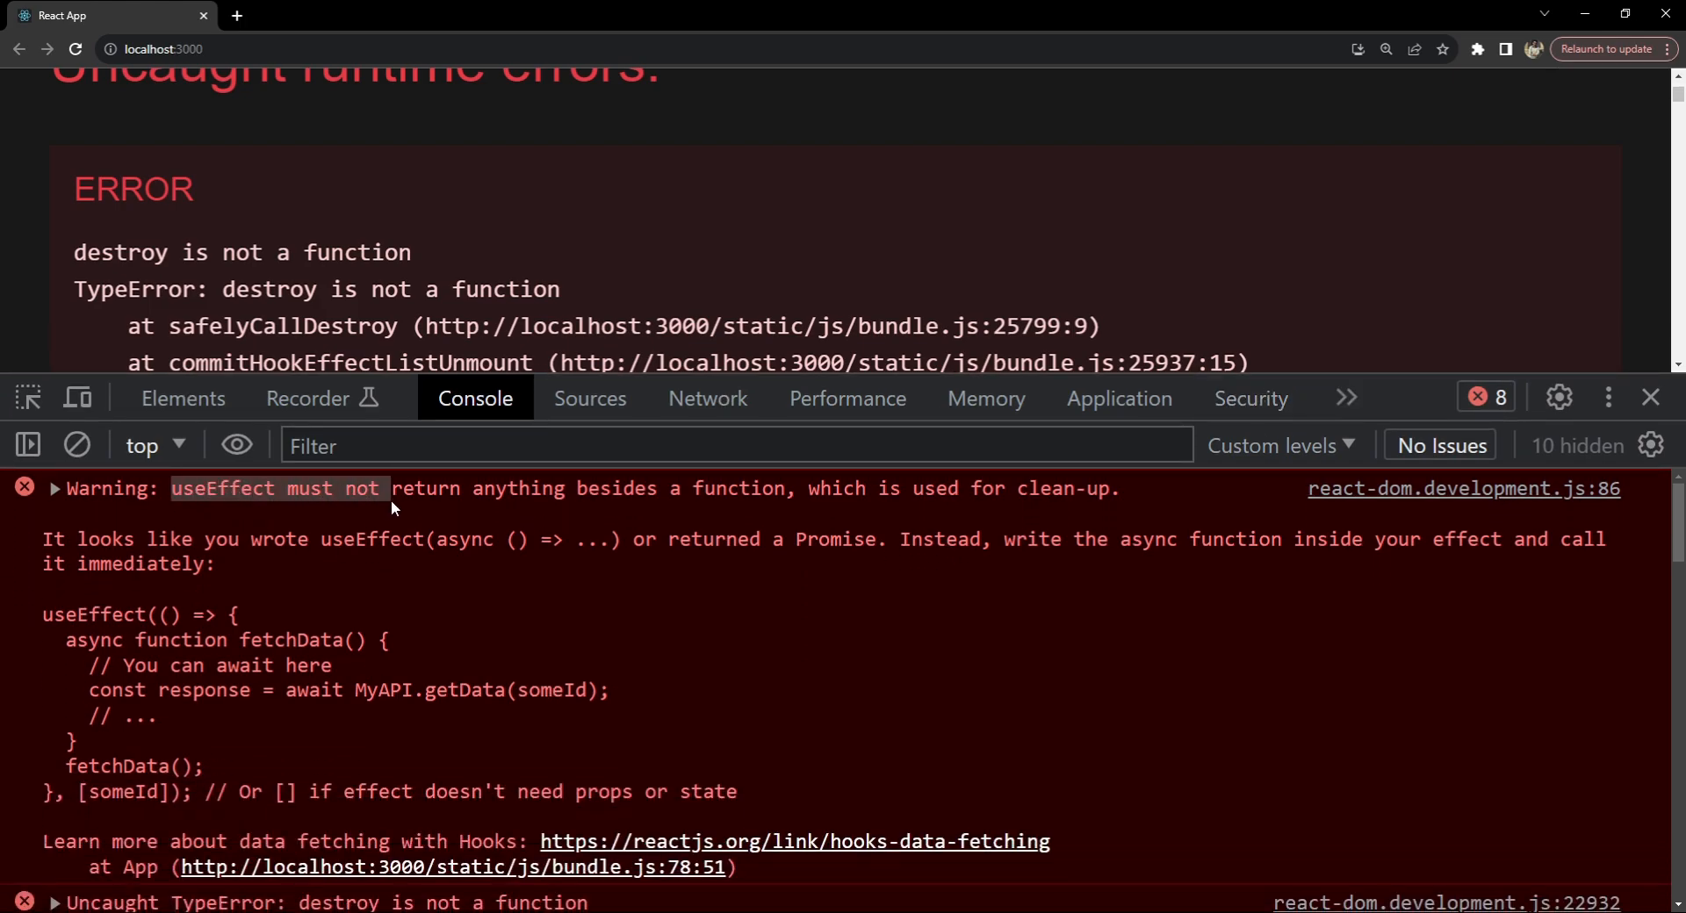
left_click_drag(392, 488, 750, 488)
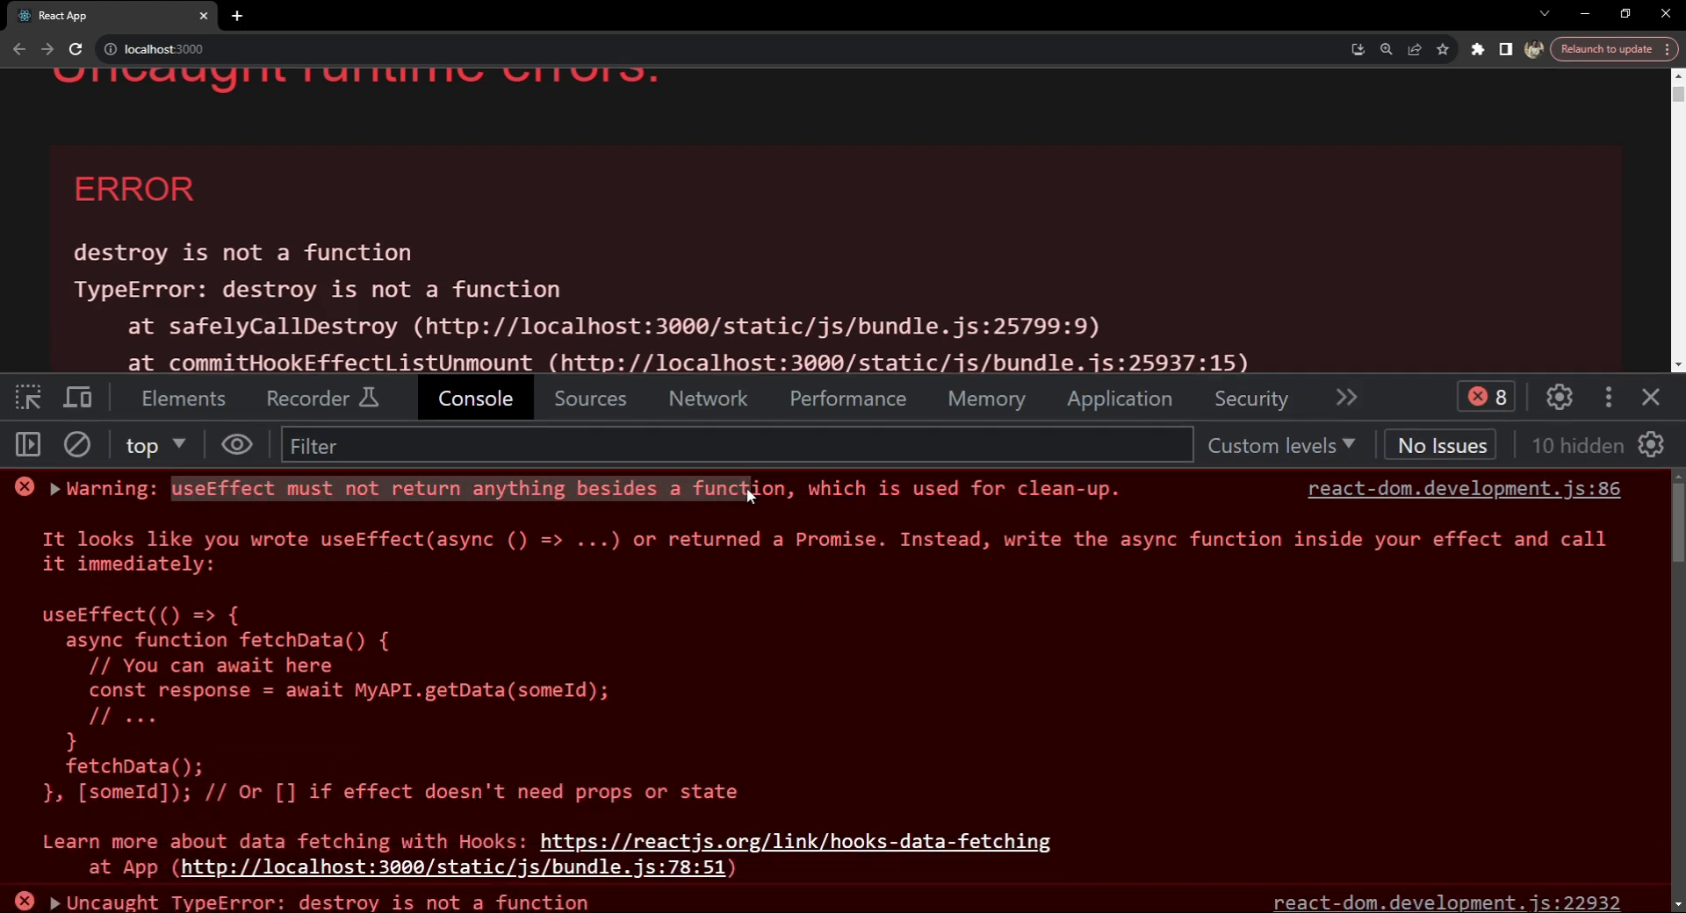
mouse_move(847, 502)
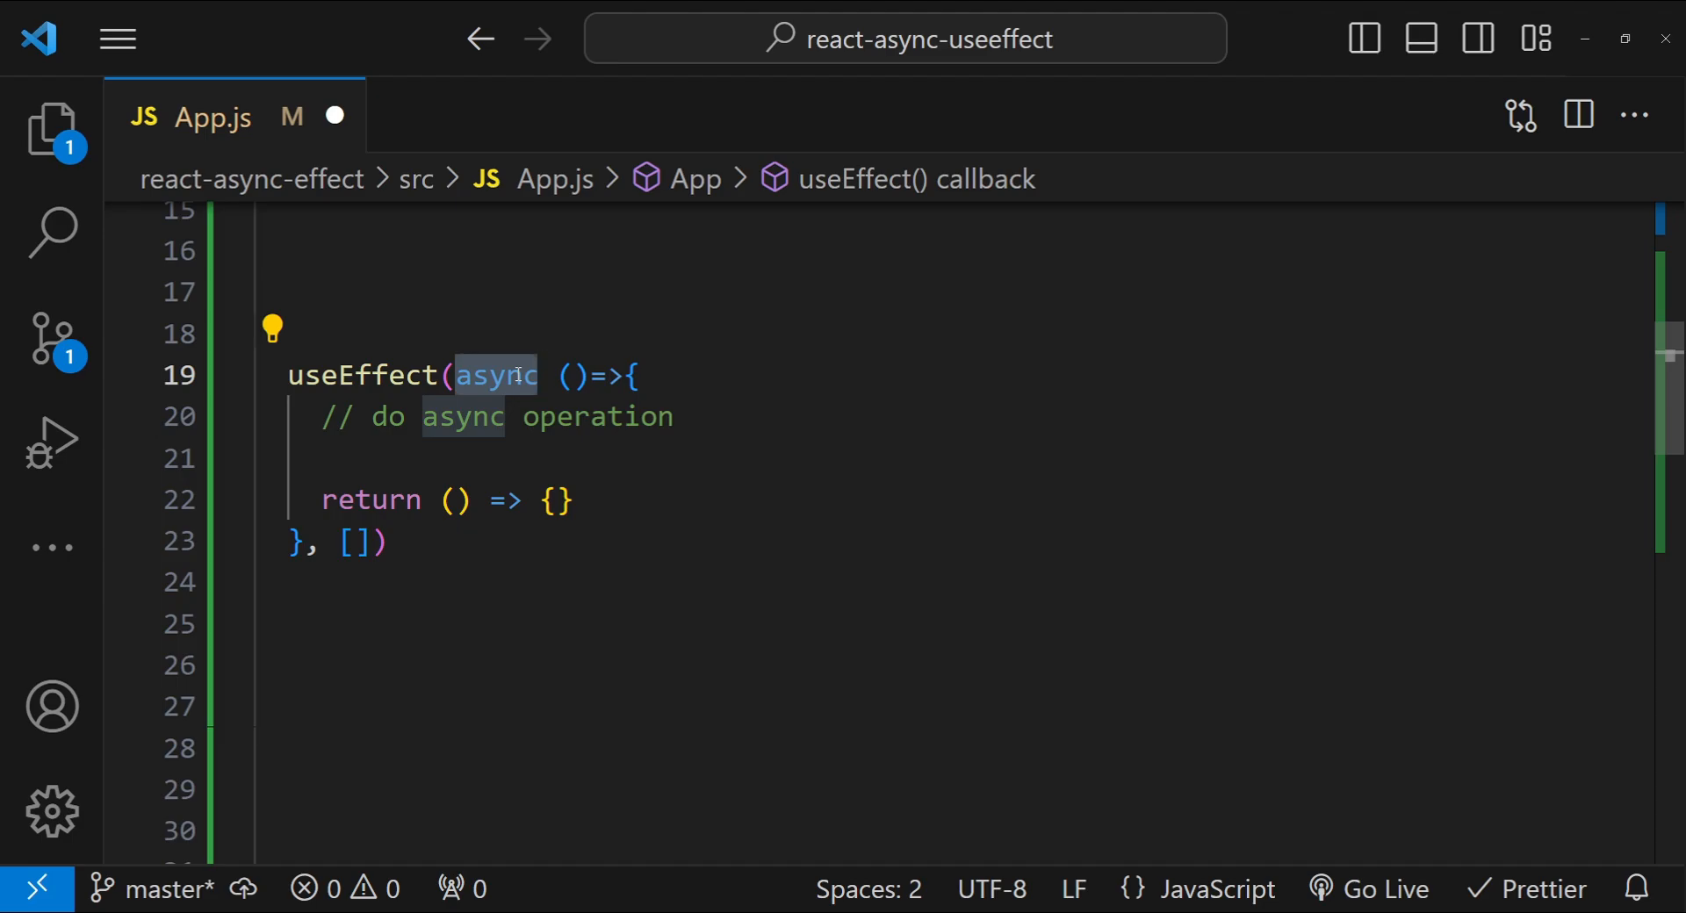
Remove async from the callback and discard a temporary fetchData() helper and its call.
left_click(540, 376)
type("async function ")
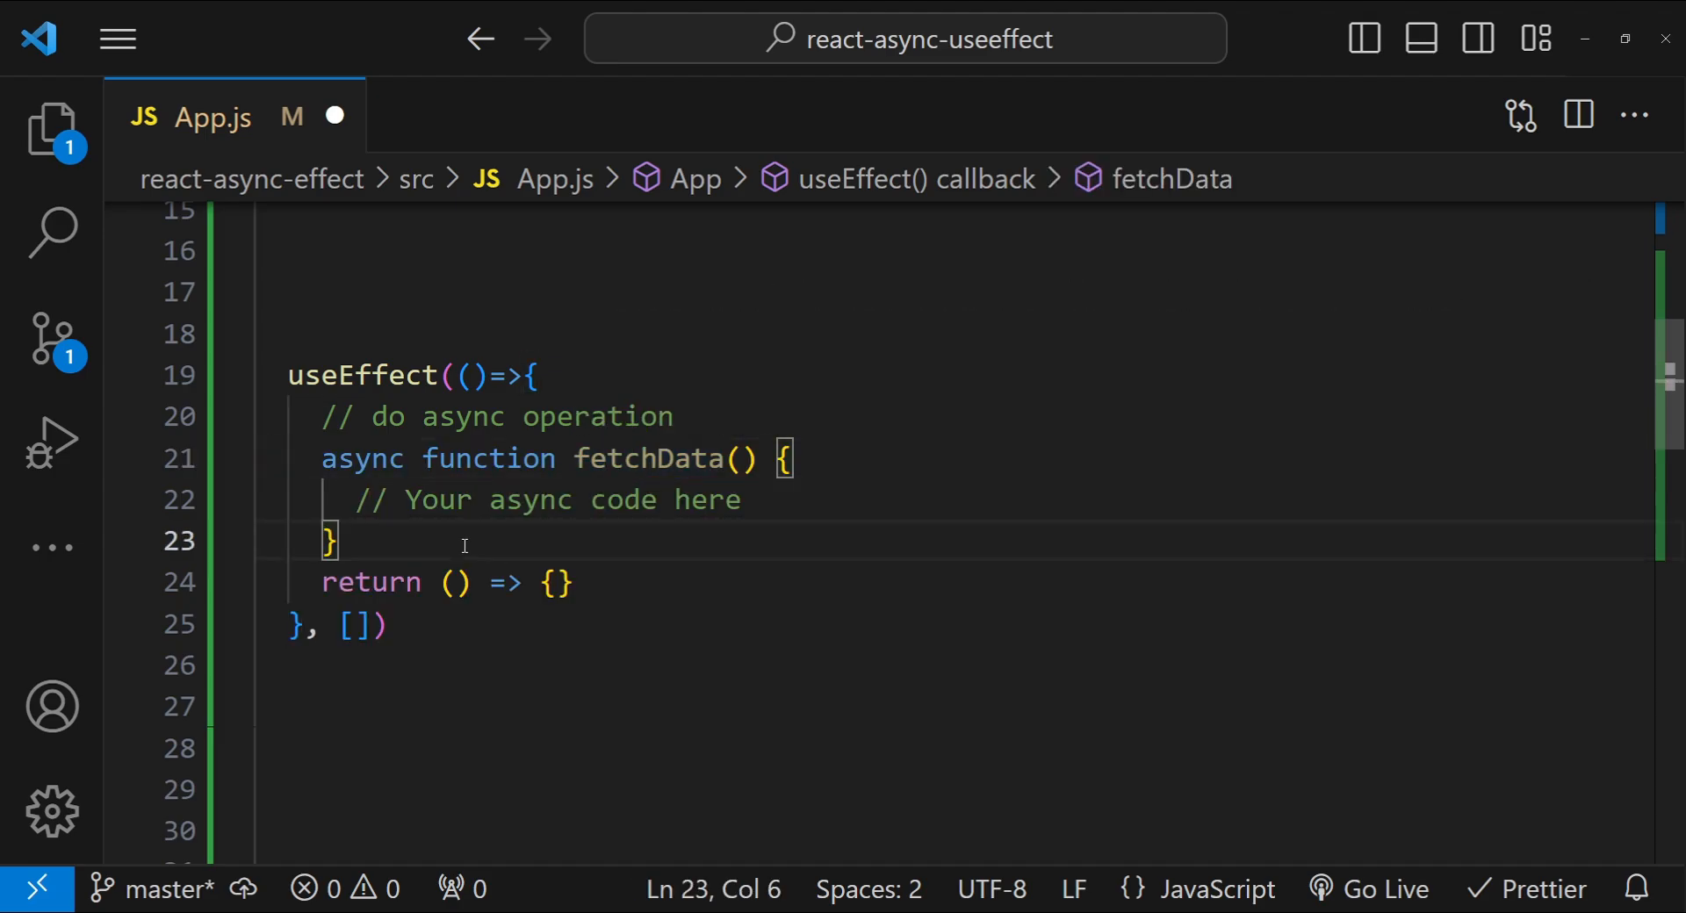
type("fetchData()")
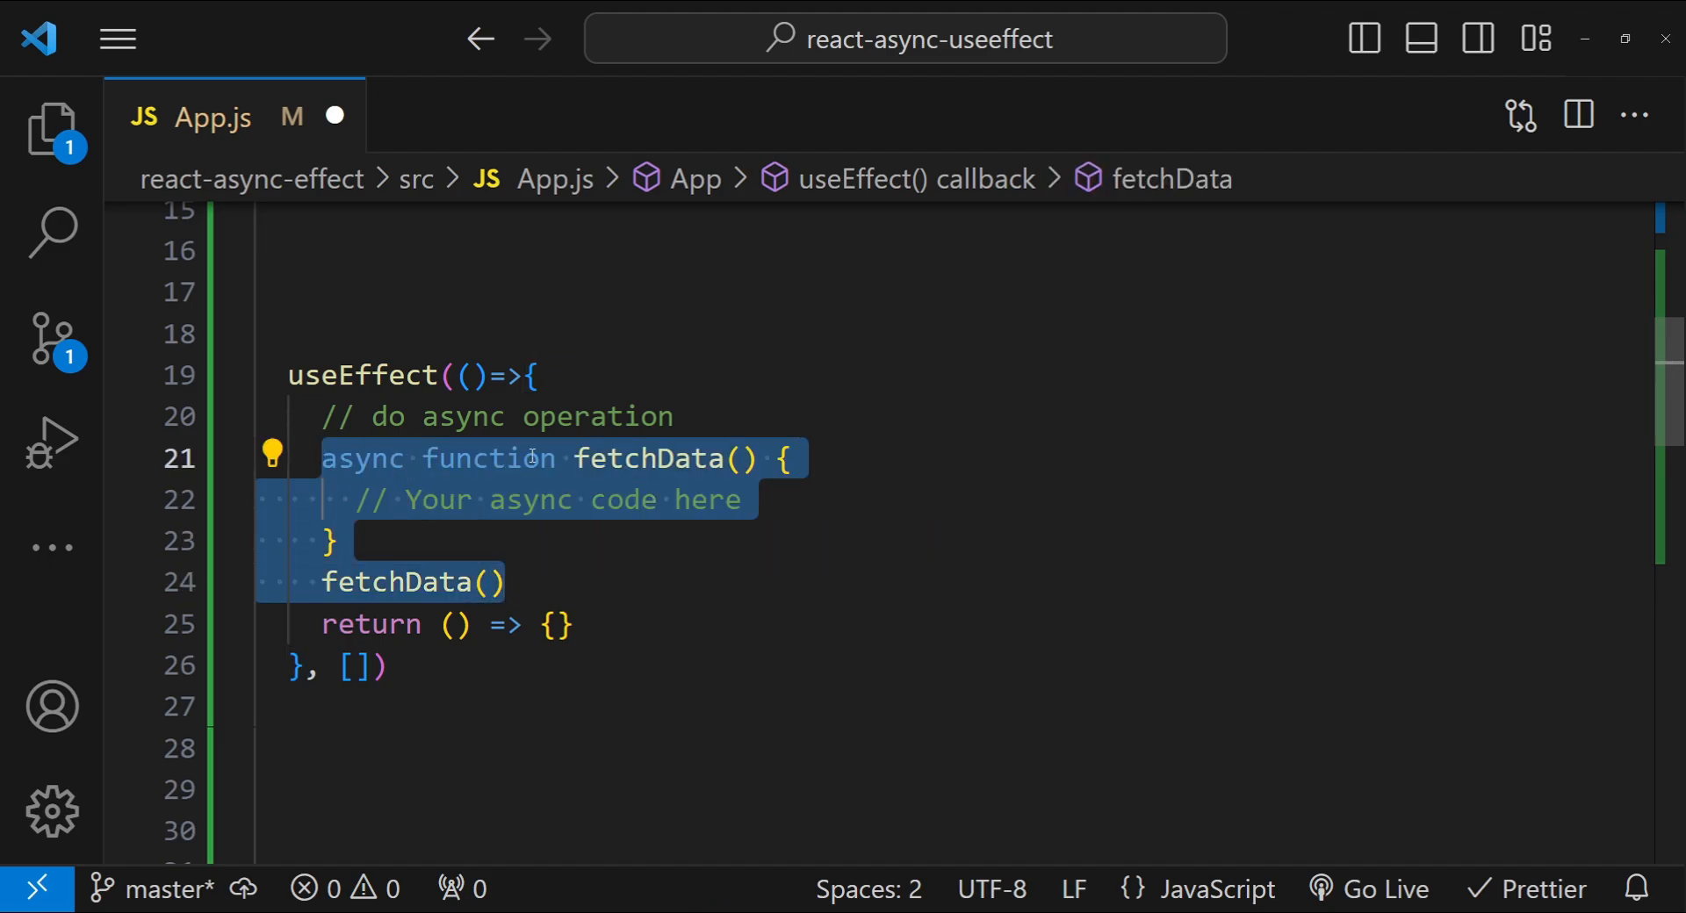
key("Delete")
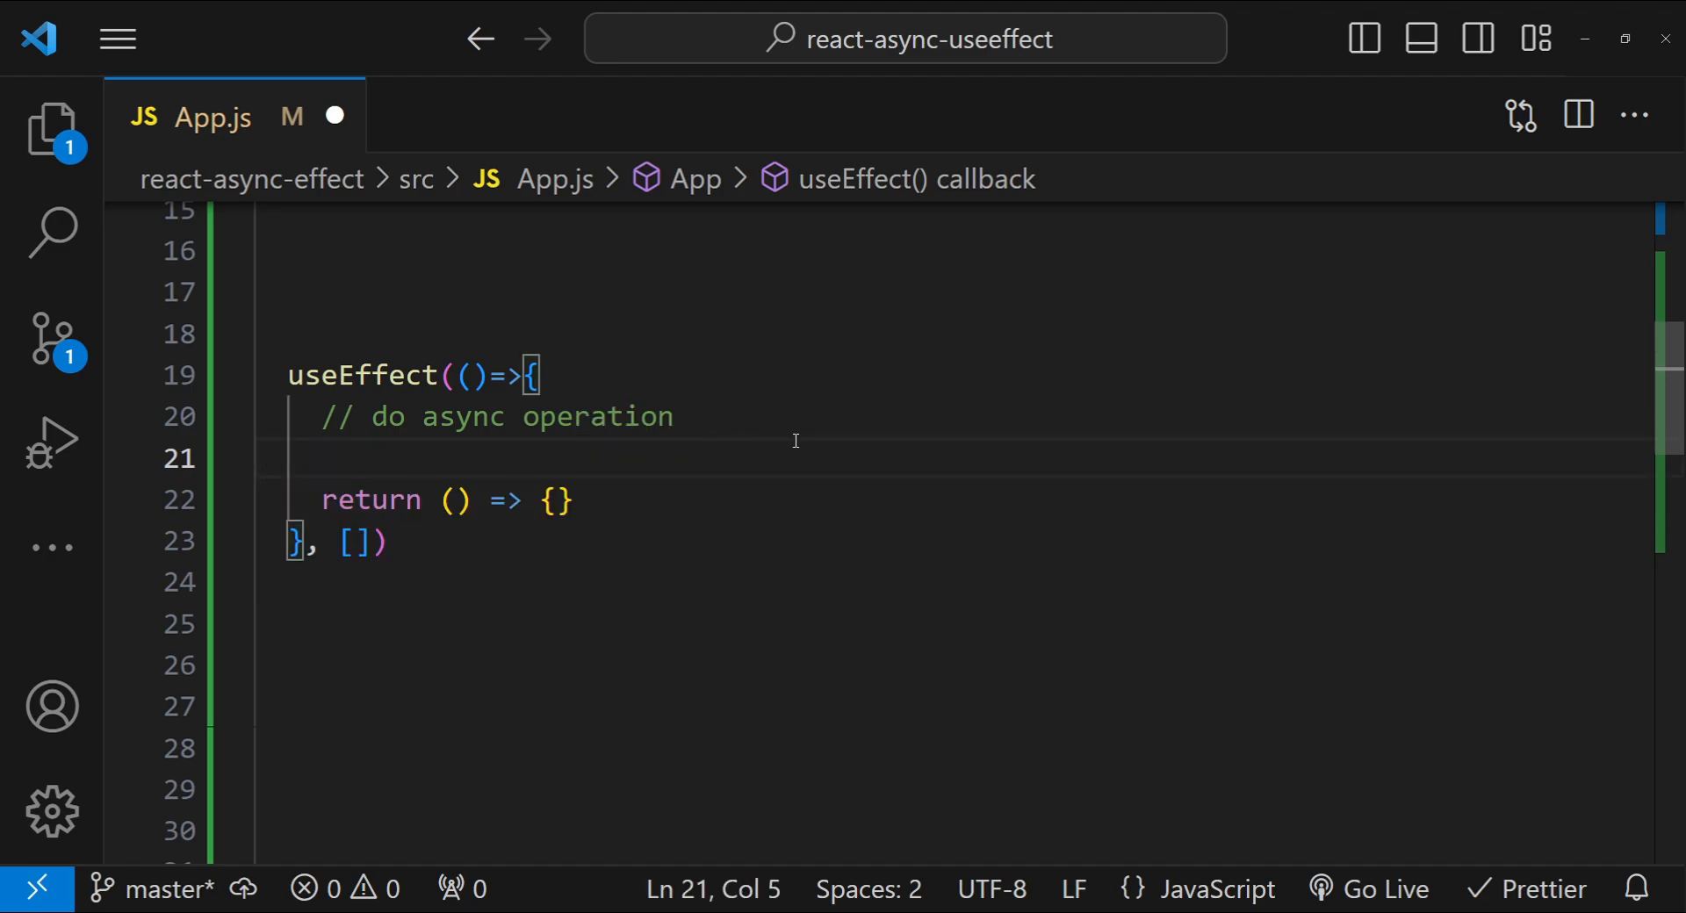
Wrap an async arrow IIFE with the comment '// async code goes here' inside useEffect, leaving new lines below.
type("()")
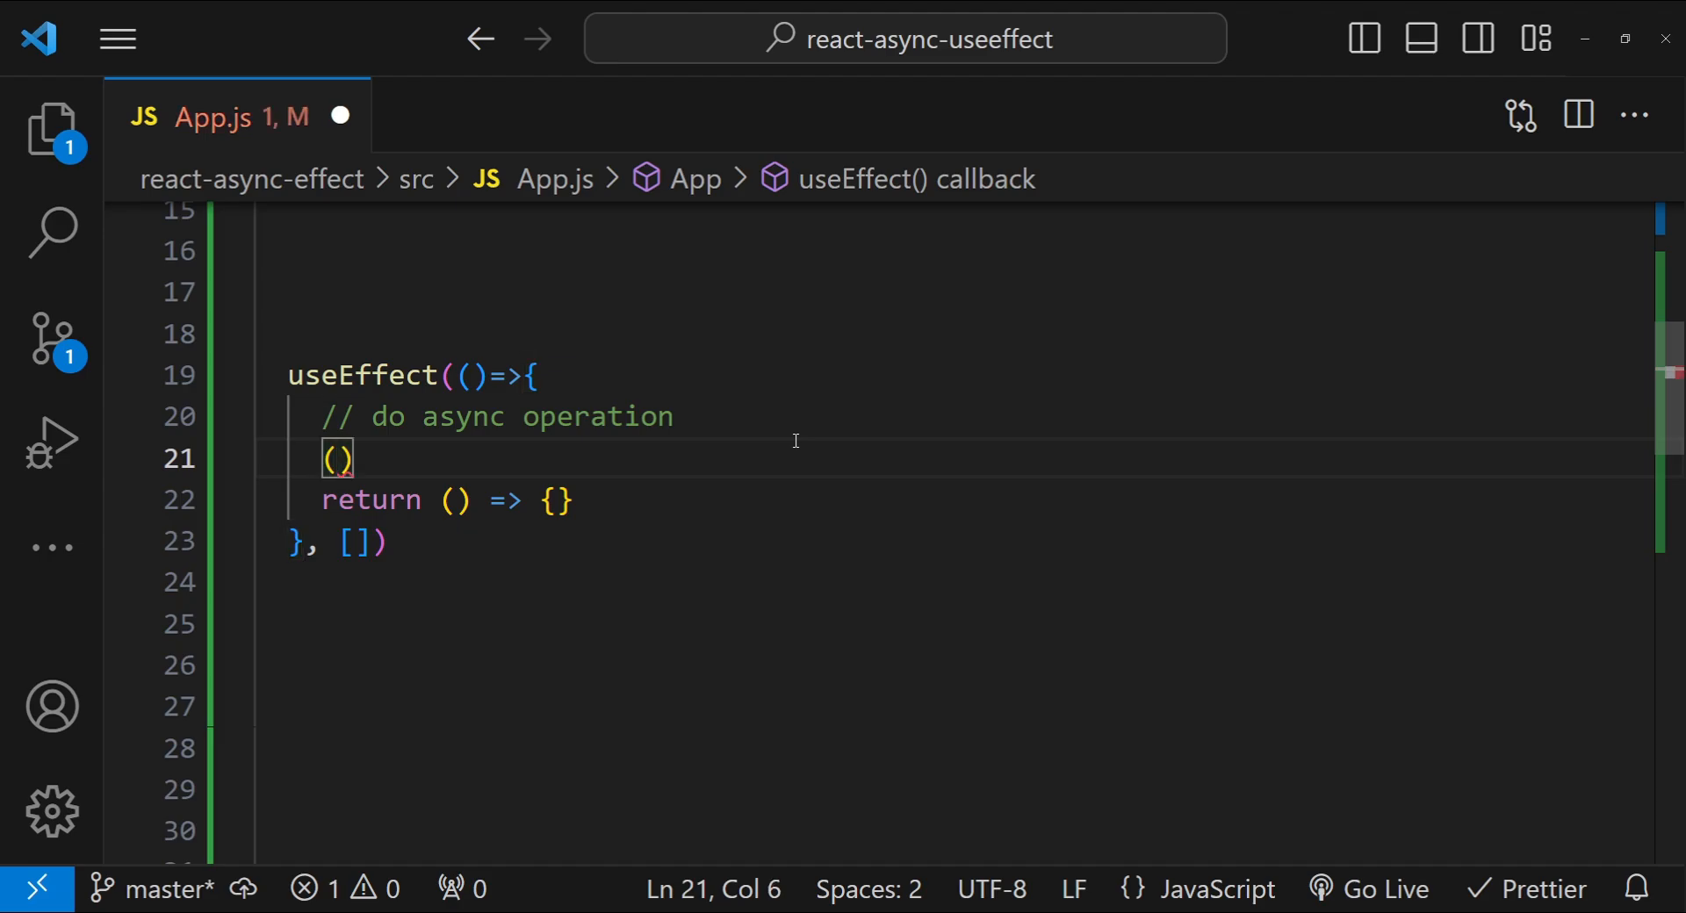
type("();")
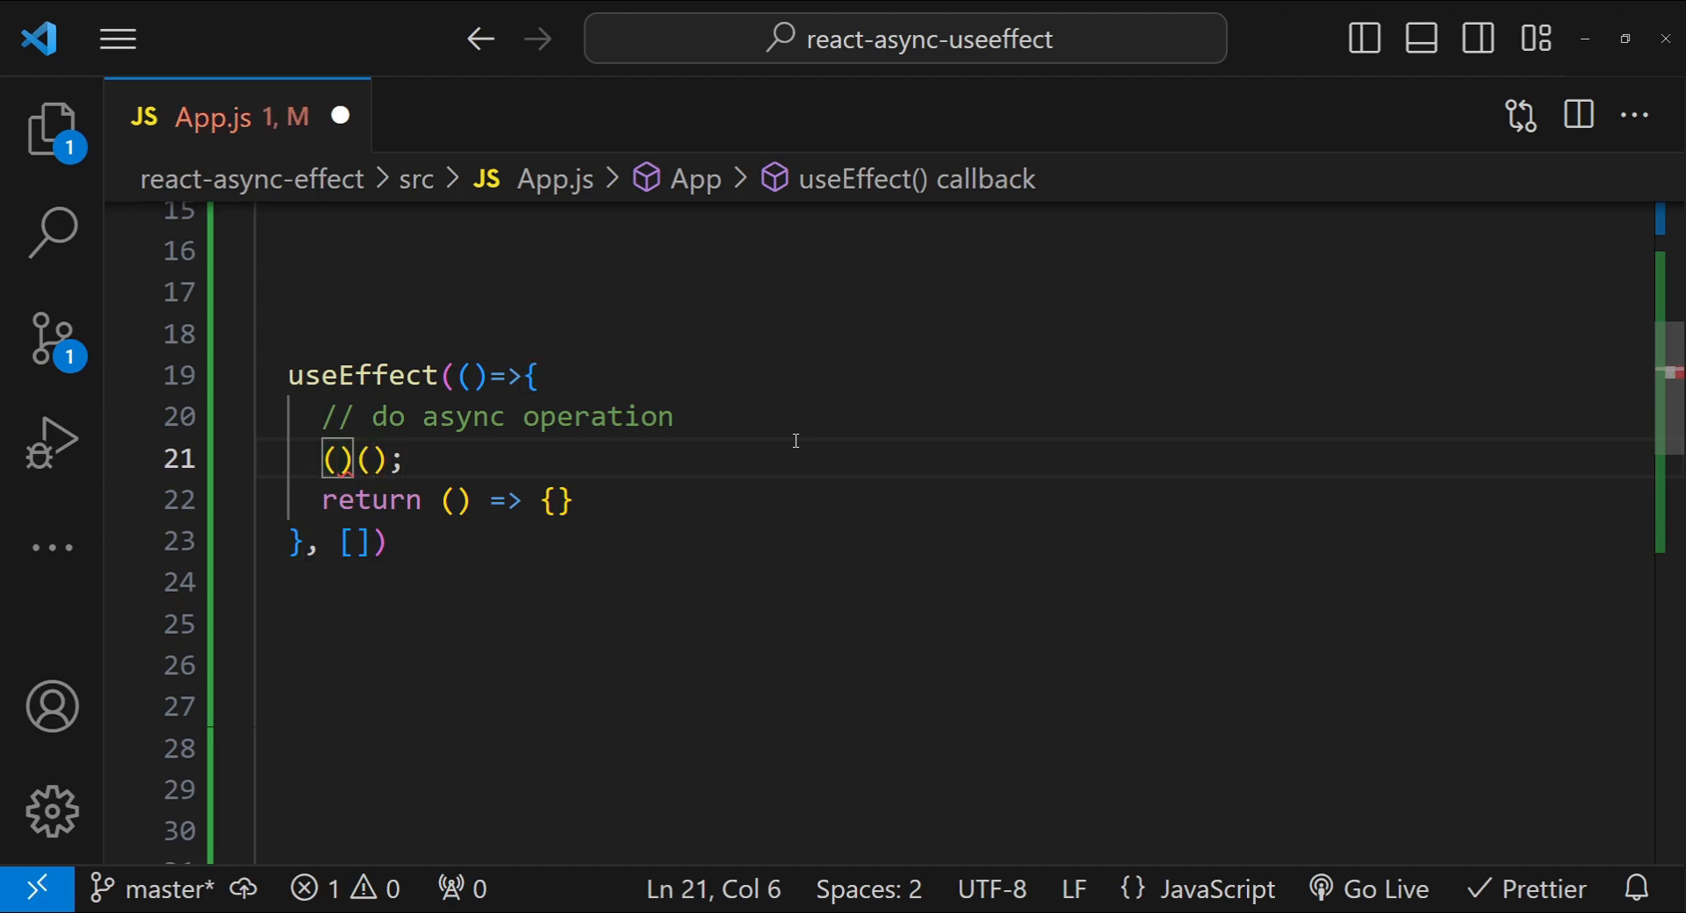
type("async")
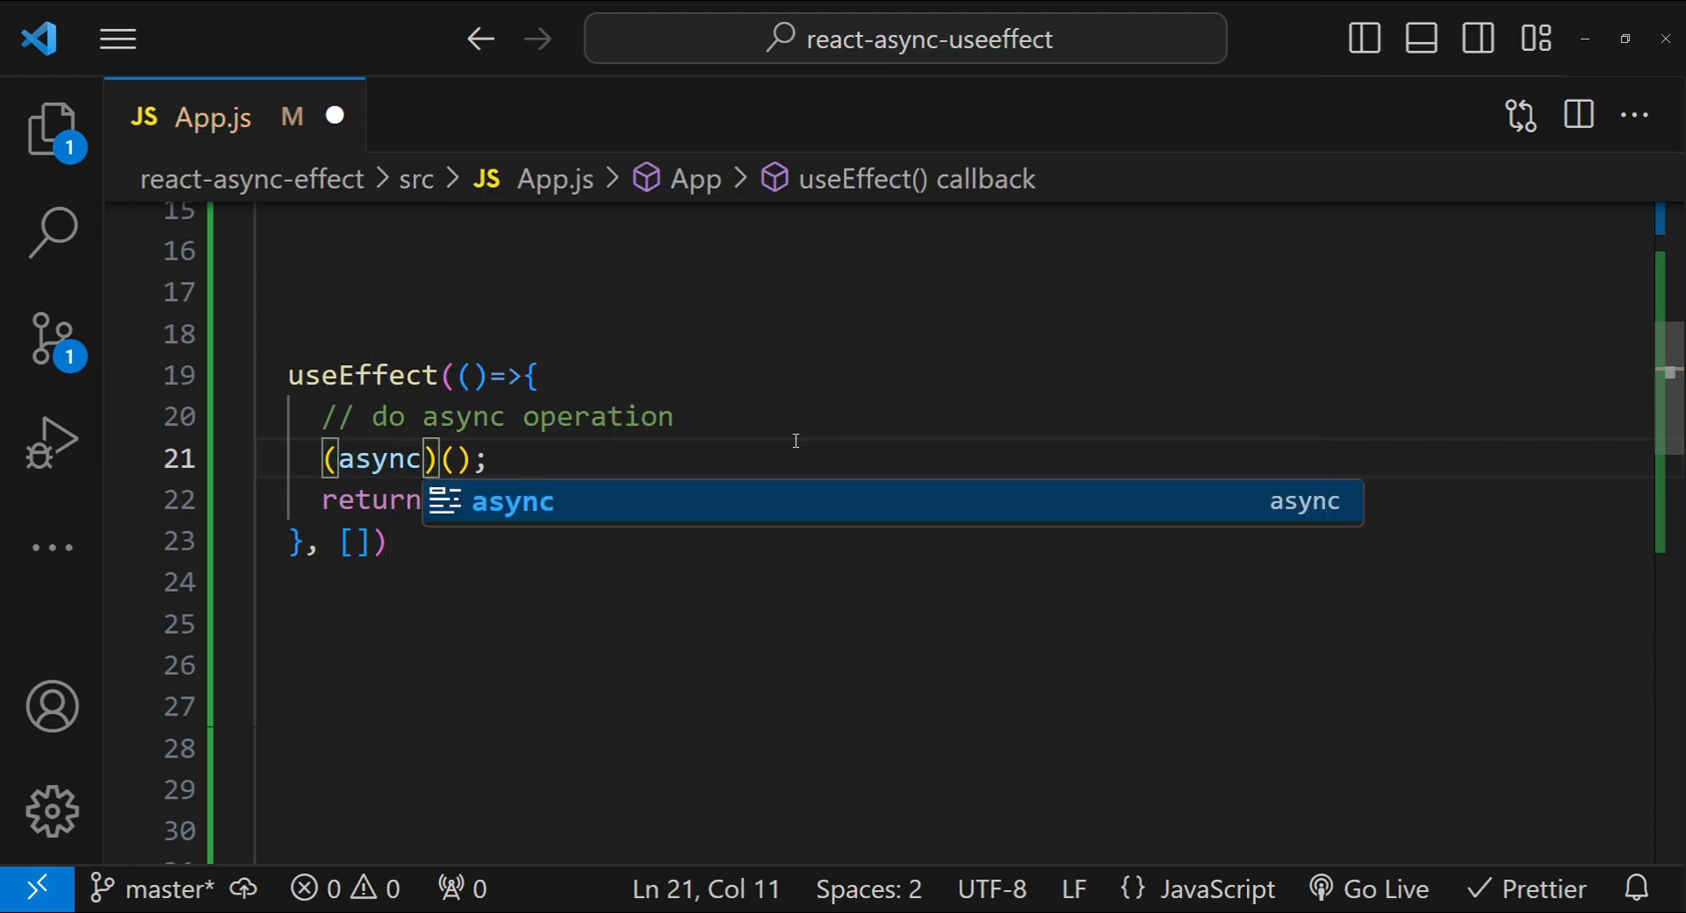
type("()=>")
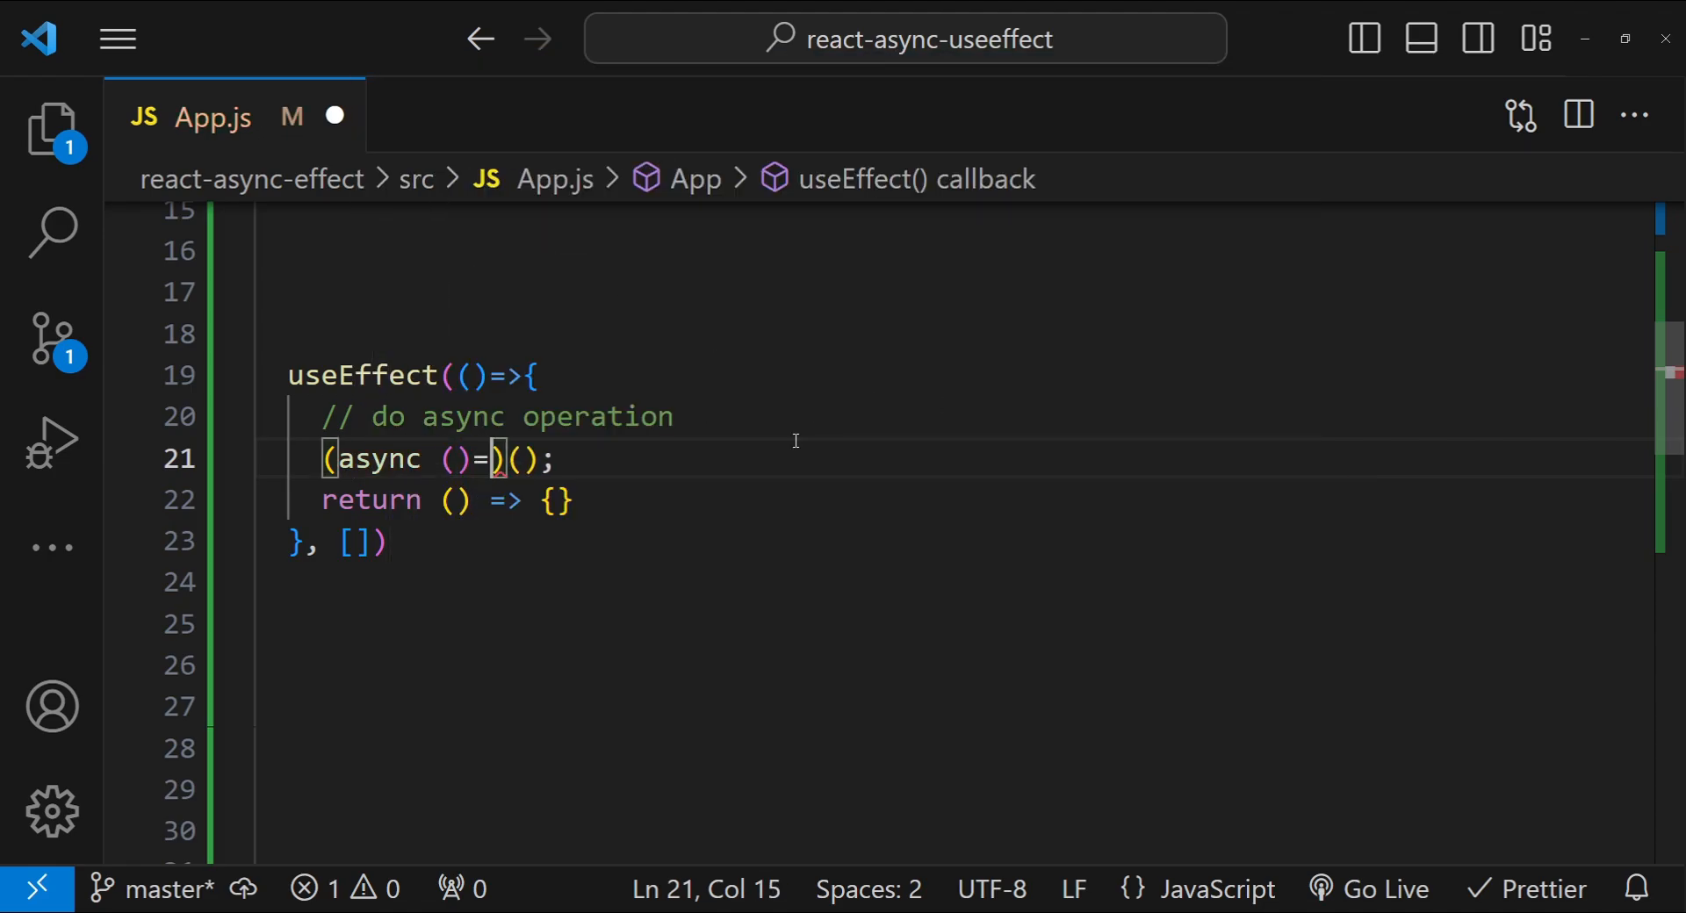
type("{}")
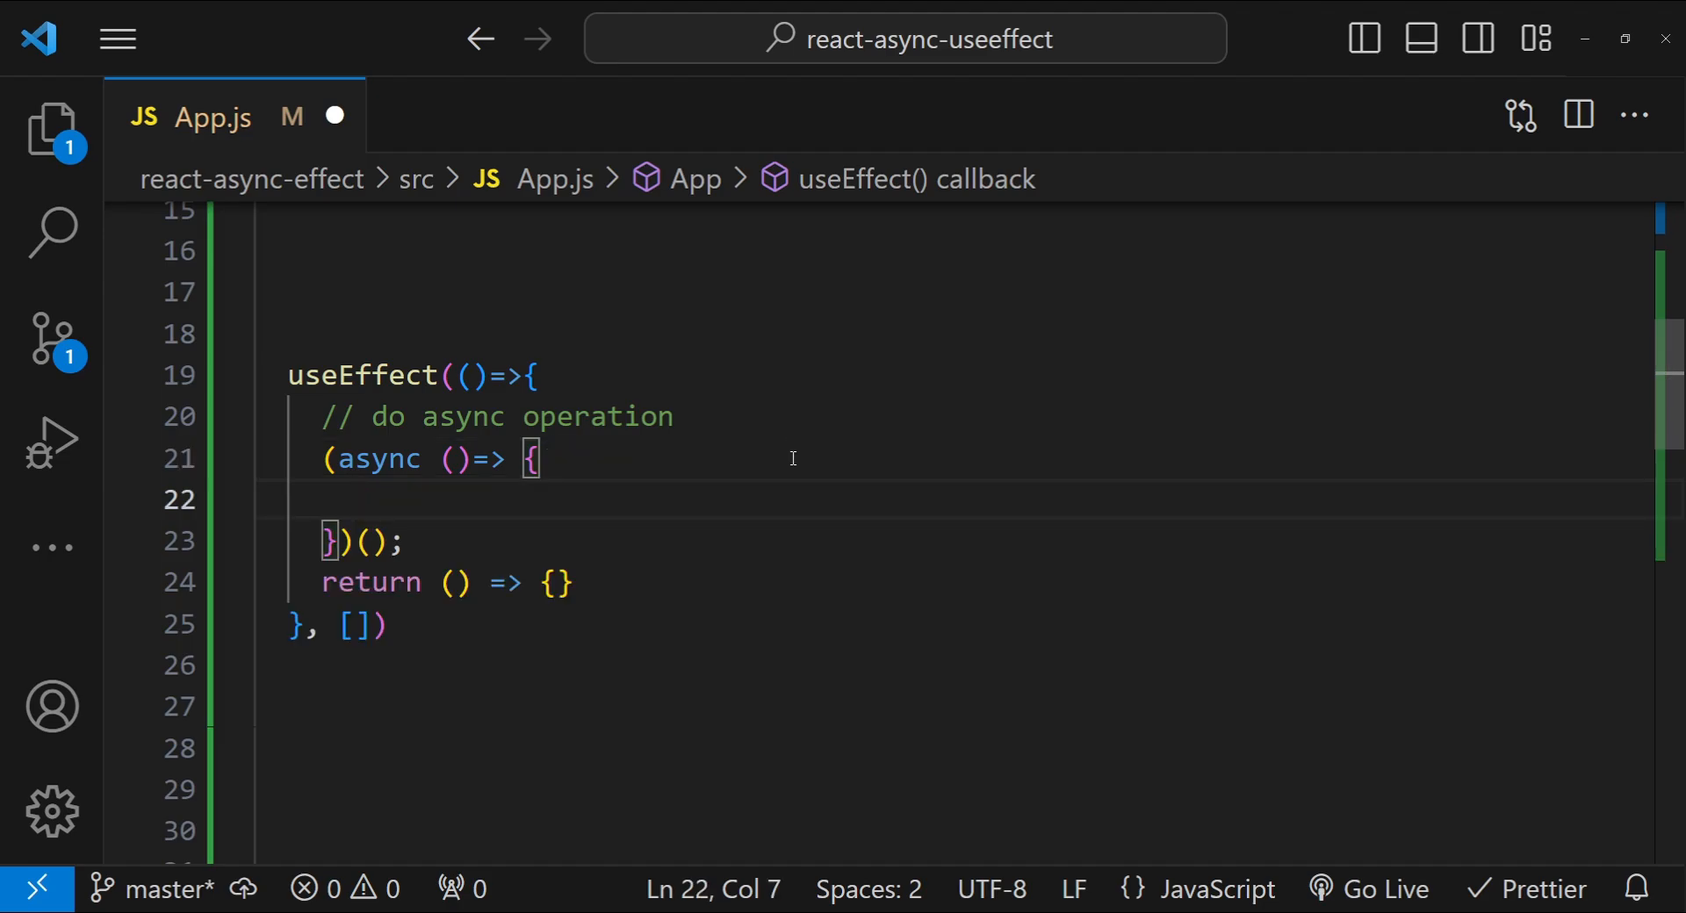
type("// a")
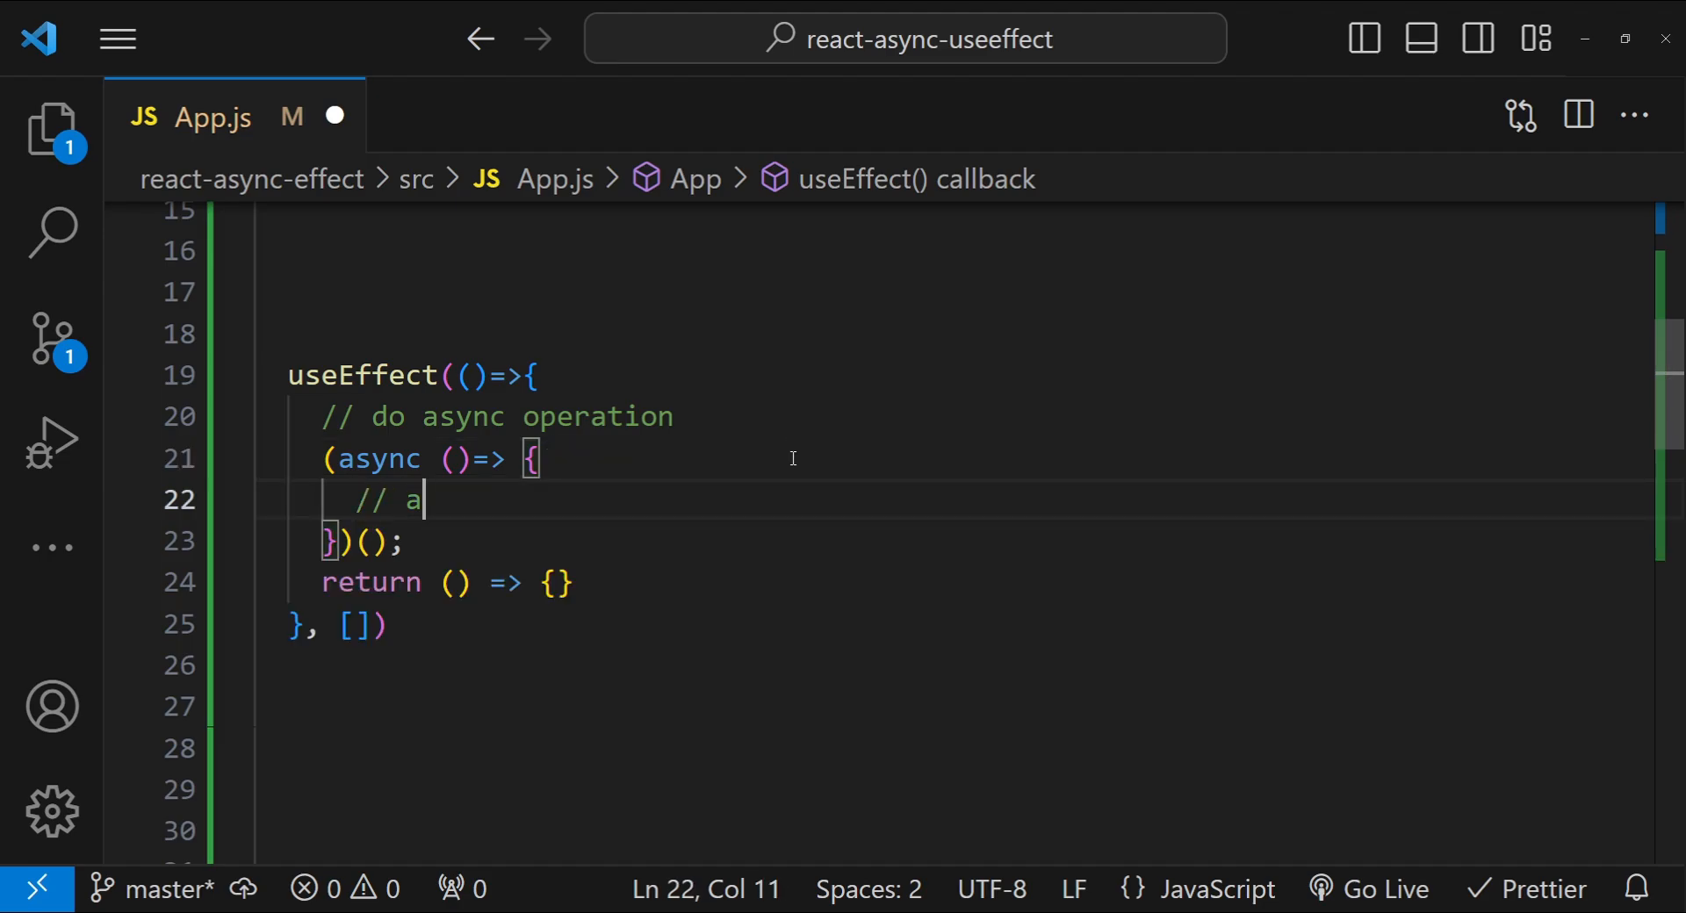
type("sync code goes here")
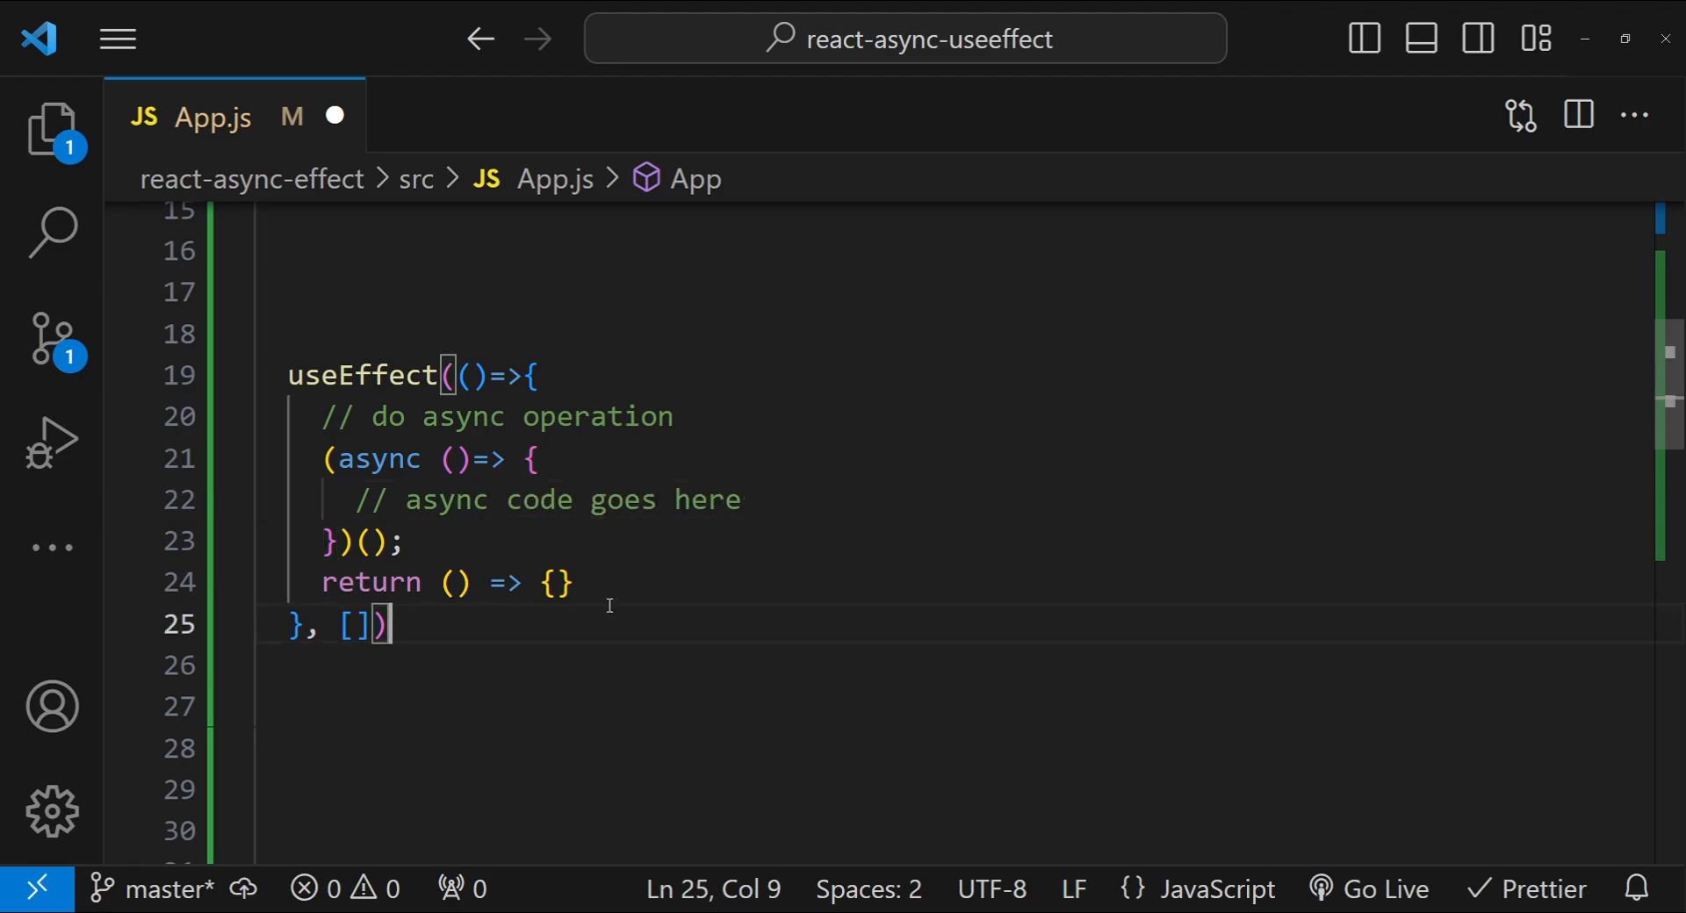
key("enter")
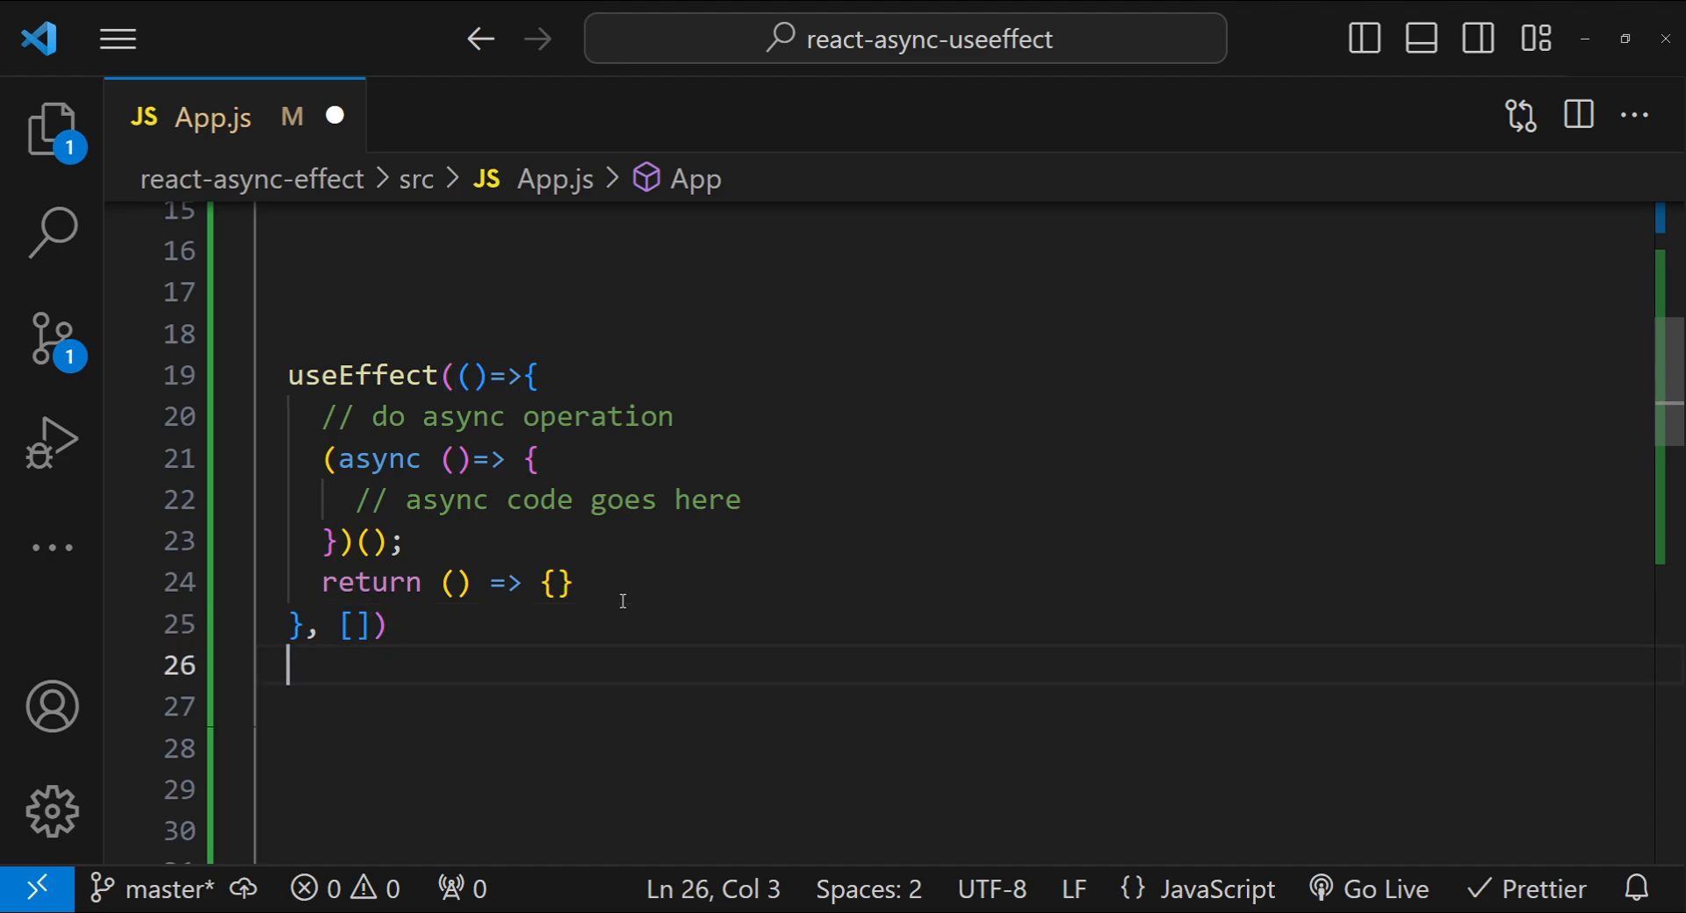
key("Enter")
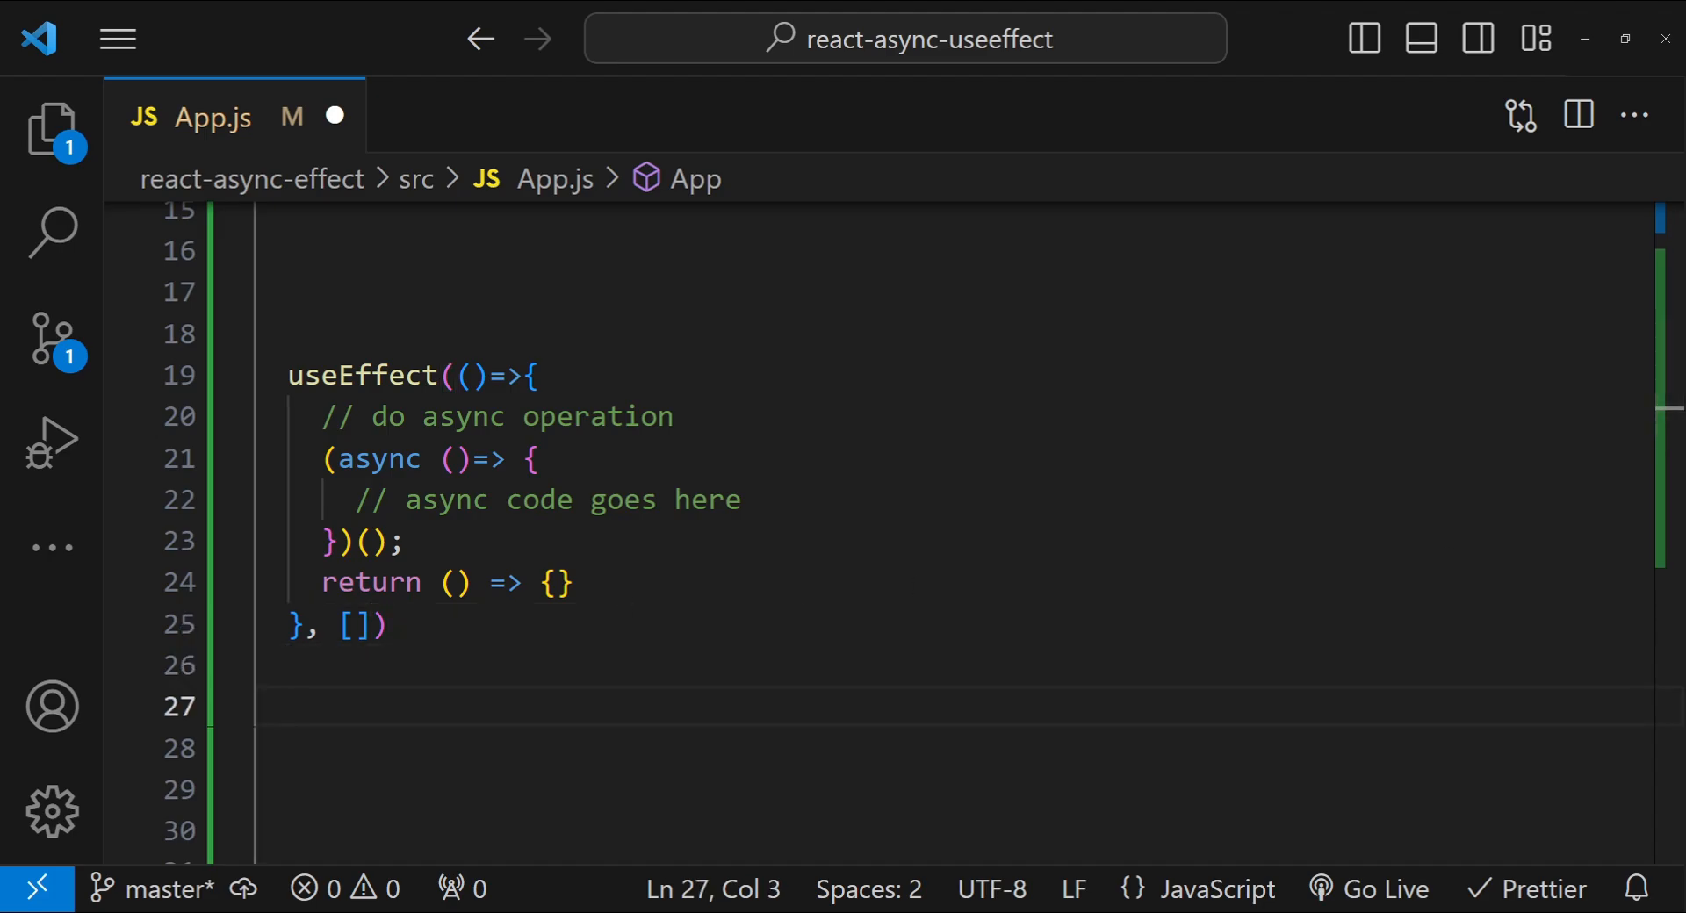
Call fetchData().then(data=>{}).catch(error => {}) in useEffect, with fetchData returning a new Promise below.
scroll("down", 3)
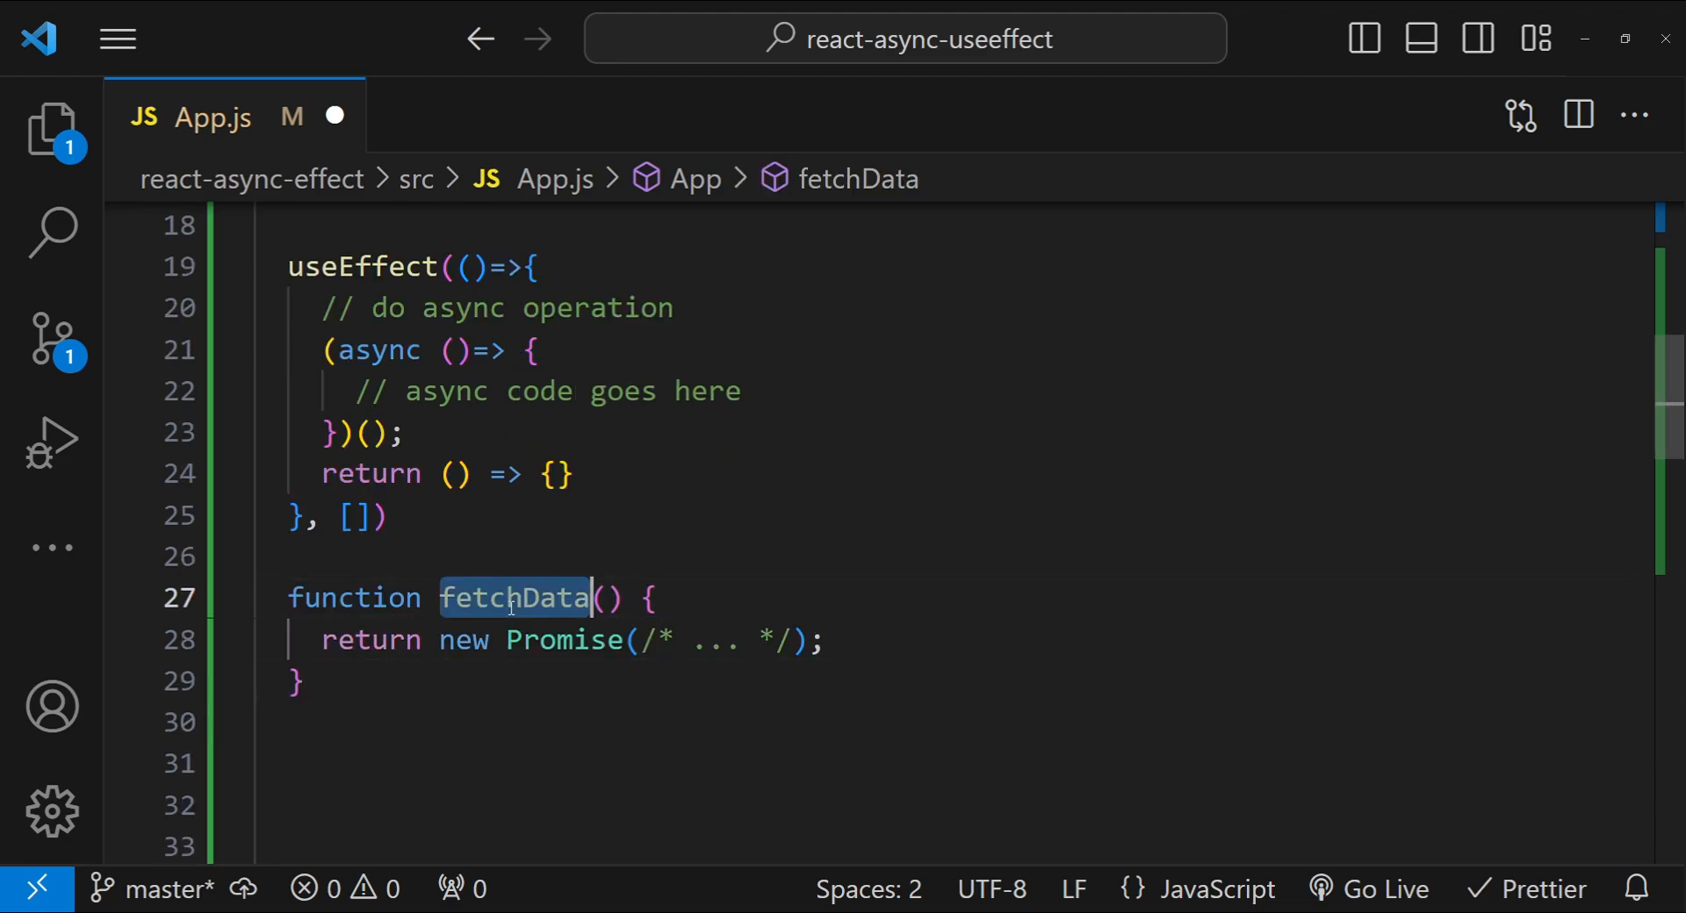
double_click(562, 639)
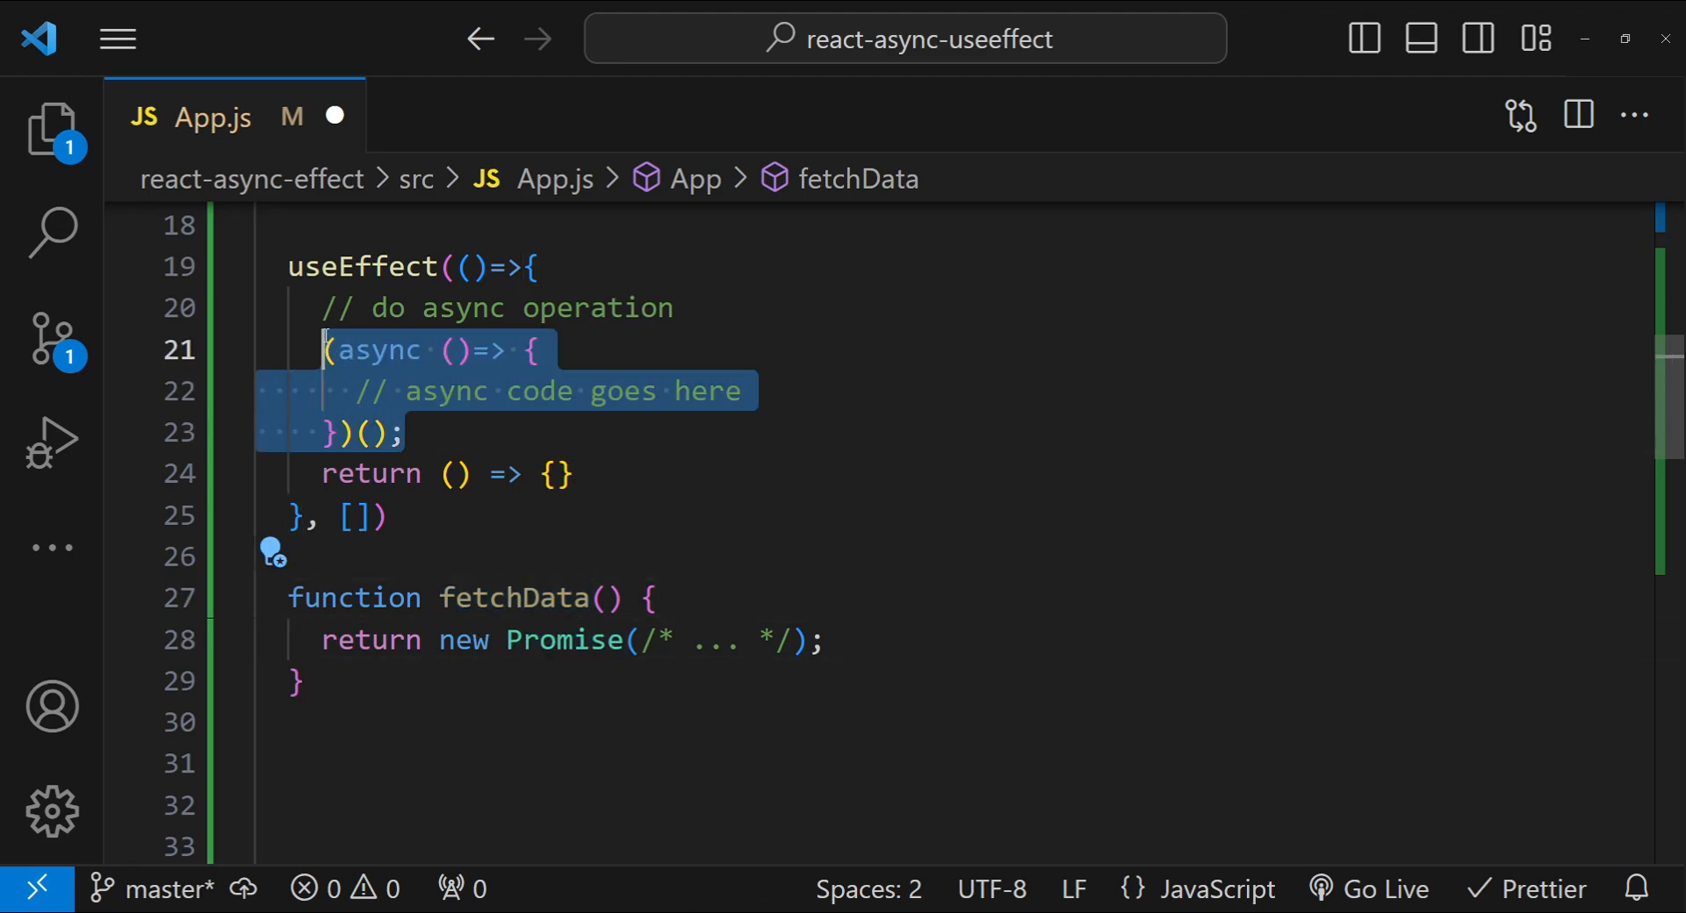
type("fetchData(")
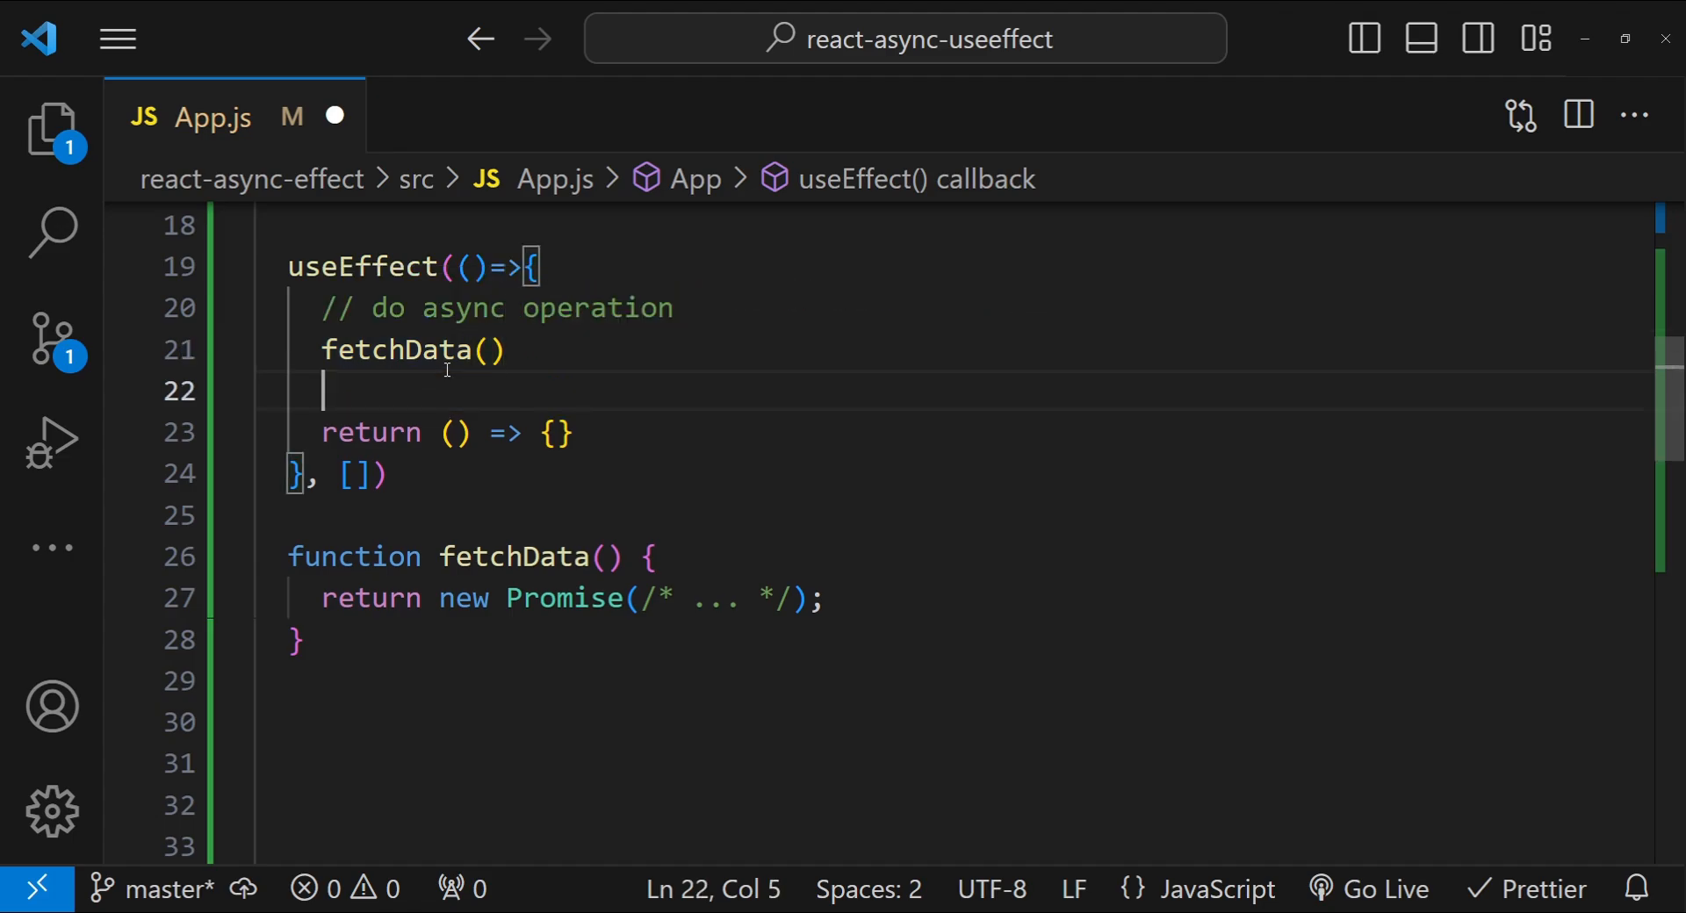
type(".then(")
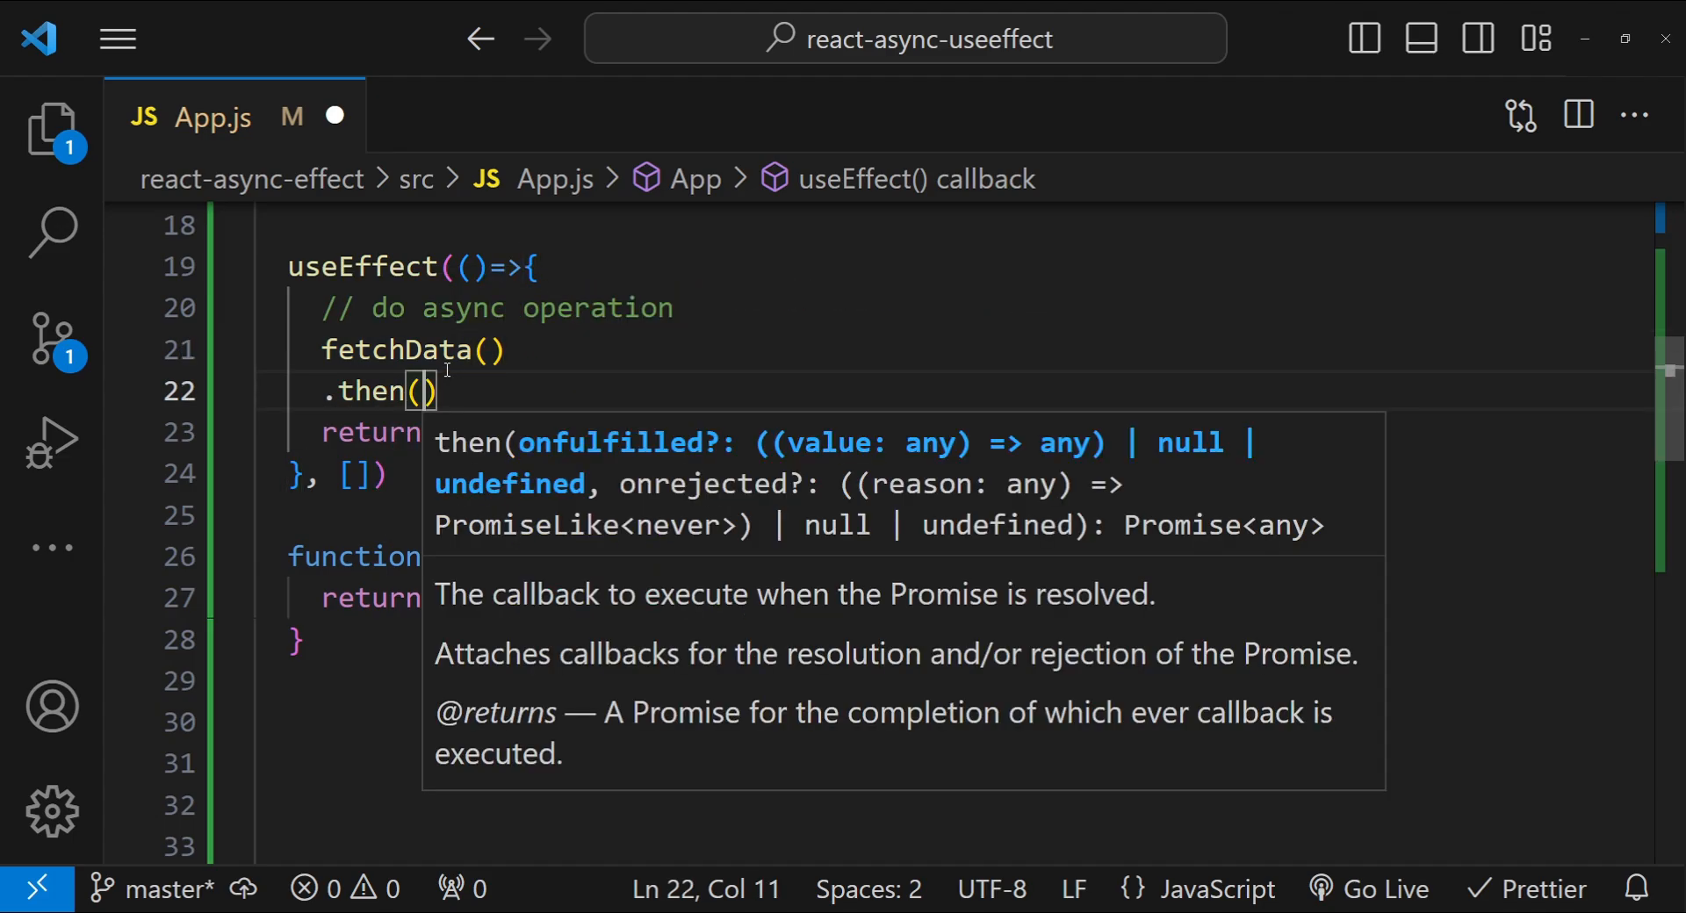
type(".catch(")
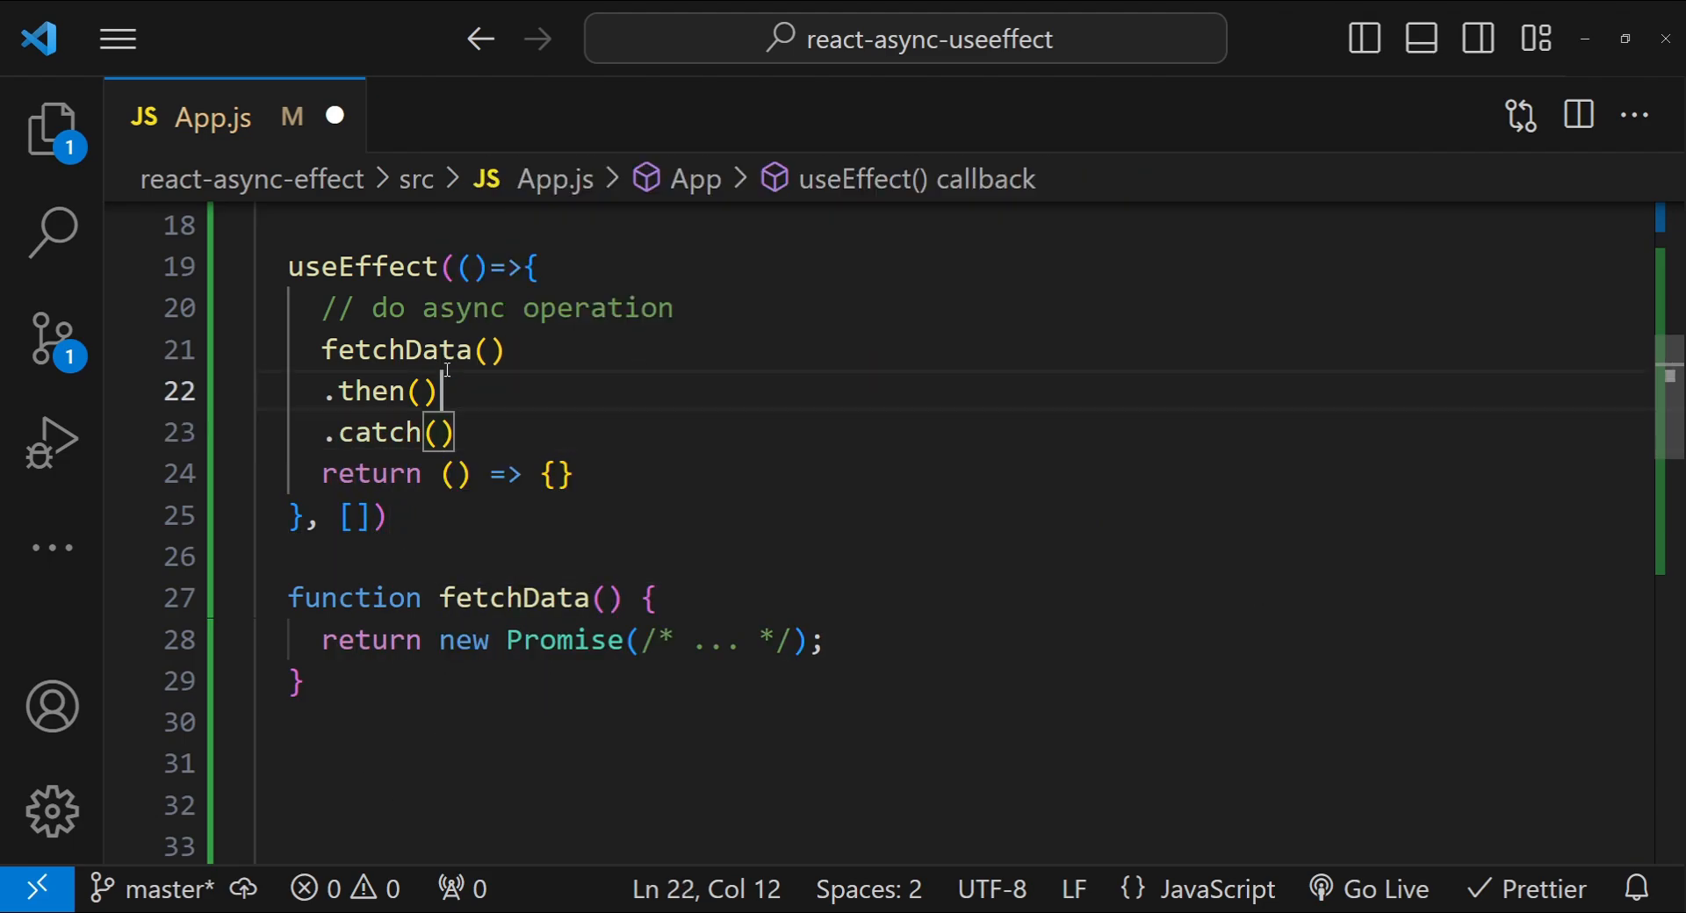
type("data=")
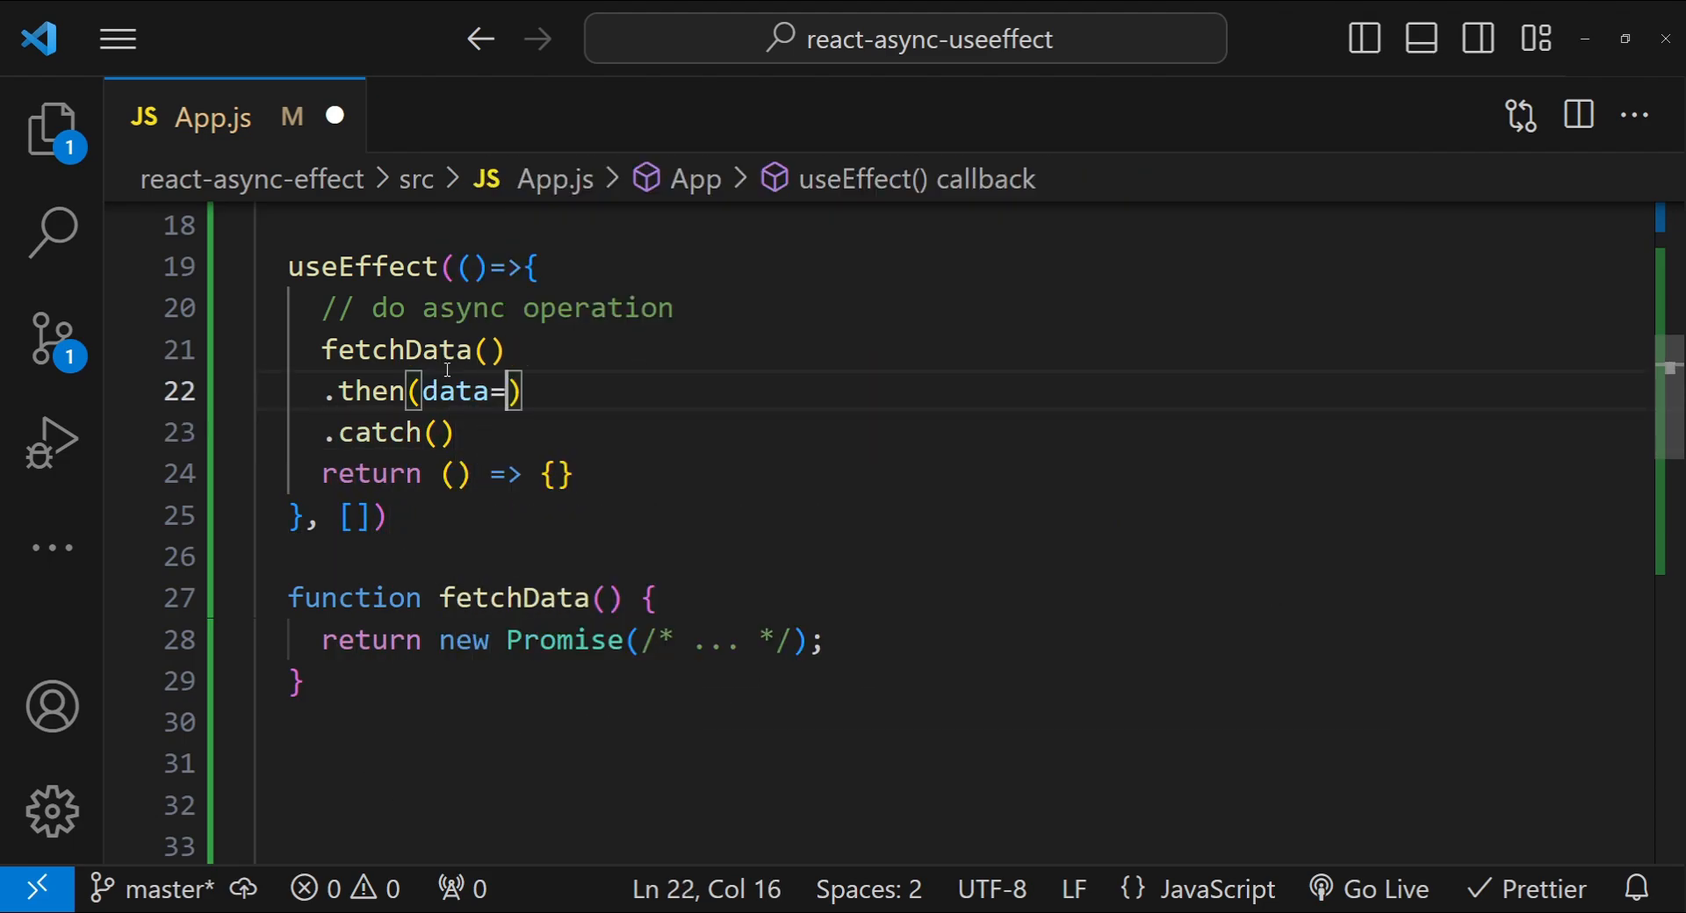
type(">{}")
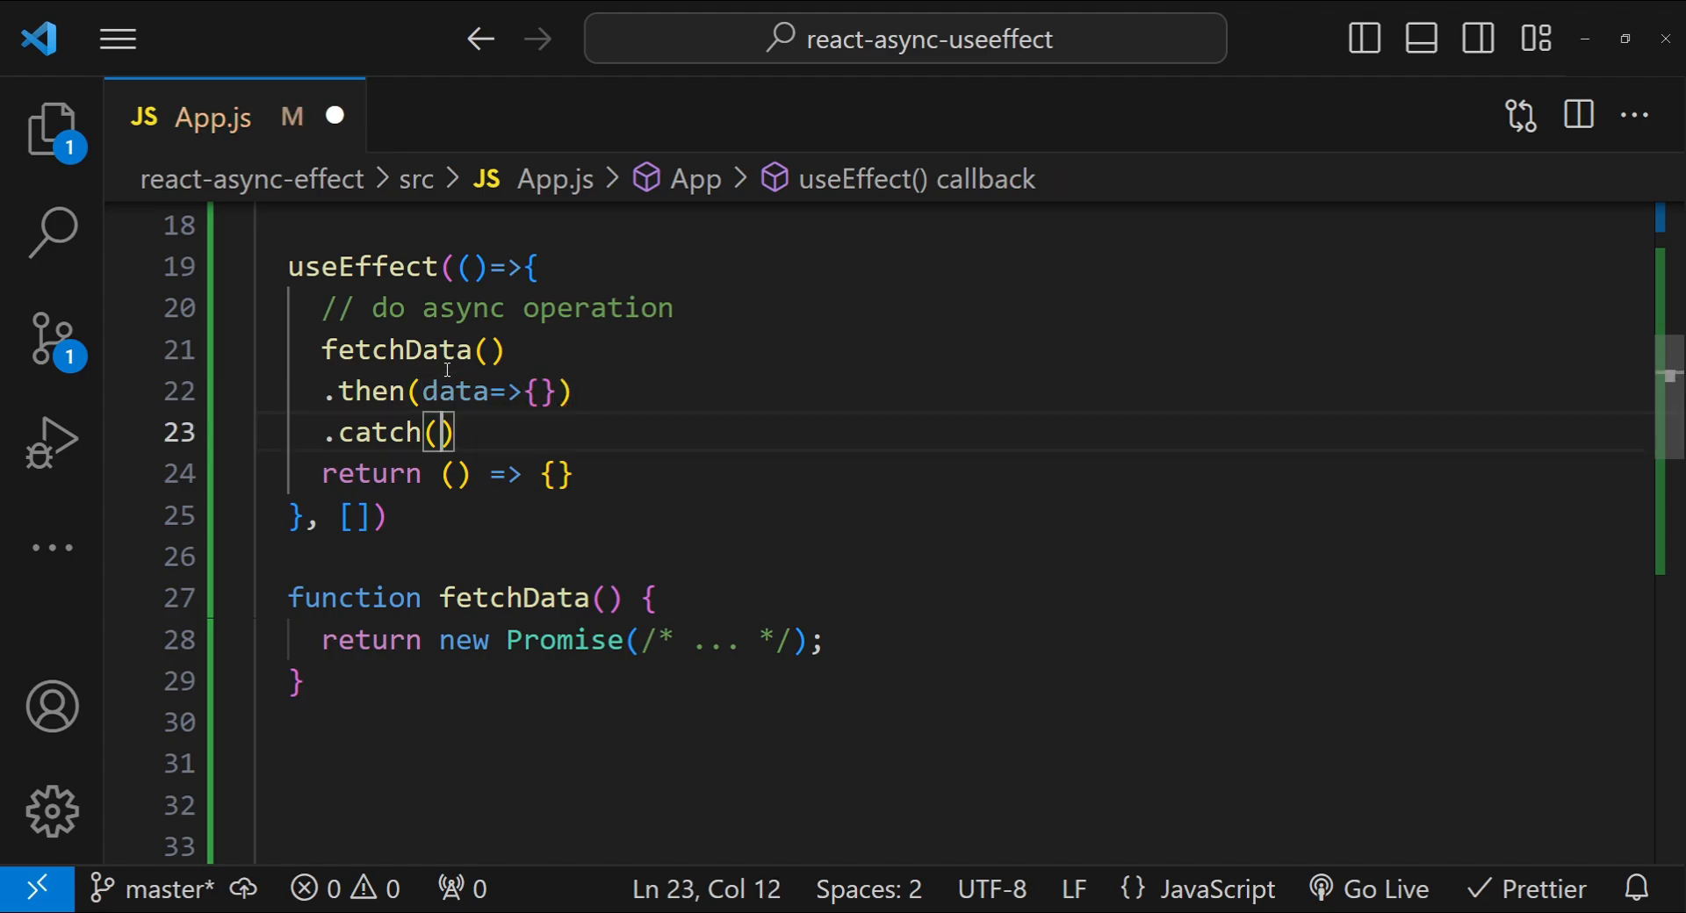
type("error =")
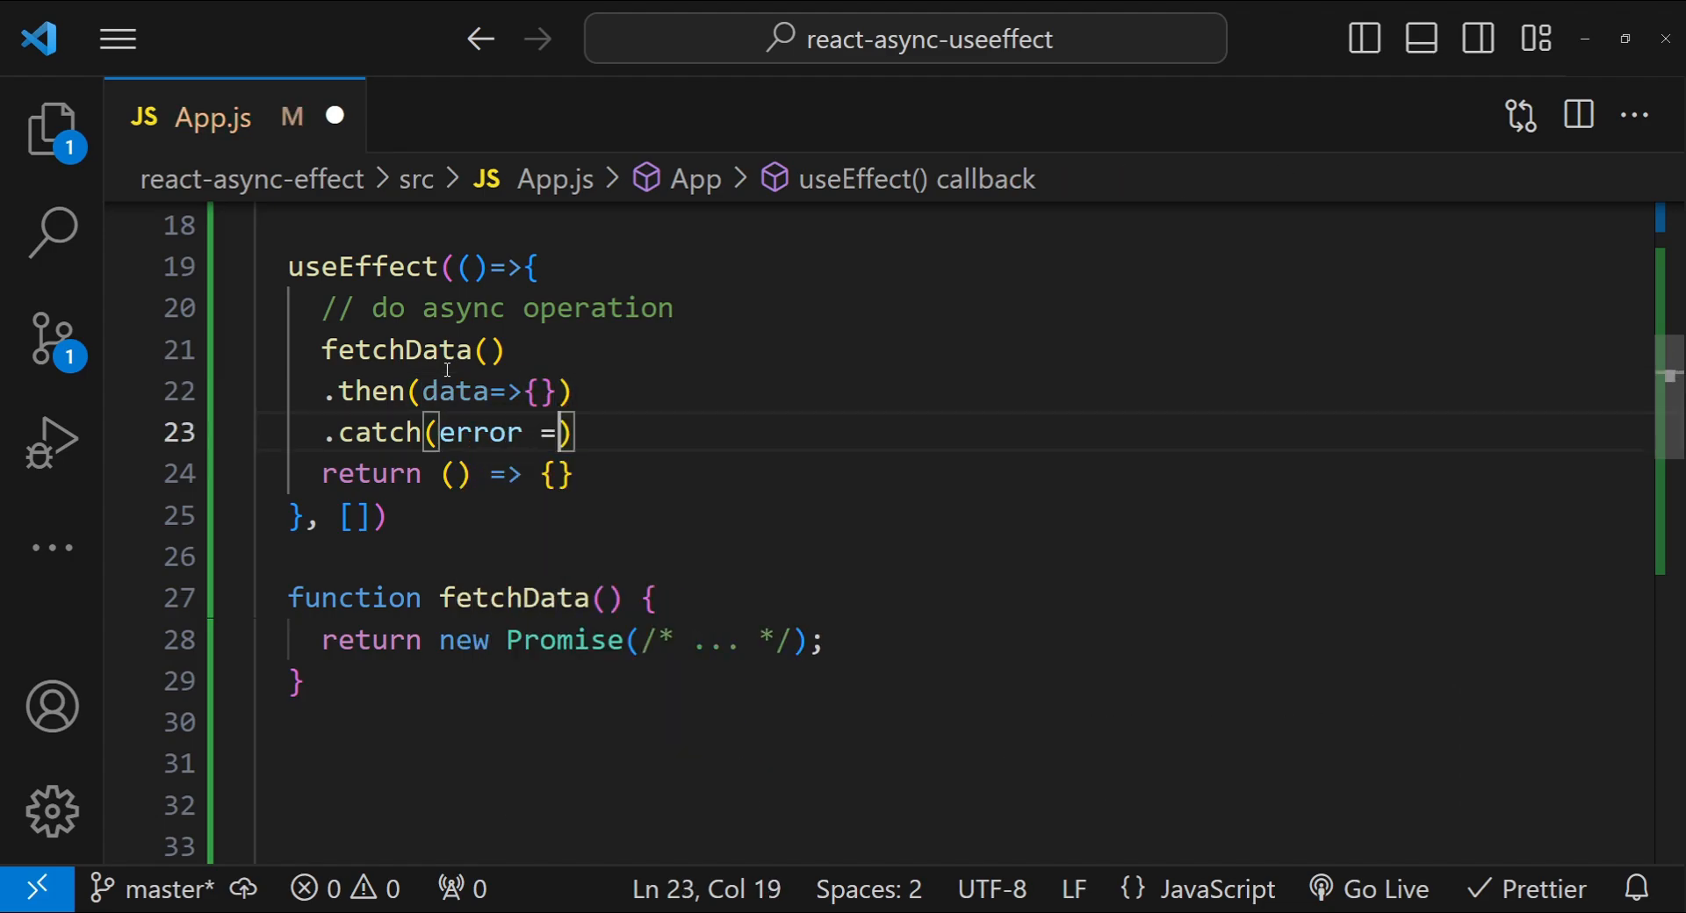
type("{}")
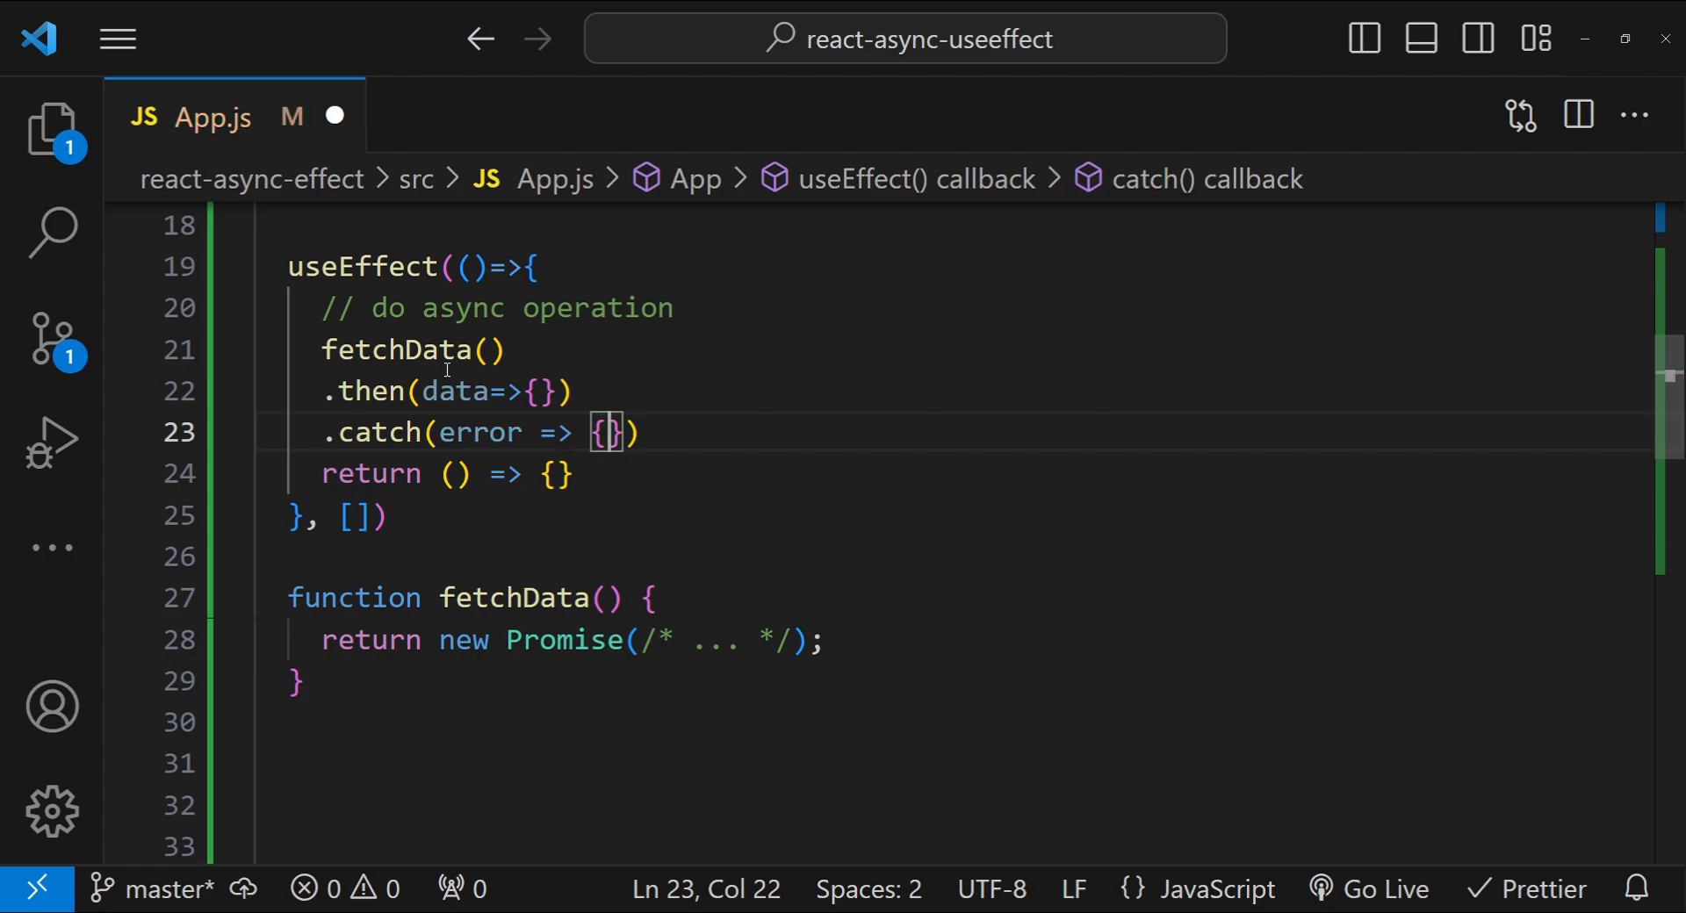
left_click(573, 390)
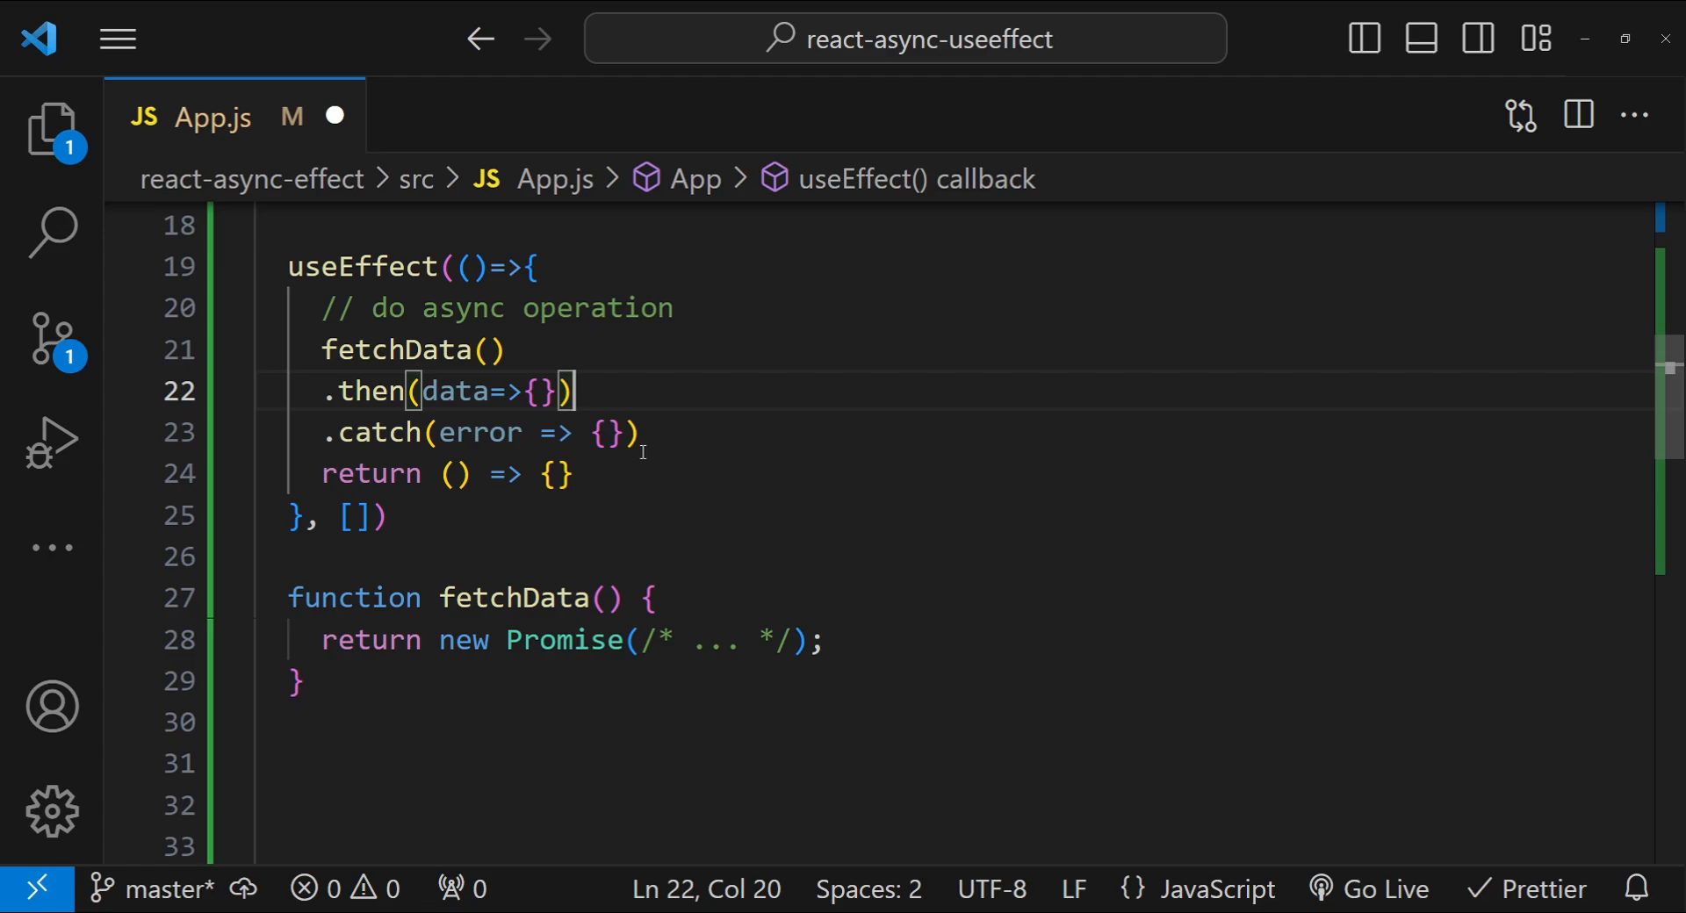
double_click(379, 432)
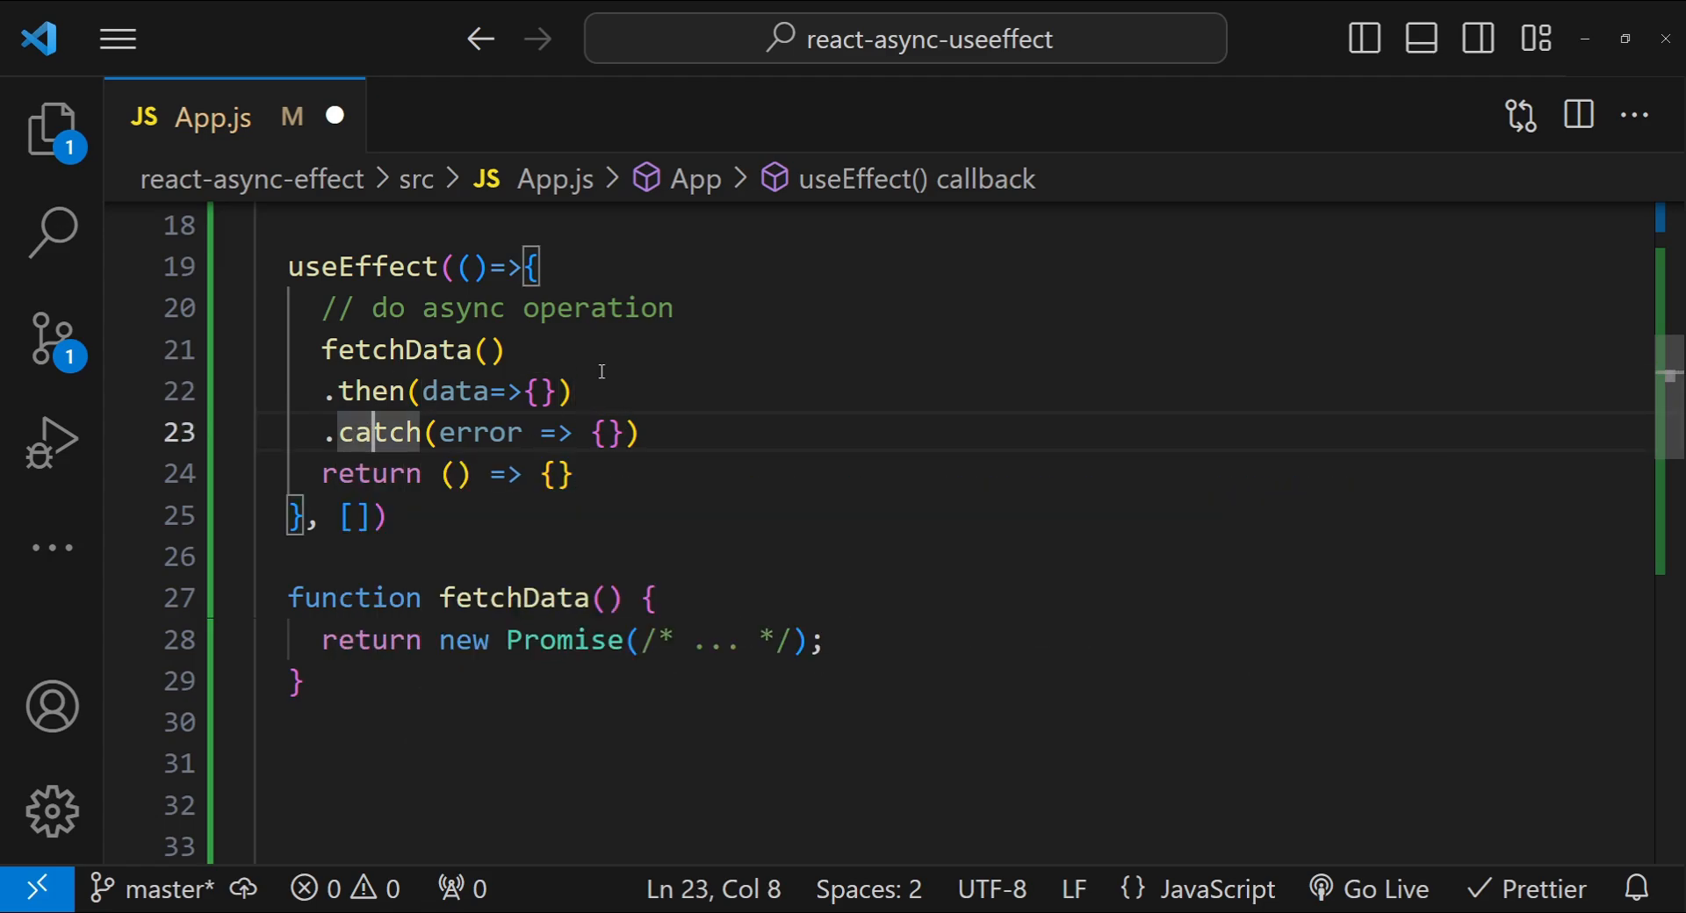
Delete the then/catch chain, declare fetchData as async, and remove its Promise return line.
left_click_drag(506, 350, 639, 432)
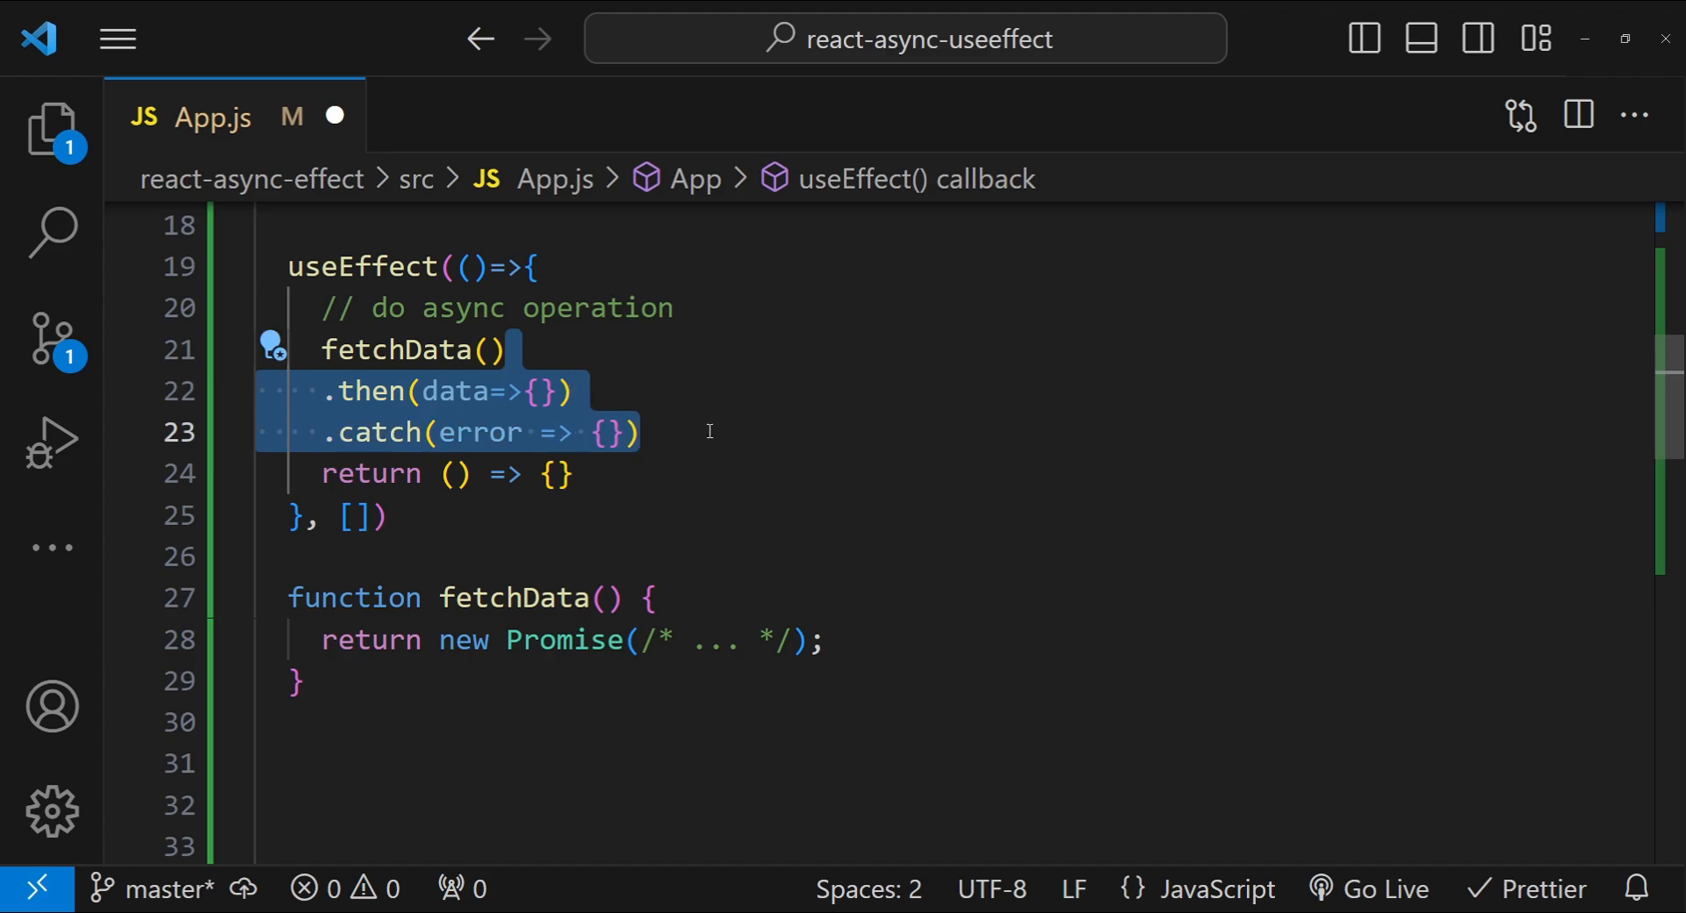
type("async")
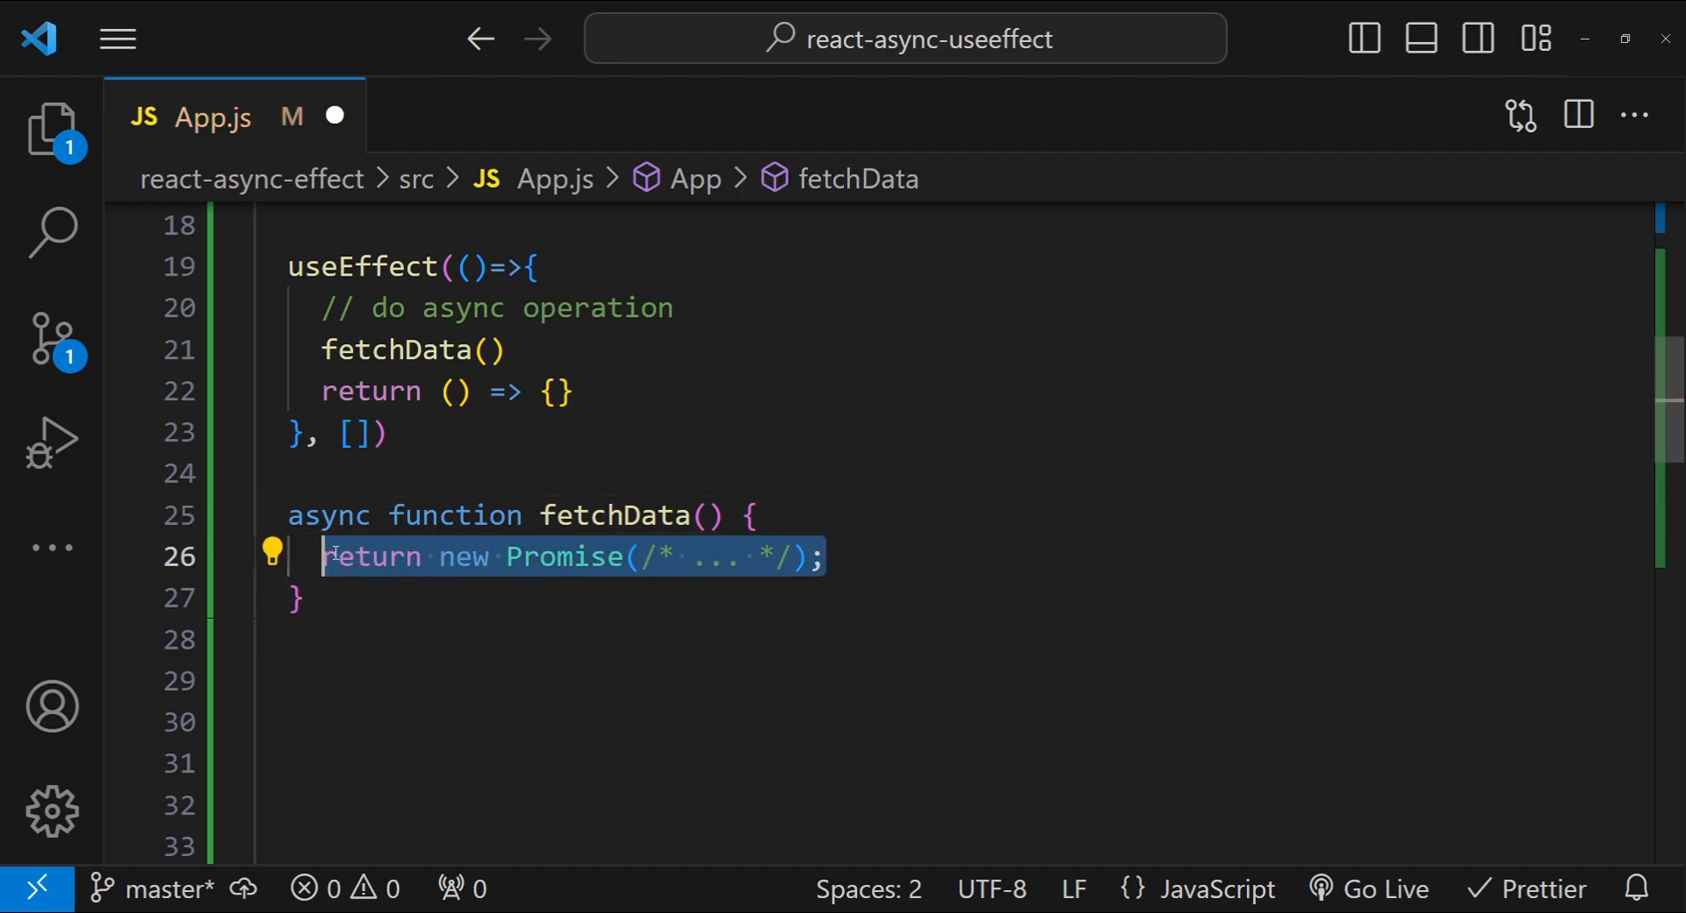
key("Delete")
type("useCustomHook ")
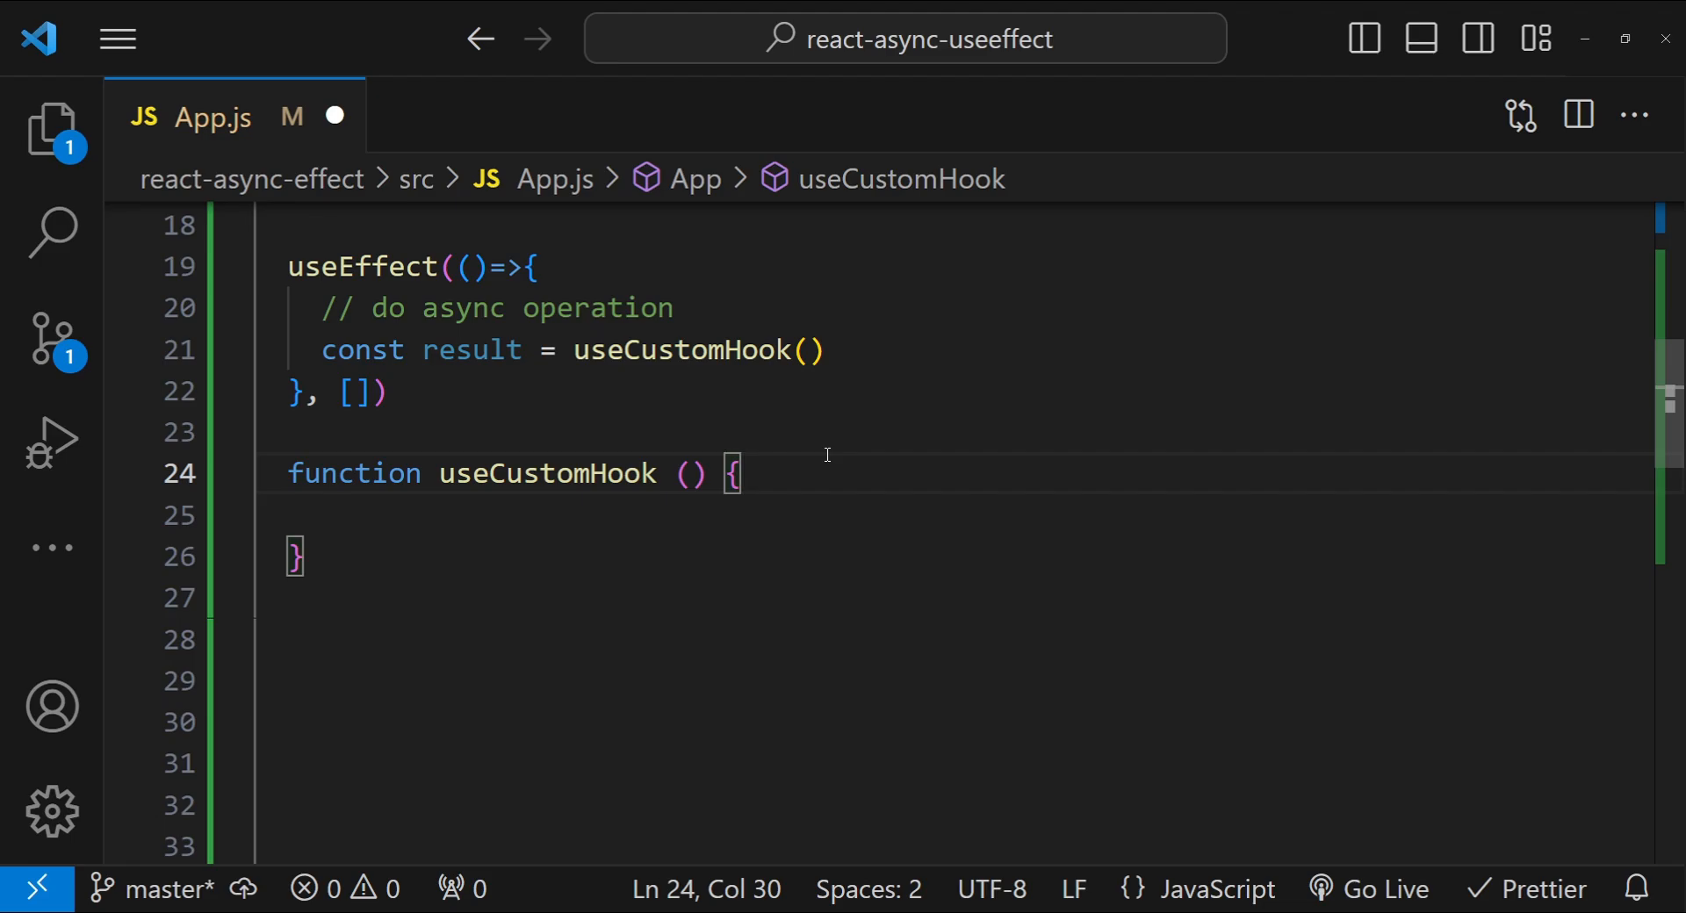
Assign const result = useCustomHook() in useEffect with an empty useCustomHook function beneath.
left_click(304, 557)
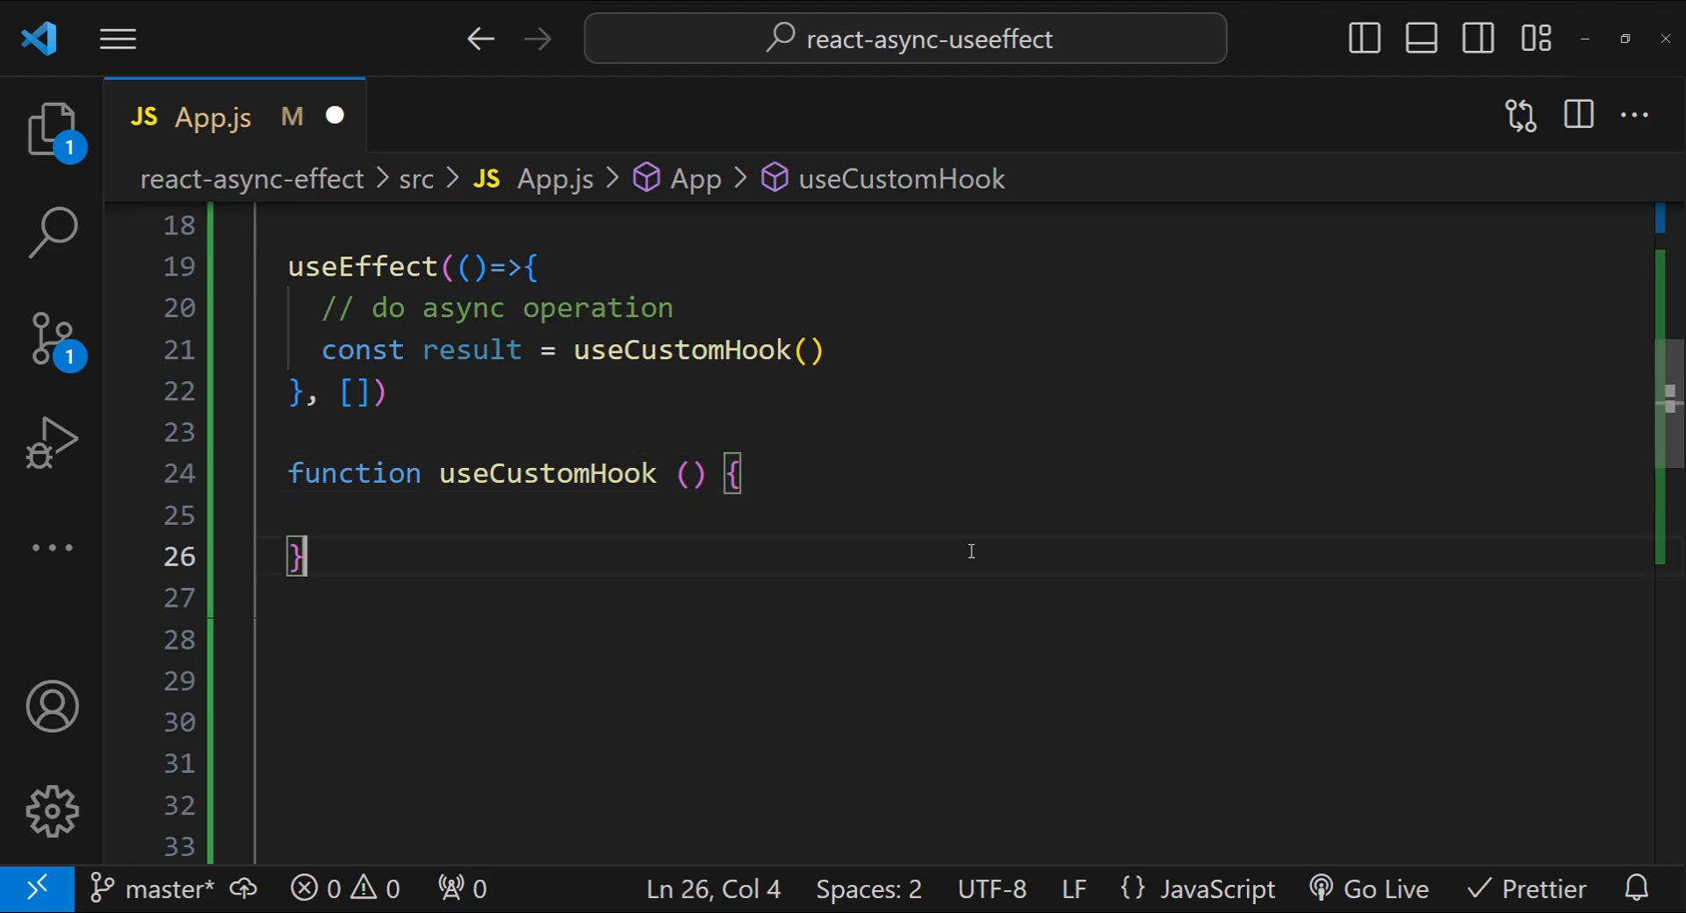